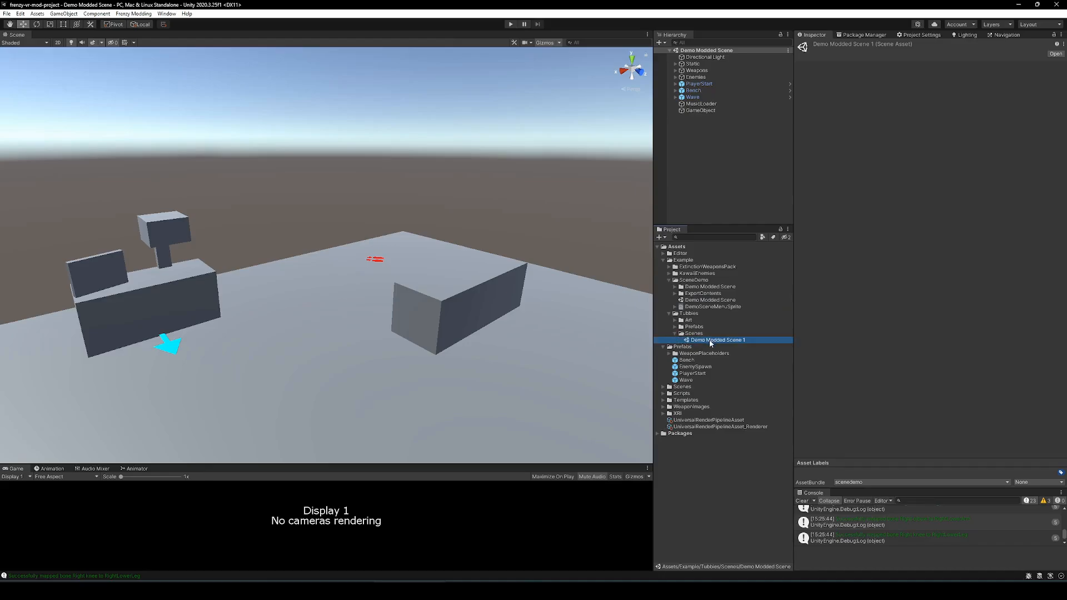
# - Rename the duplicated scene asset in the Tubbies Scenes folder to 'Tubby Hill'
pyautogui.doubleClick(717, 339)
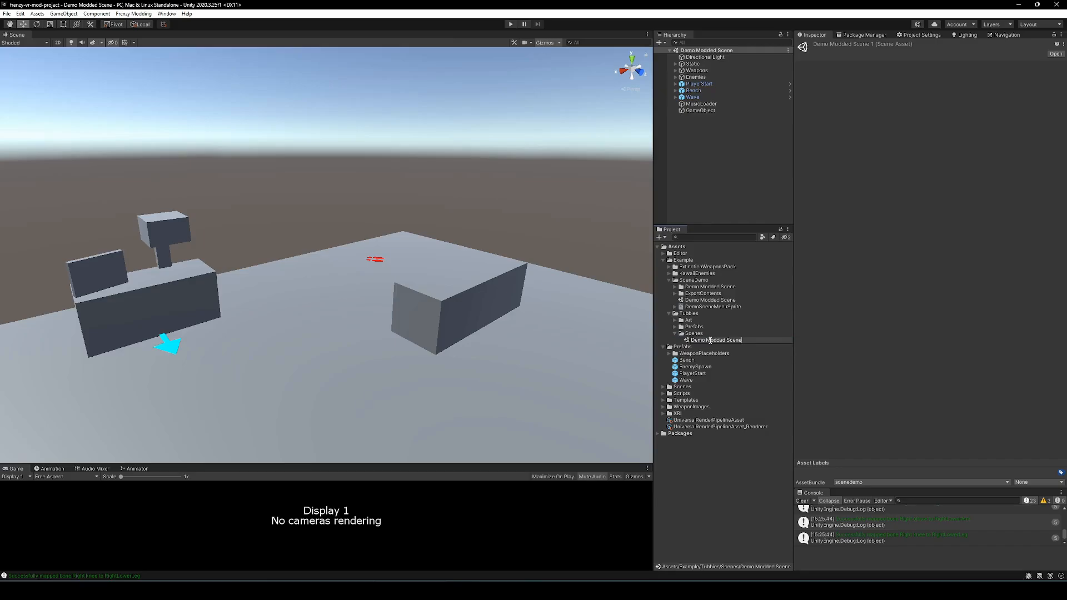
pyautogui.write('Tru')
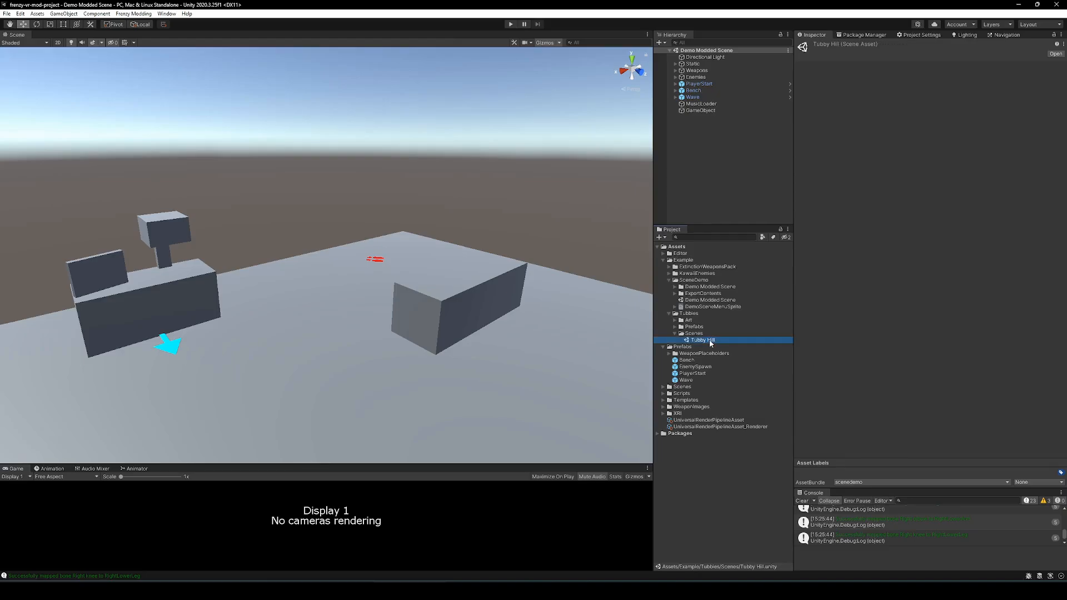
# - Open the Tubby Hill scene and select the Wave, Bench and PlayerStart markers
pyautogui.doubleClick(701, 340)
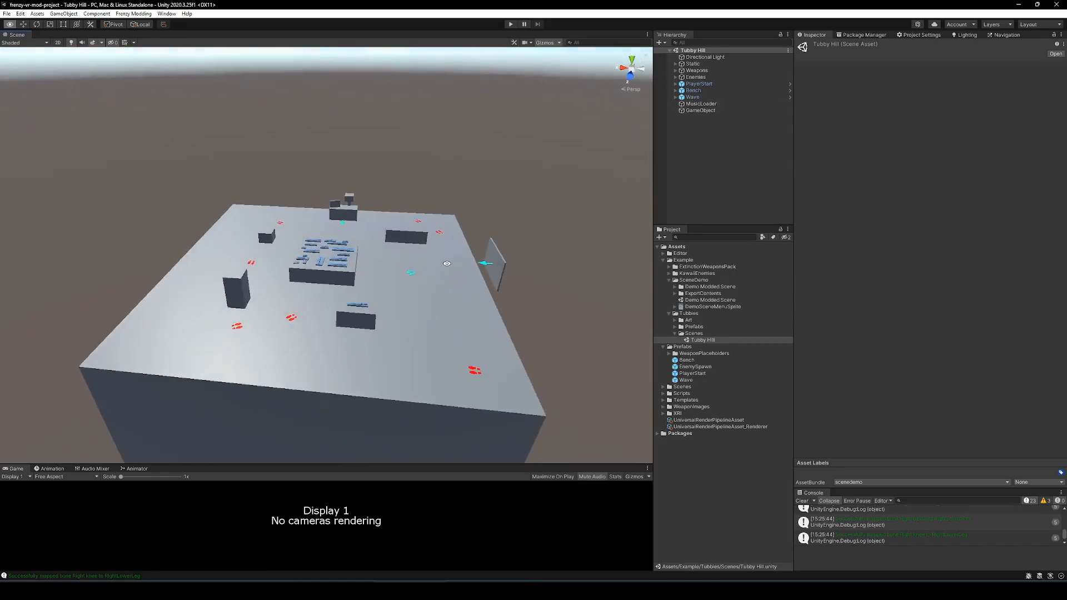
pyautogui.click(692, 97)
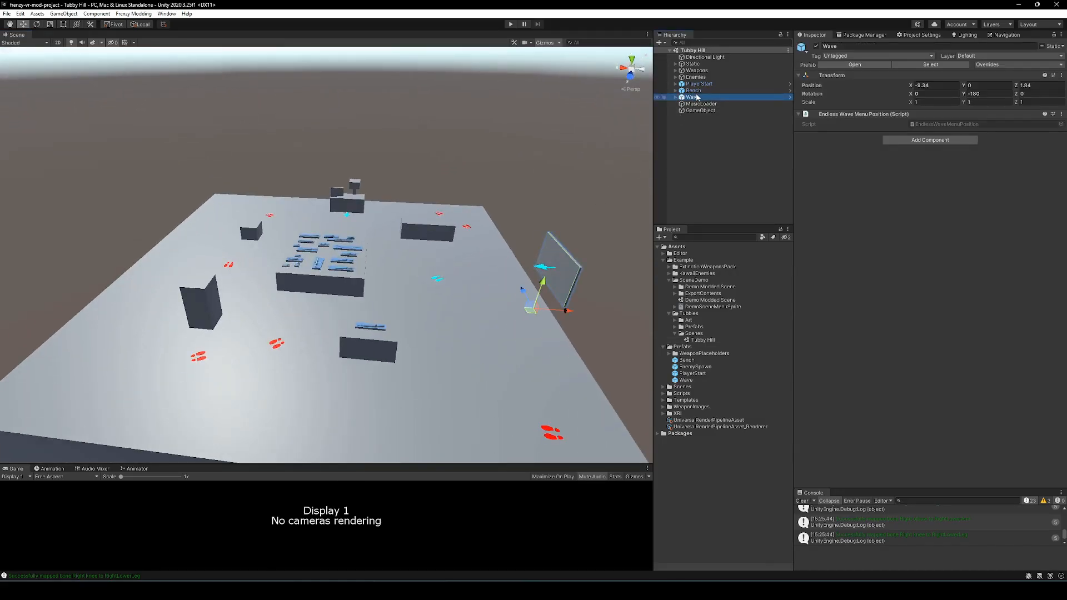
pyautogui.click(693, 90)
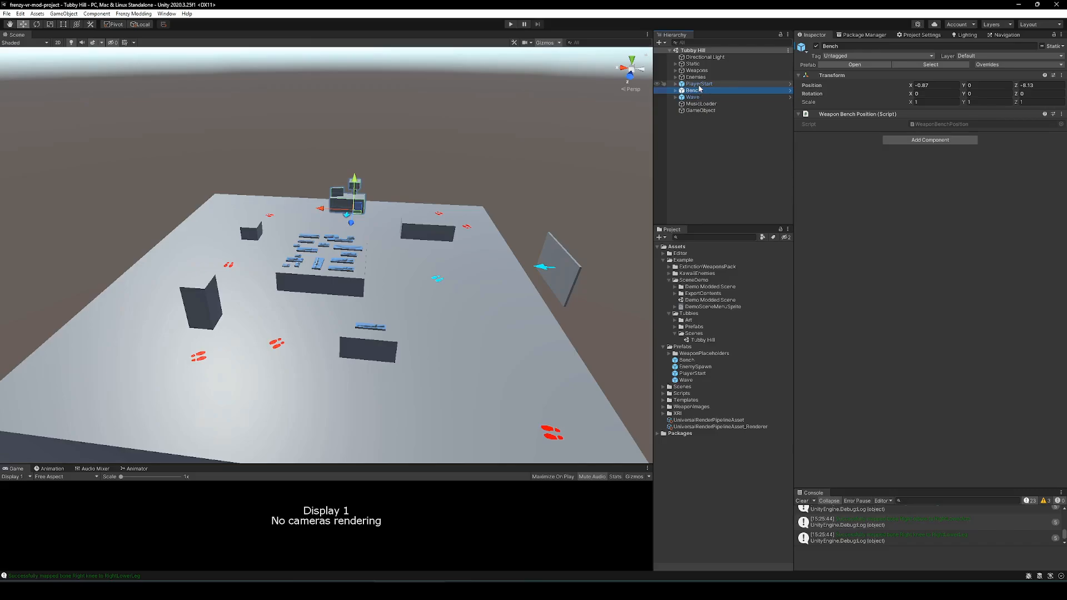
pyautogui.click(698, 83)
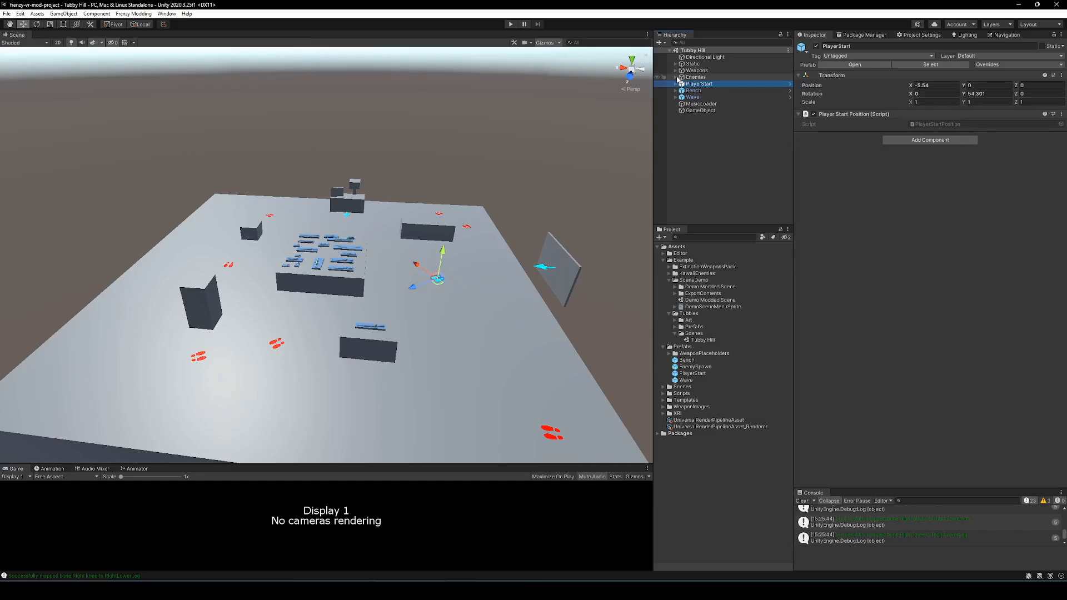
pyautogui.click(692, 97)
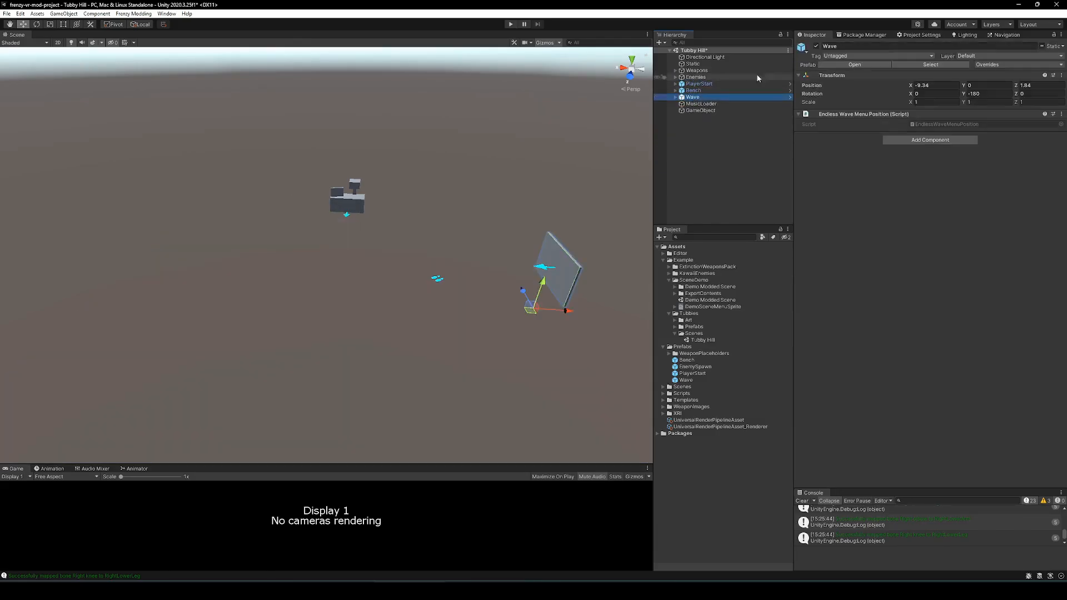
pyautogui.click(693, 90)
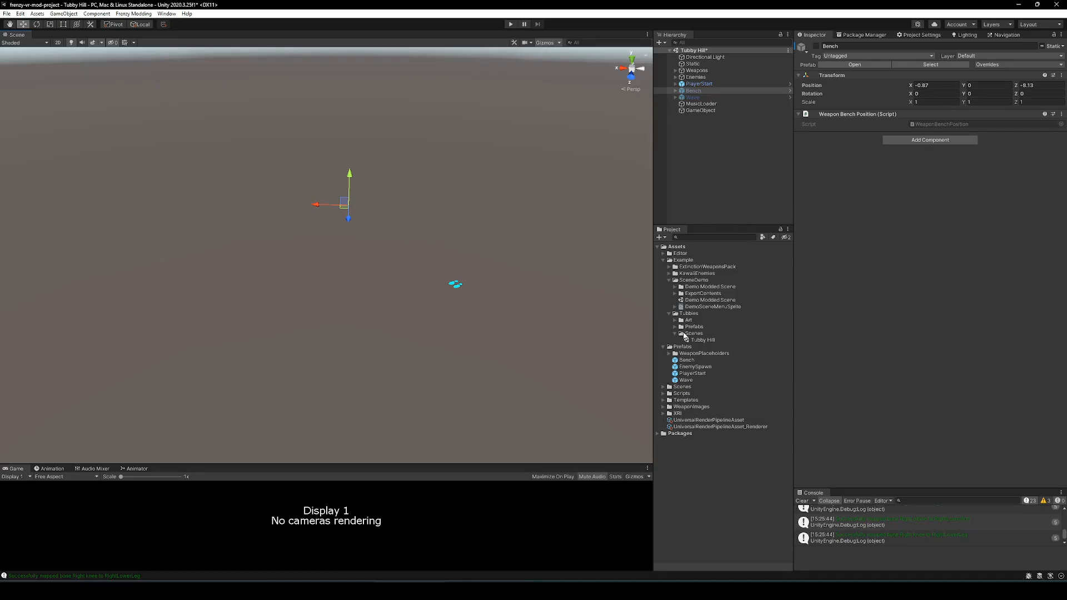
# - Raise hills across the terrain with Raise or Lower Terrain, then smooth them with Smooth Height
pyautogui.click(675, 319)
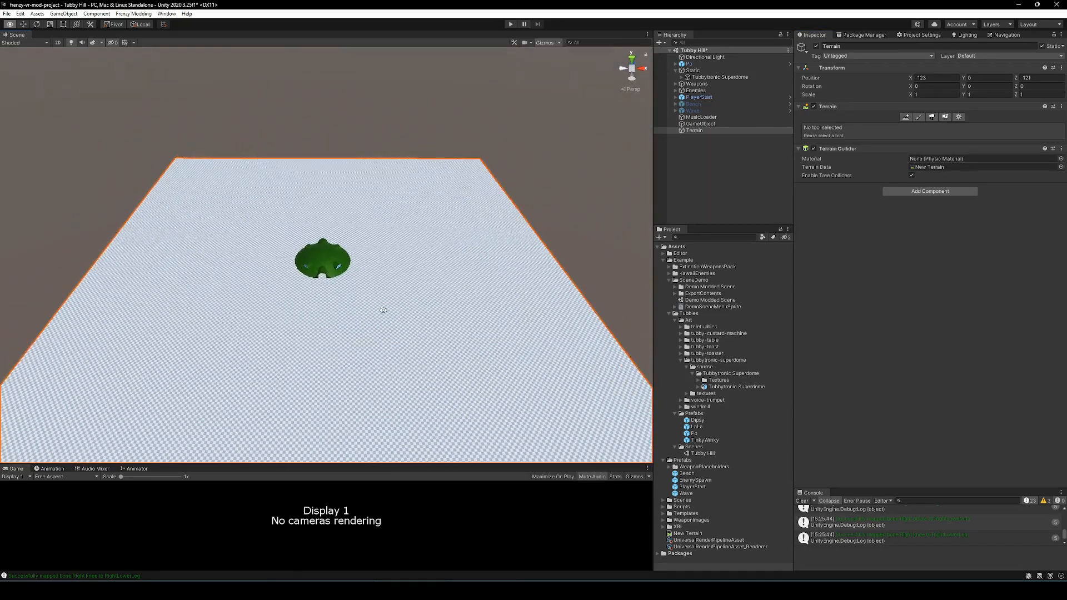
pyautogui.click(945, 116)
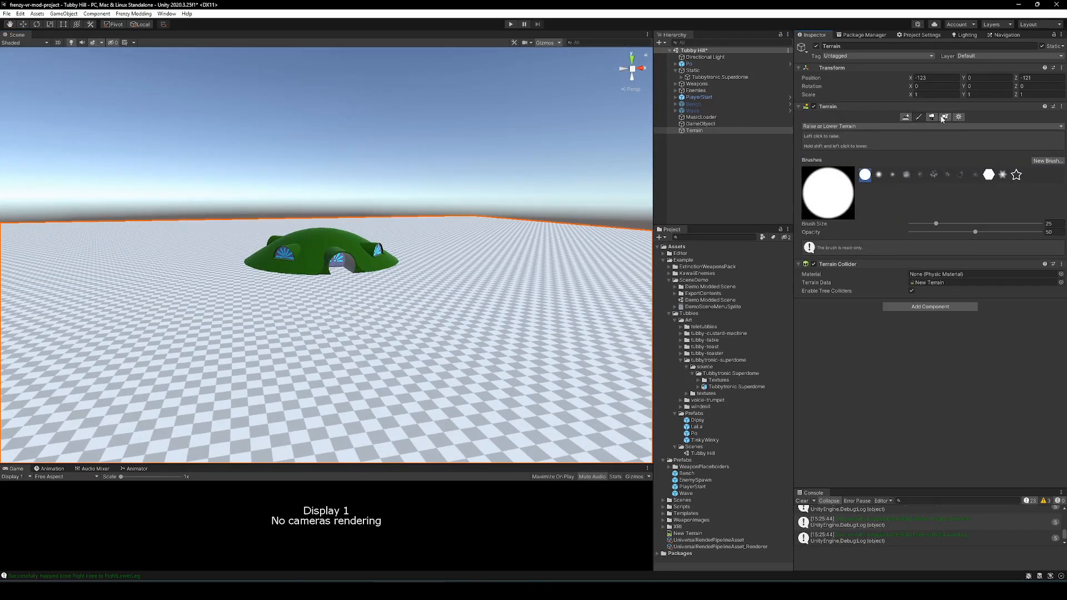
pyautogui.click(956, 117)
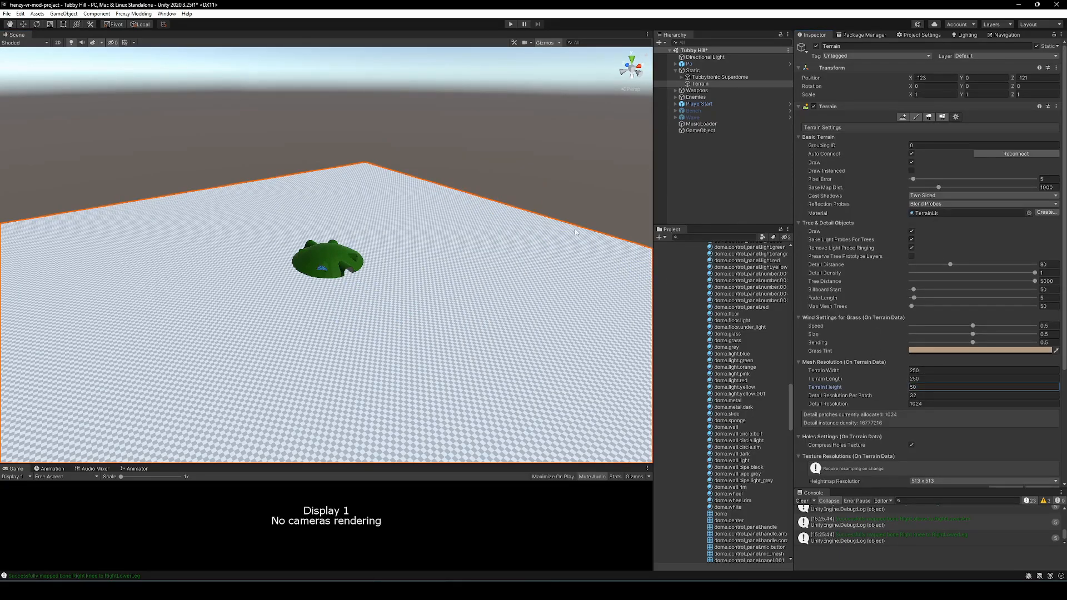
pyautogui.click(906, 117)
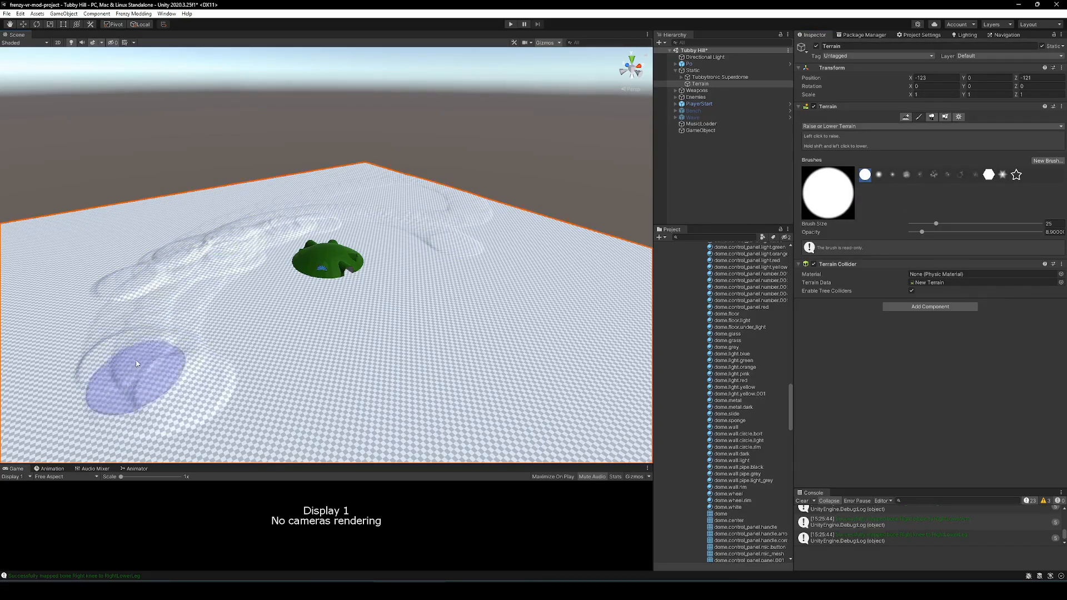
pyautogui.moveTo(922, 231); pyautogui.dragTo(970, 231)
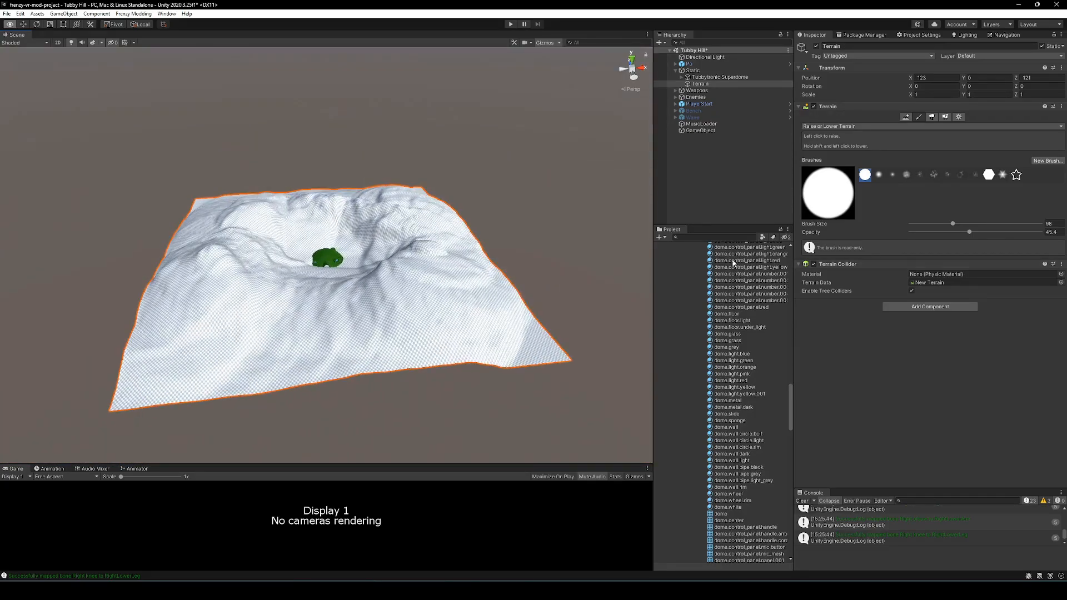
pyautogui.click(931, 116)
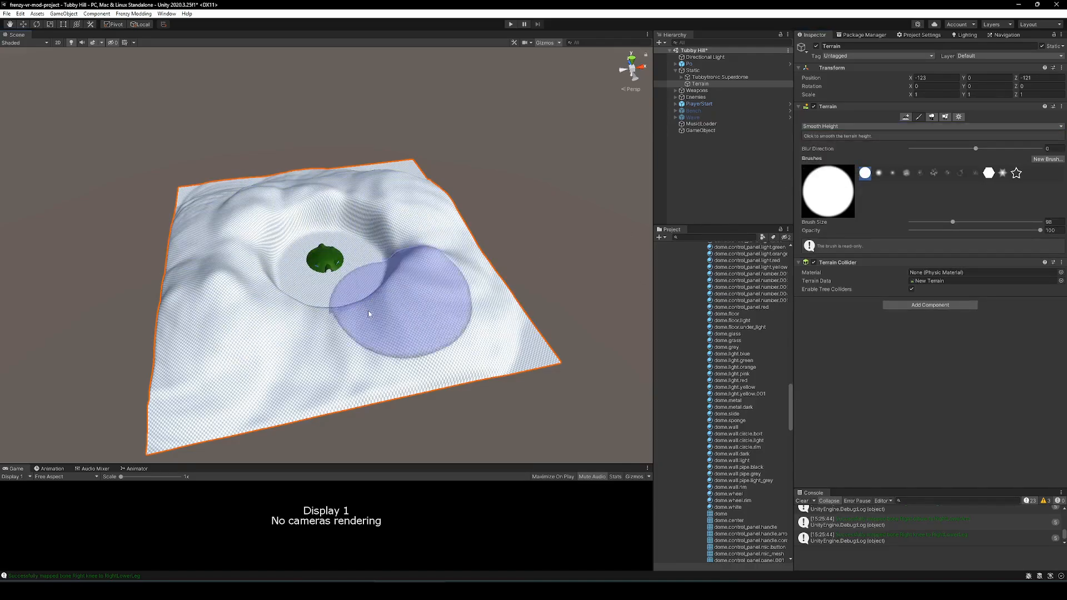
pyautogui.moveTo(367, 313); pyautogui.dragTo(379, 323)
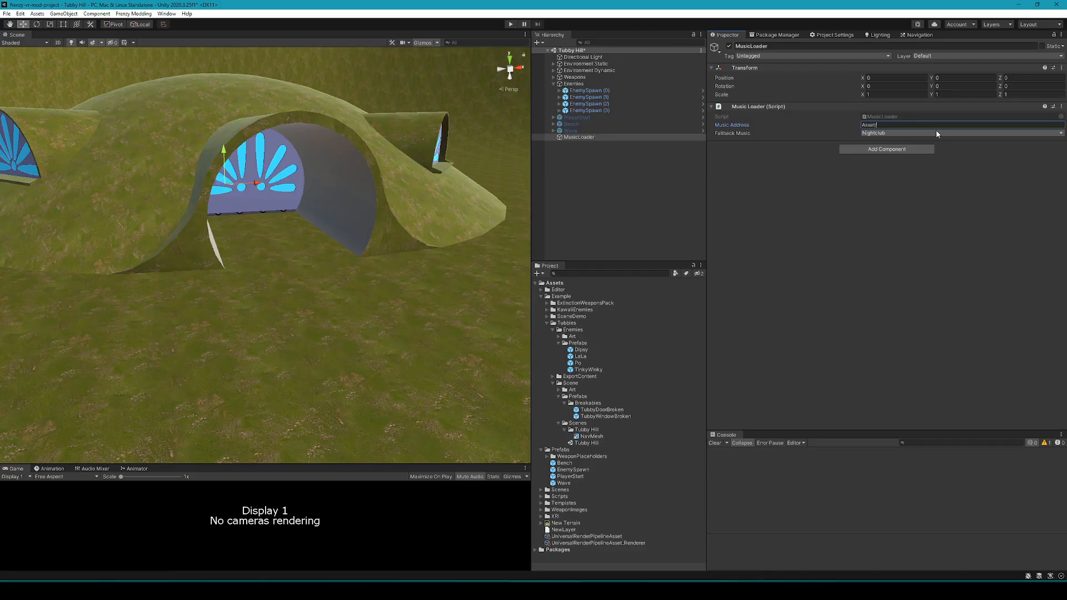
# - Enter '/whatever.wave' as a test Music Address, then keep Nightclub as fallback music
pyautogui.write('/whatever')
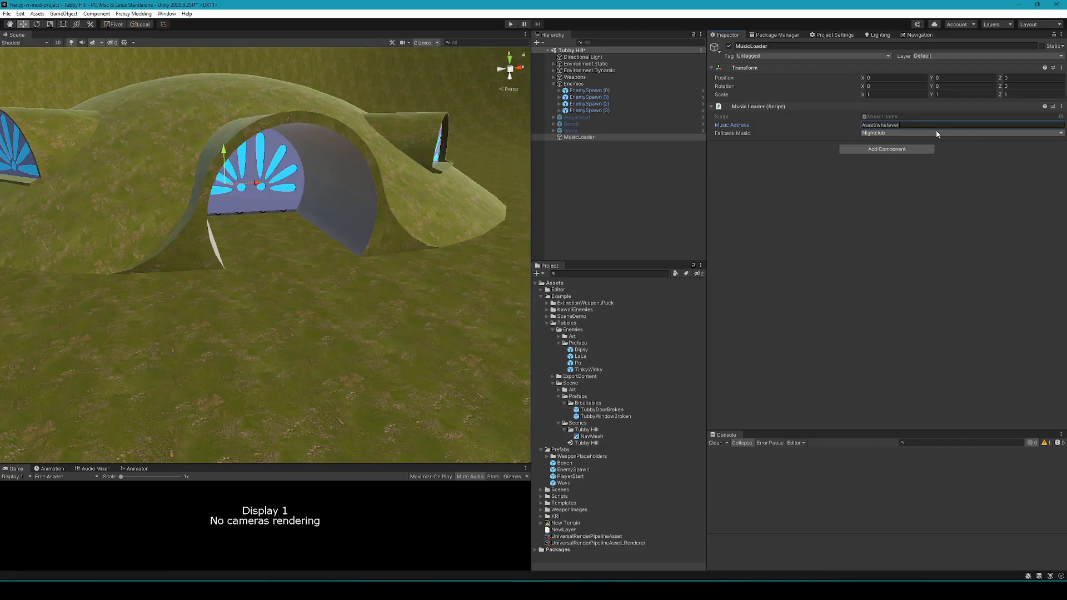
pyautogui.write('.wave')
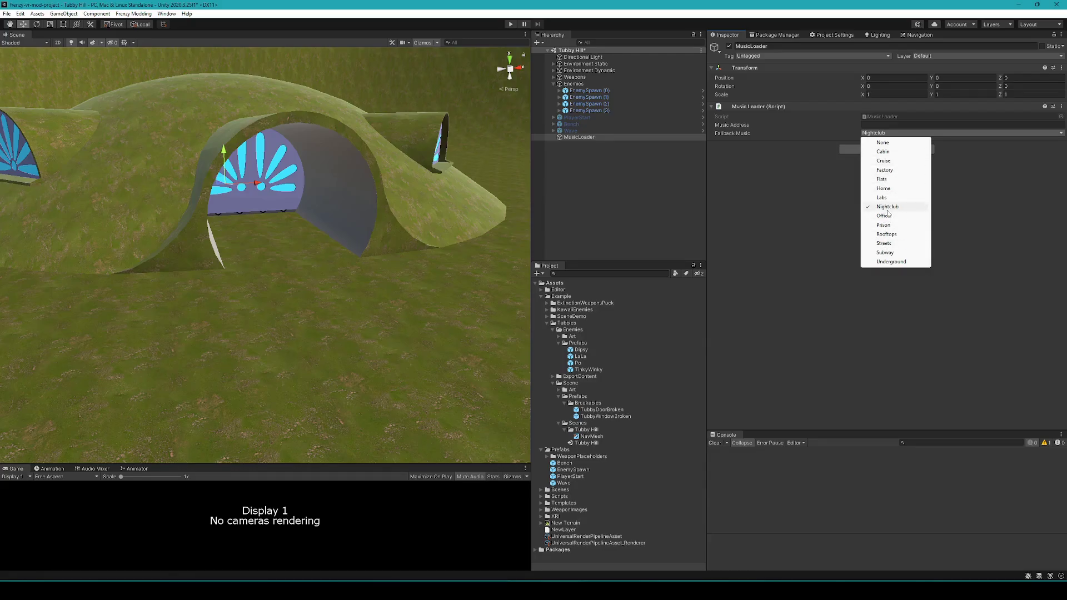
pyautogui.click(575, 117)
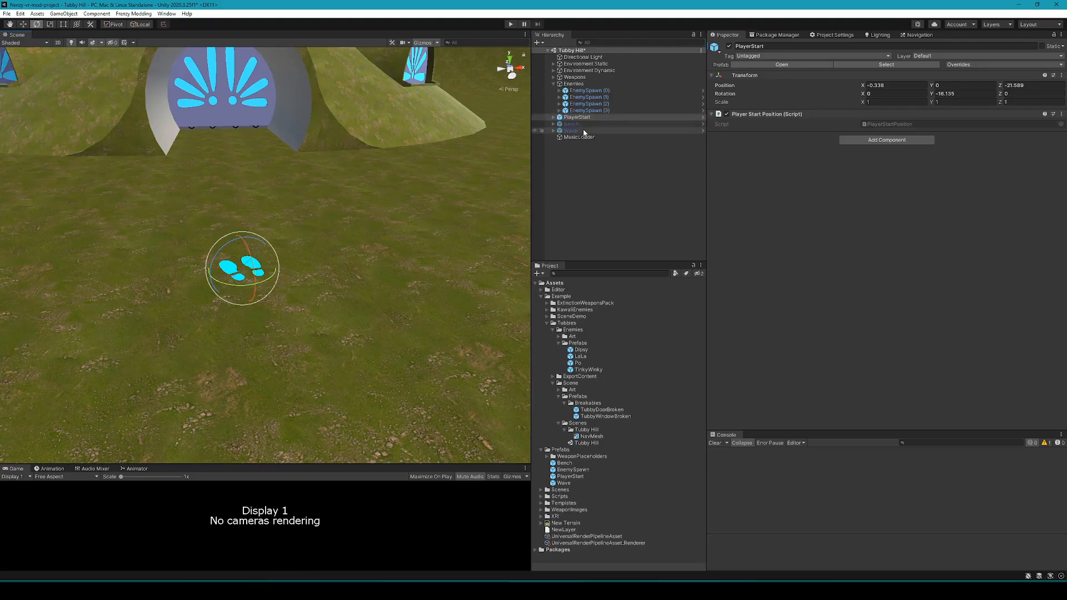
# - Move and turn the weapon bench beside the dome, then select the wave menu marker
pyautogui.click(571, 123)
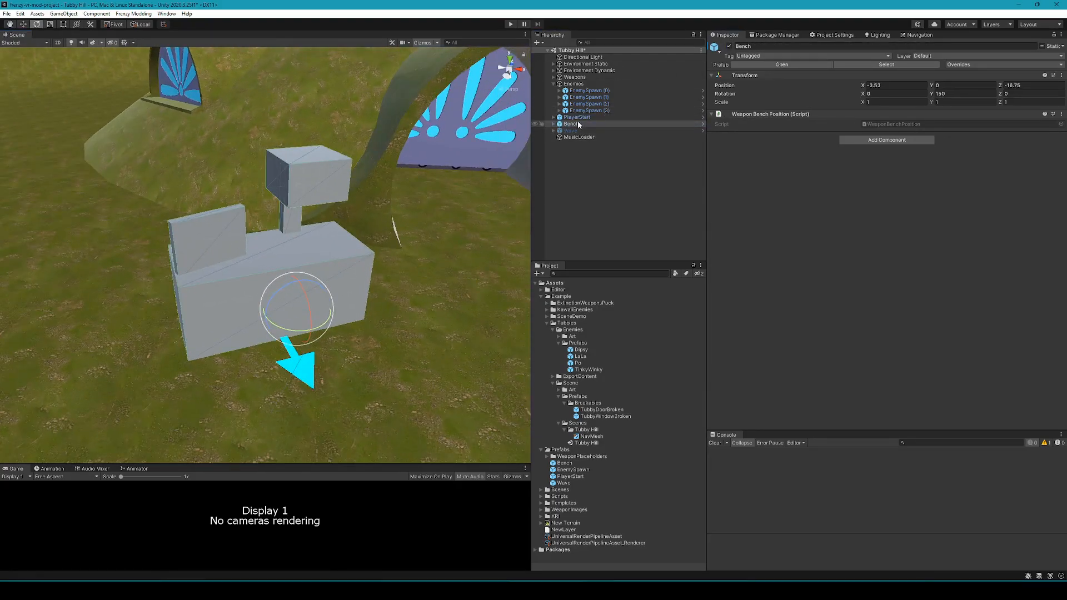
pyautogui.moveTo(320, 320); pyautogui.dragTo(344, 325)
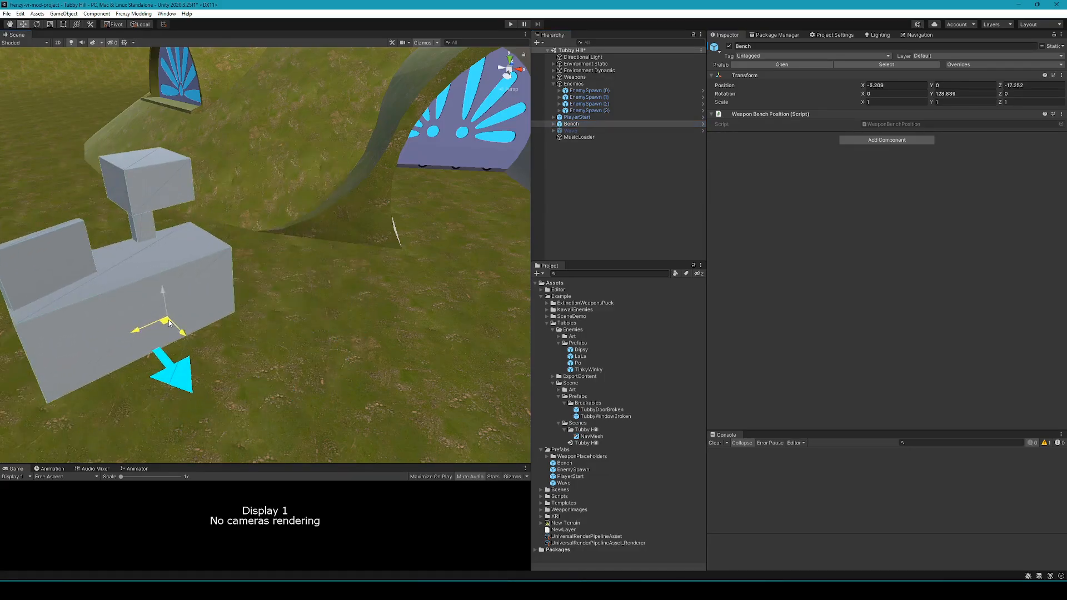
pyautogui.click(571, 130)
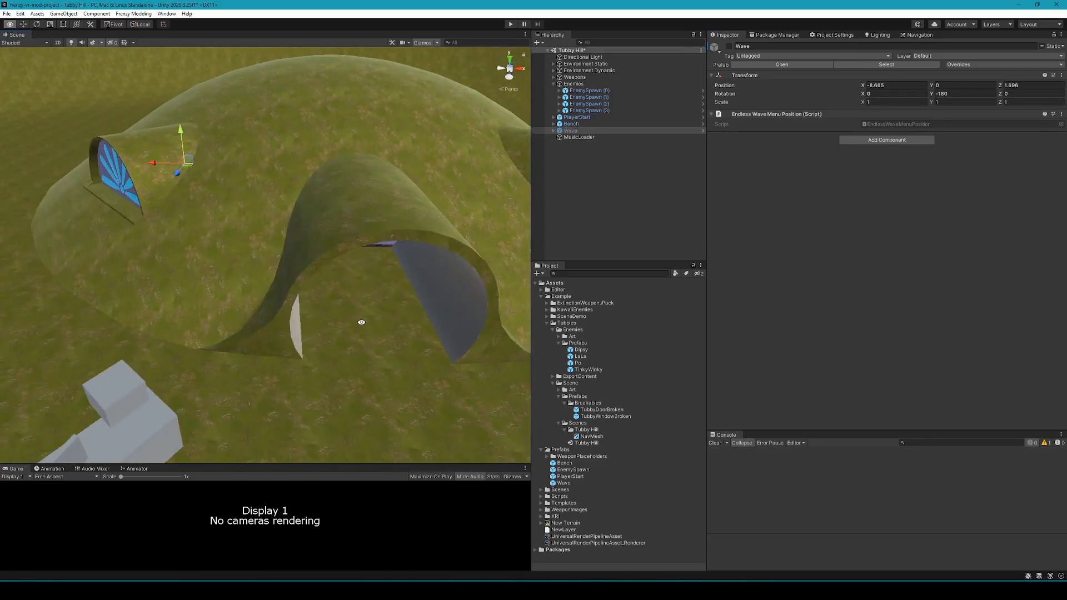
pyautogui.click(589, 90)
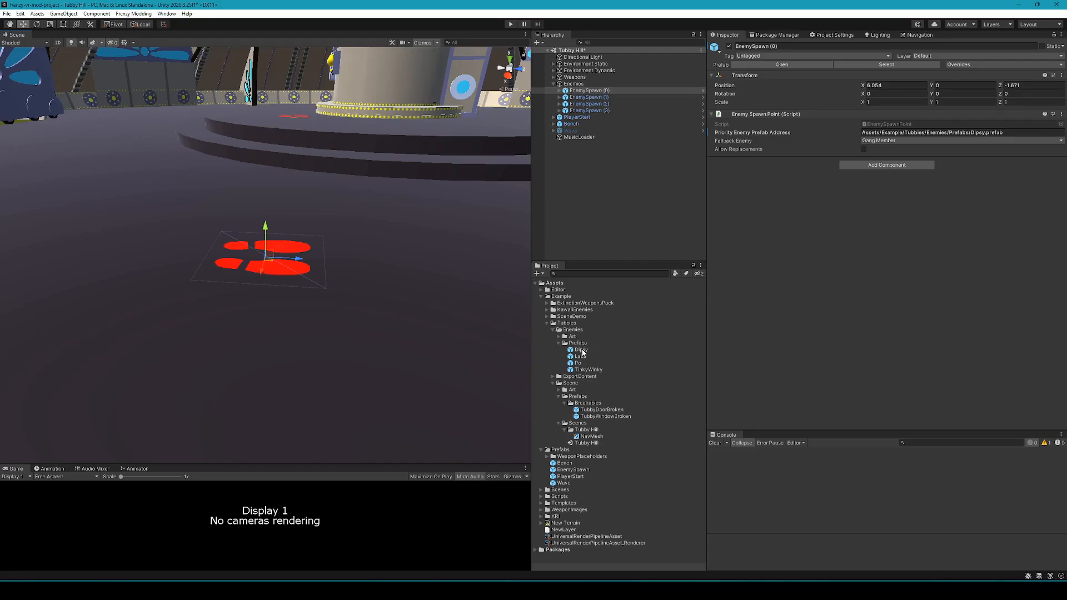
# - Check the Dipsy prefab, then go through enemy spawn points one to four assigning Tubbies
pyautogui.click(581, 349)
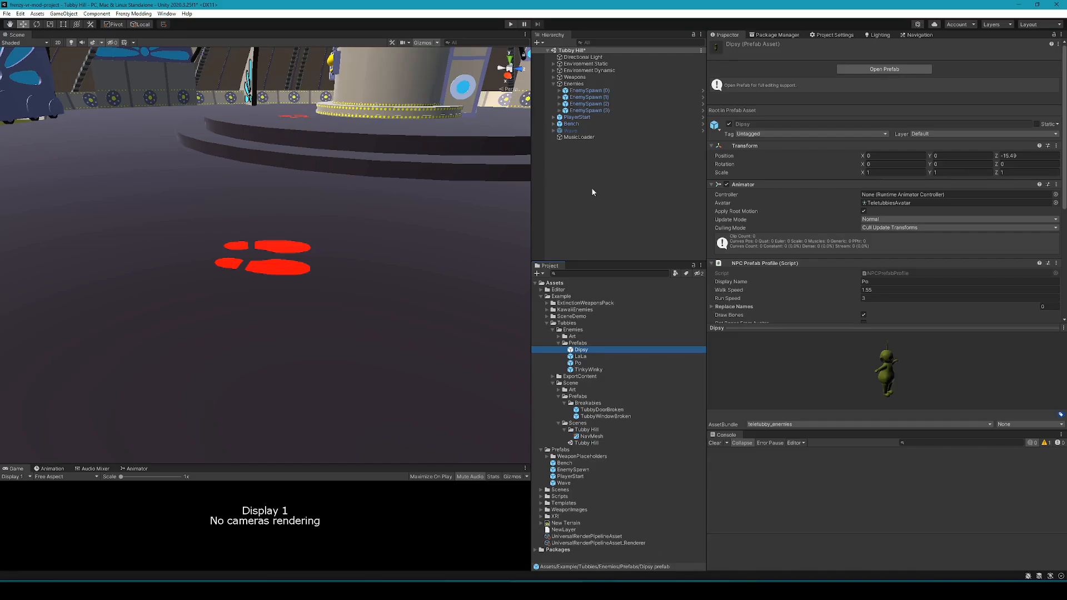
pyautogui.click(589, 90)
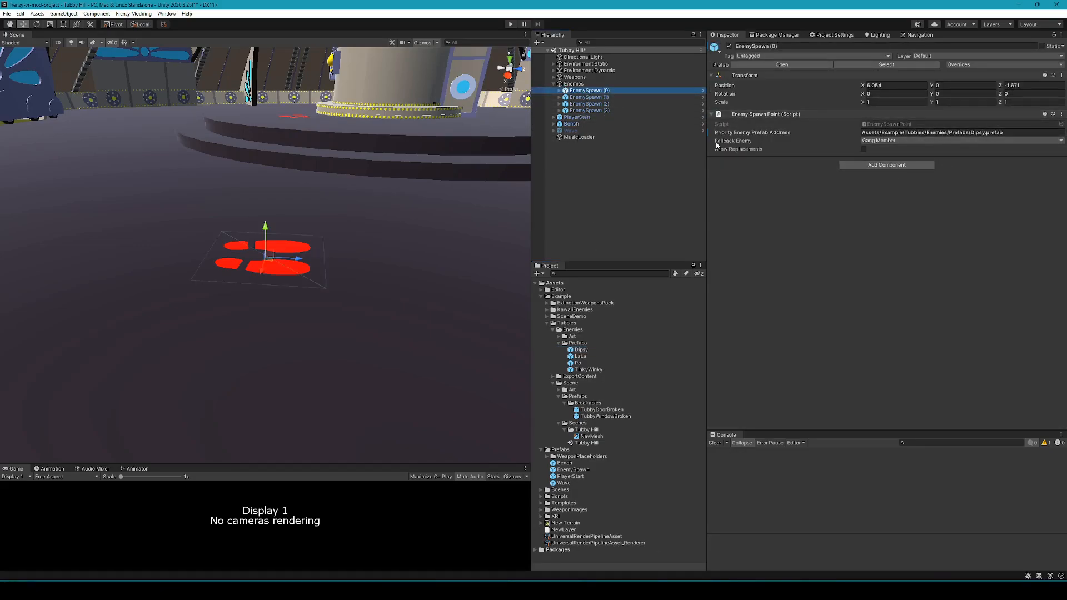
pyautogui.click(588, 96)
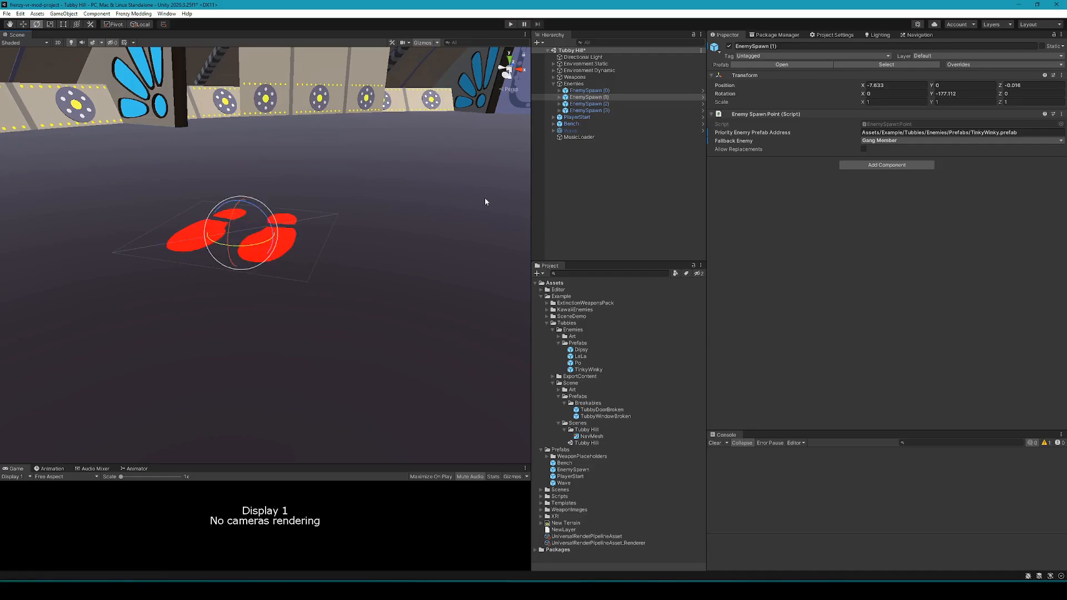
pyautogui.click(589, 104)
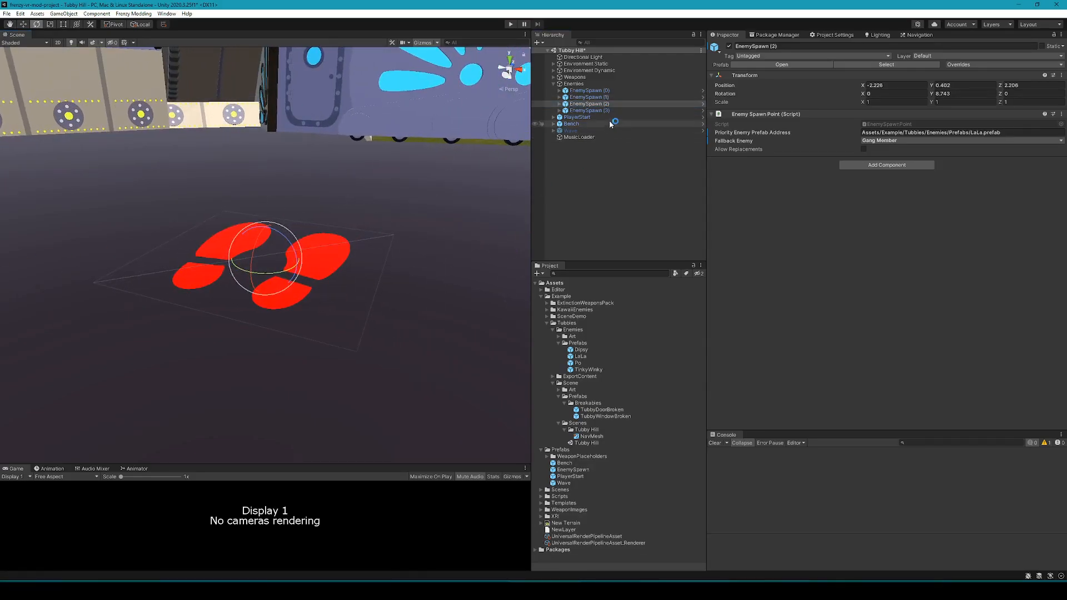
pyautogui.click(589, 110)
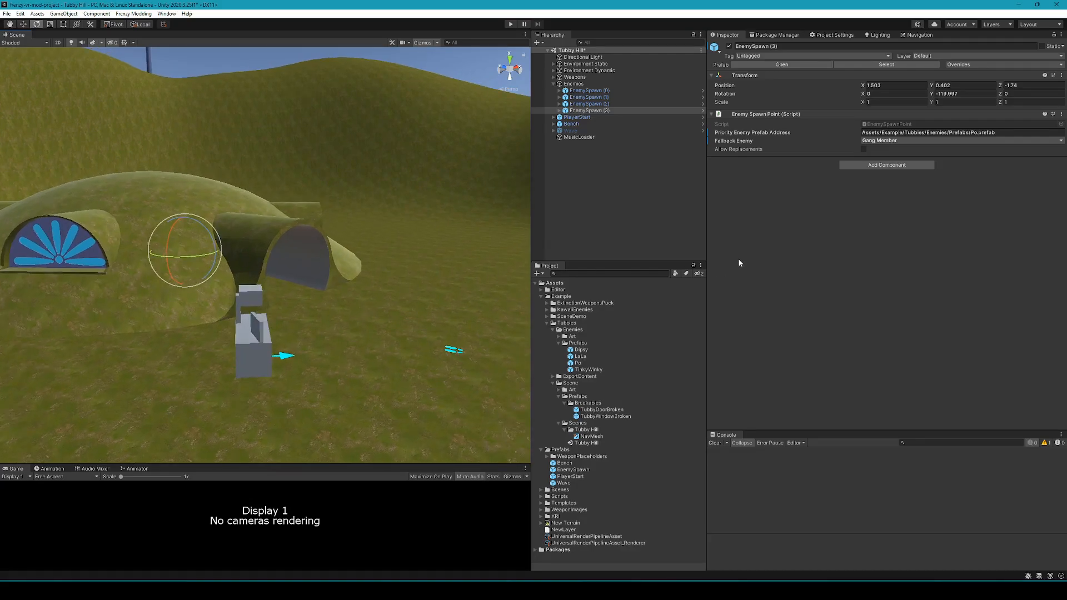
pyautogui.click(553, 77)
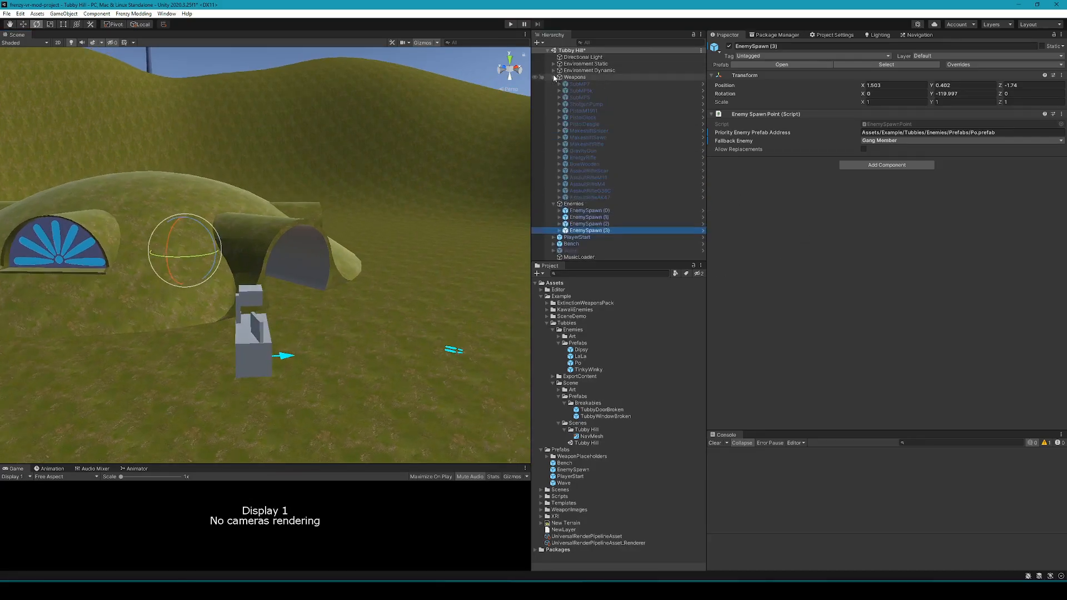
pyautogui.moveTo(584, 82)
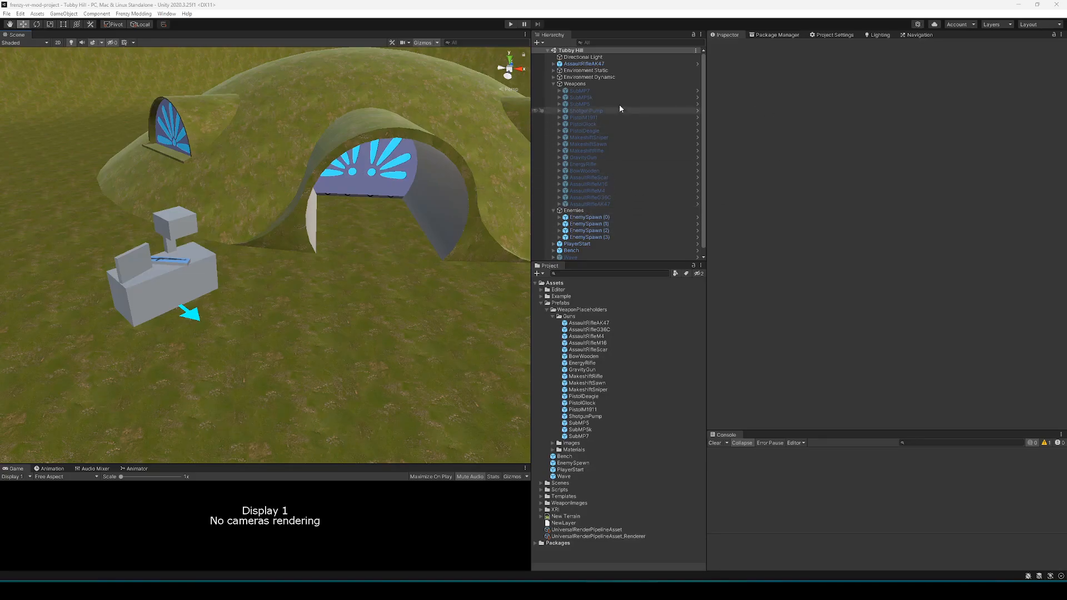
# - Select the AssaultRifleAK47 weapon placeholder in the scene's Weapons list
pyautogui.click(582, 63)
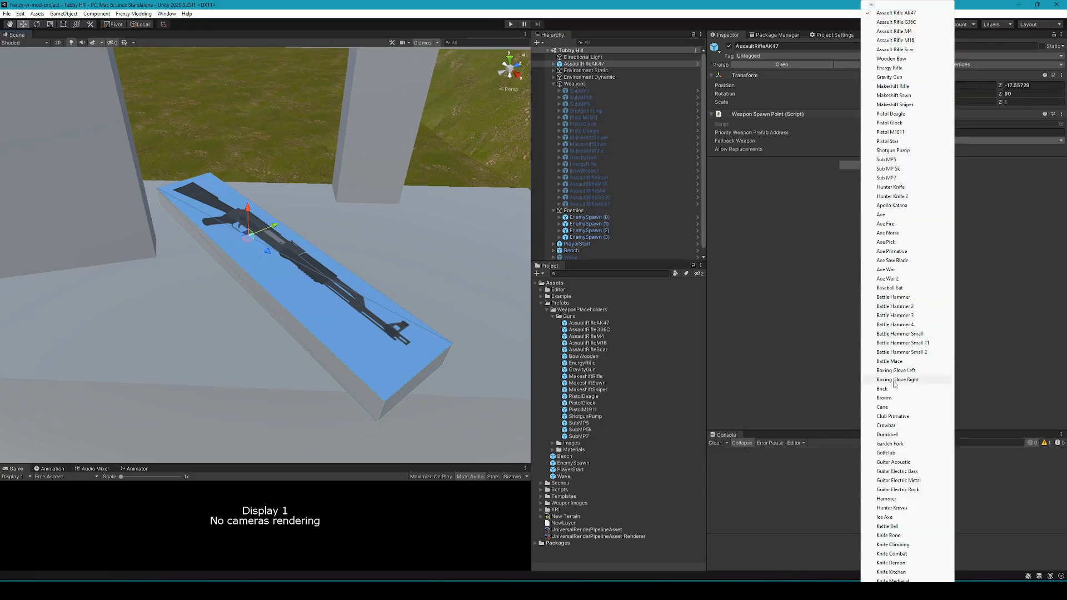
# - Scroll down to the AK47 spawn point's priority and fallback weapon settings
pyautogui.scroll(-3)
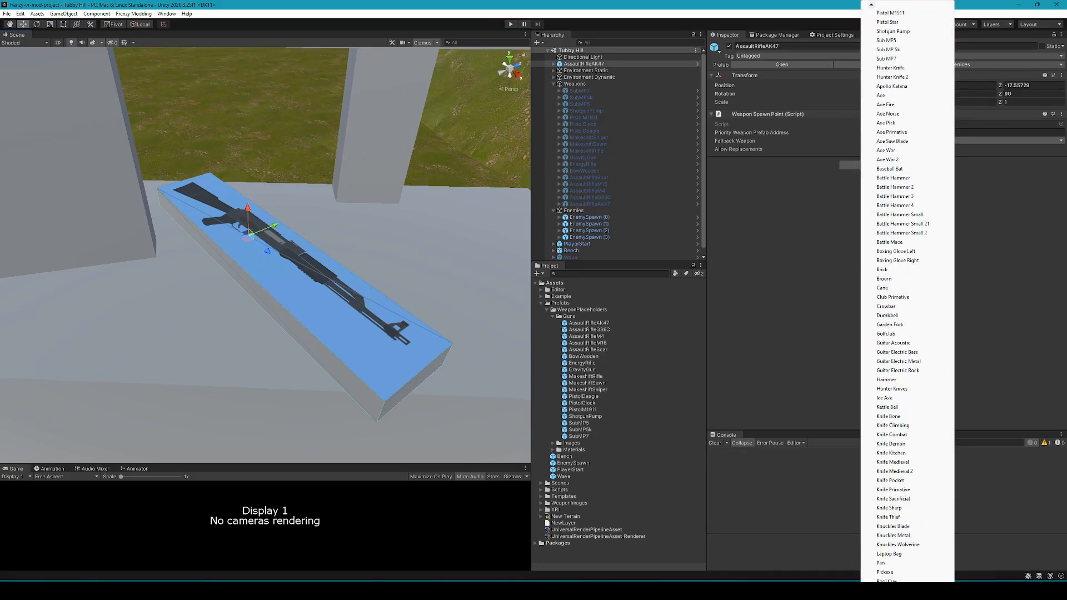
pyautogui.scroll(-3)
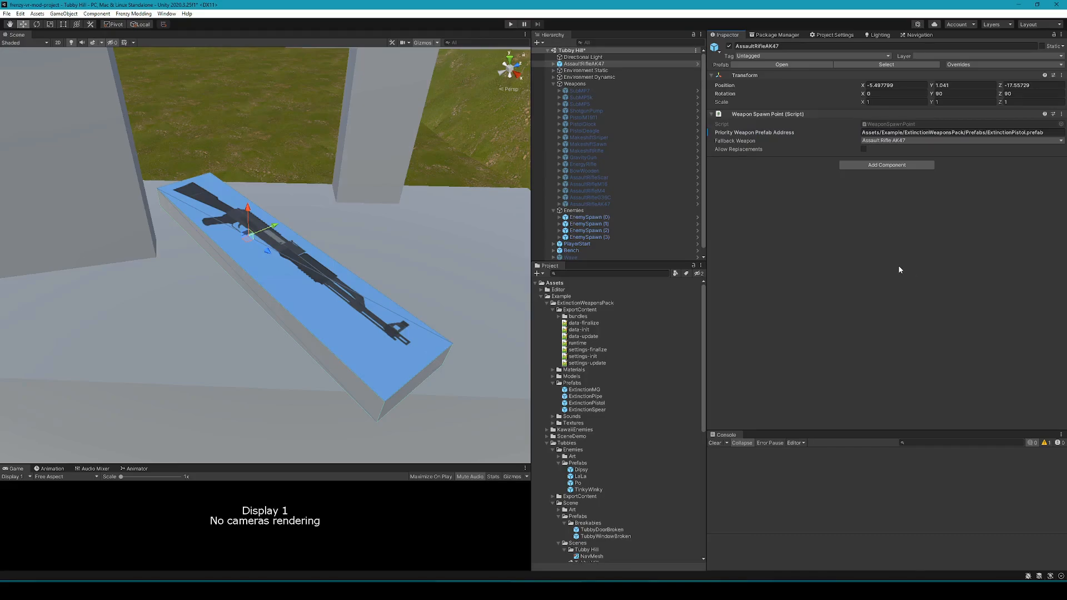
pyautogui.moveTo(680, 165)
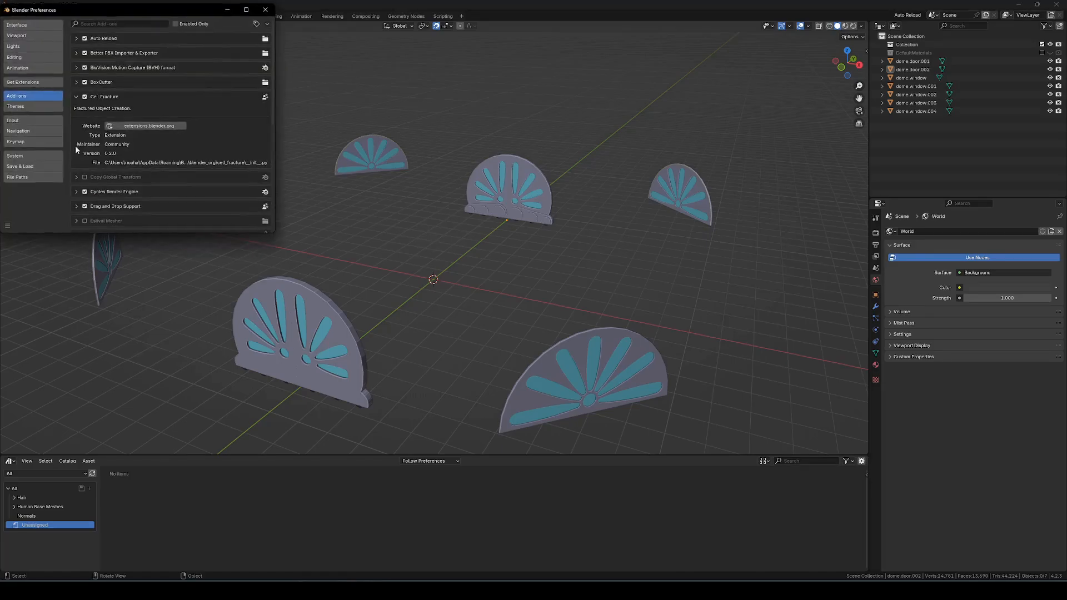
# - Search the extensions for 'cell' to check Cell Fracture, then return to Add-ons
pyautogui.click(23, 81)
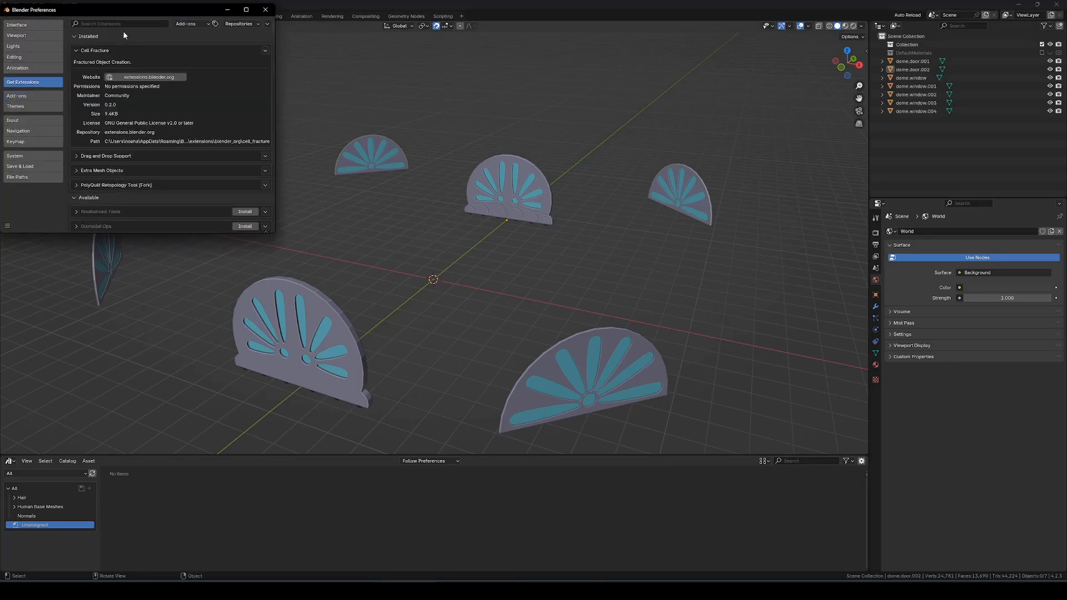
pyautogui.write('cell')
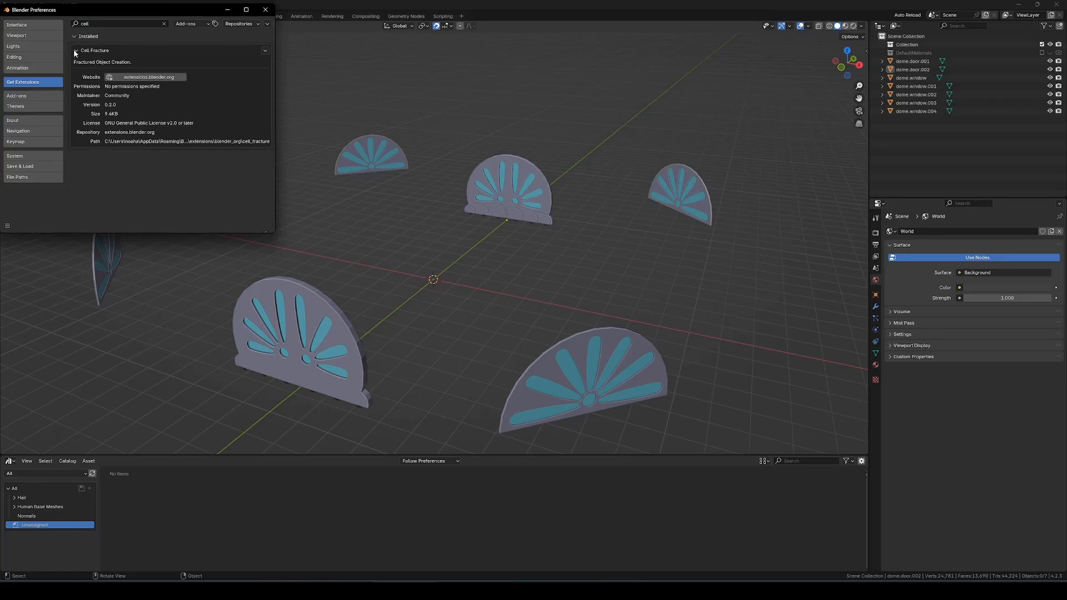
pyautogui.click(76, 50)
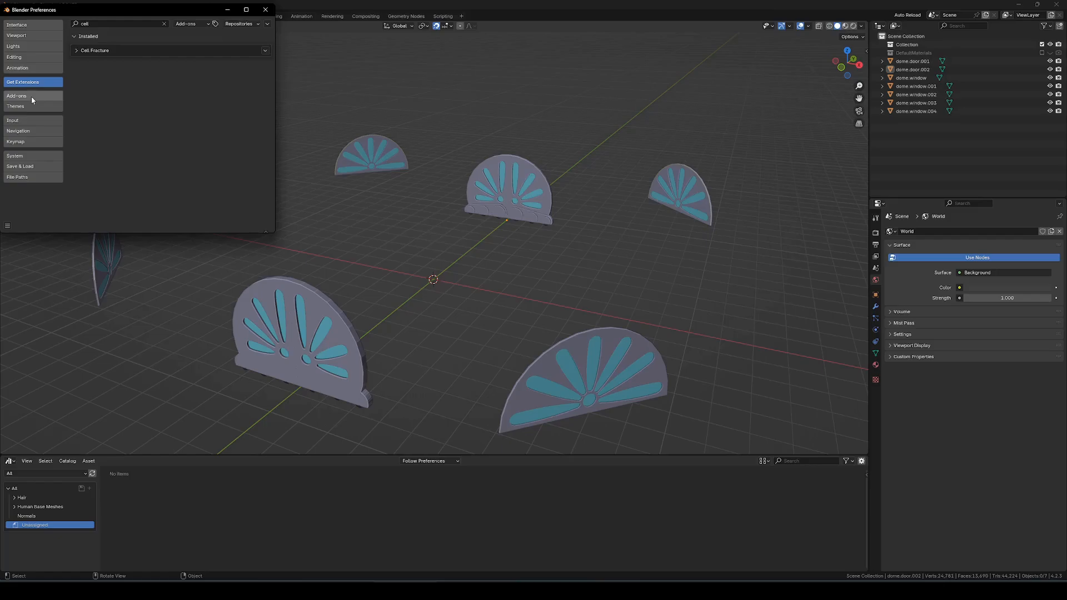
pyautogui.click(17, 95)
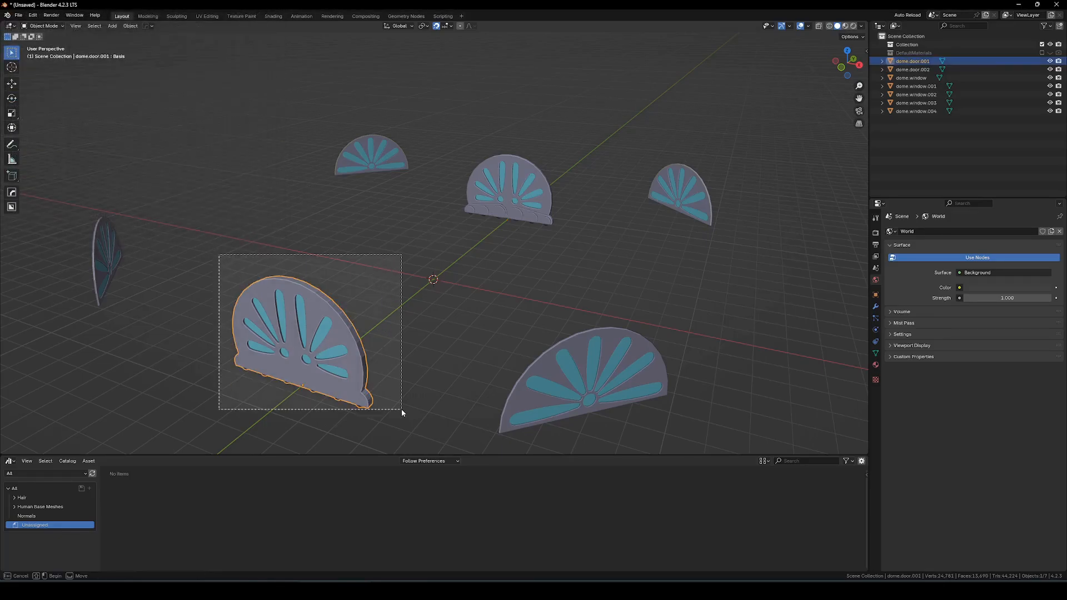
# - Select the nearer dome door and run Cell Fracture with Own Particles
pyautogui.click(103, 251)
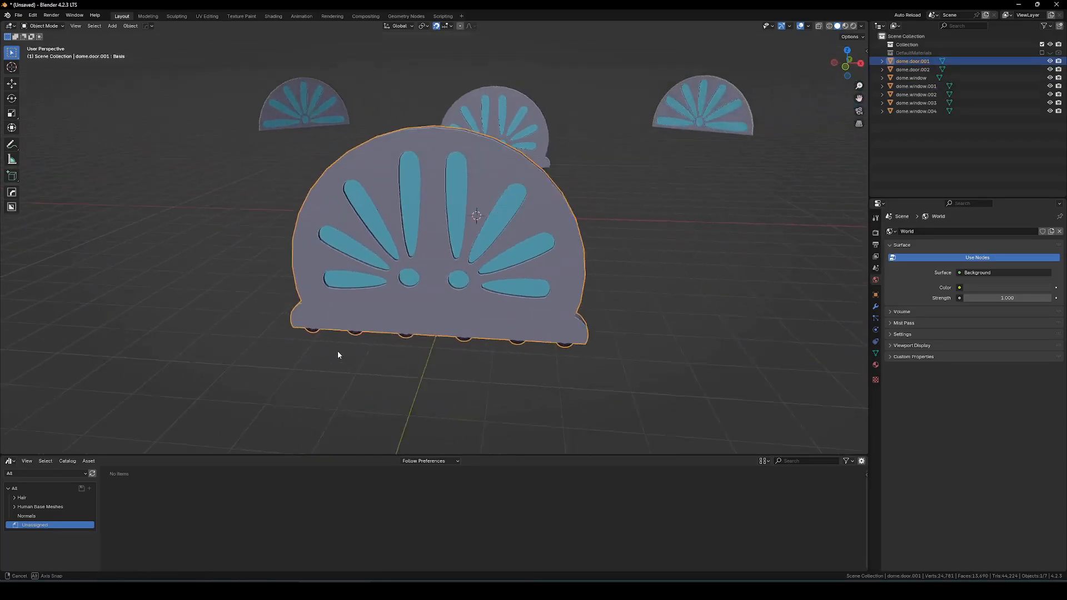
pyautogui.click(130, 26)
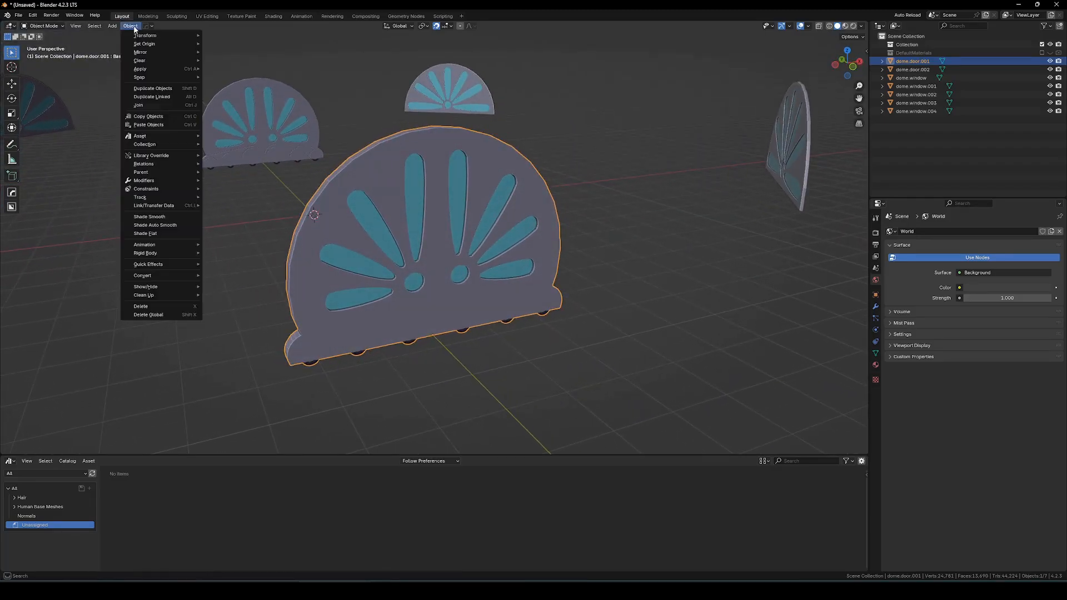
pyautogui.moveTo(145, 286)
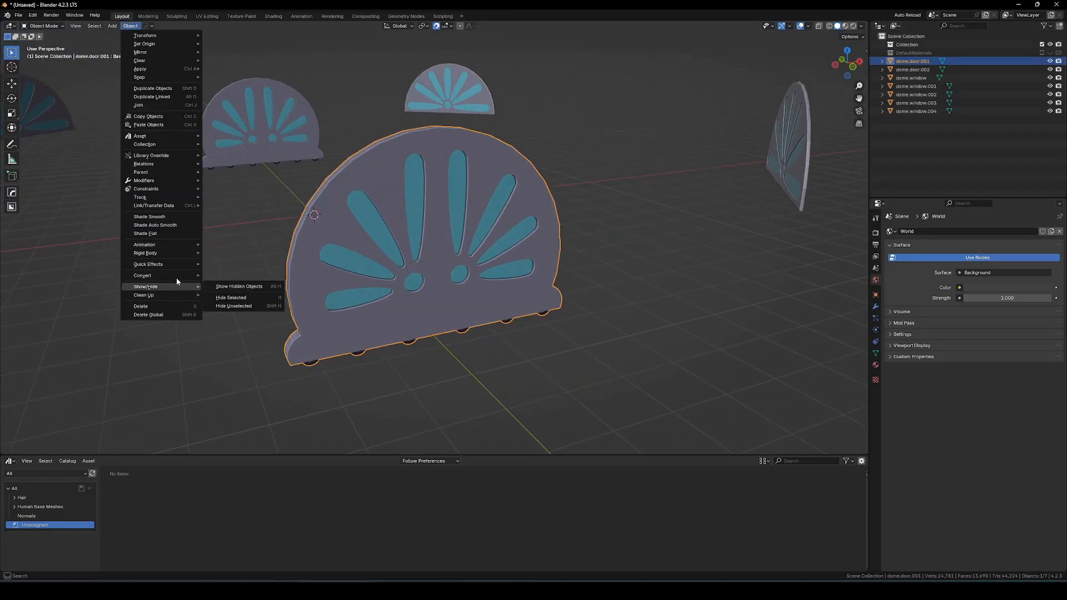
pyautogui.click(148, 264)
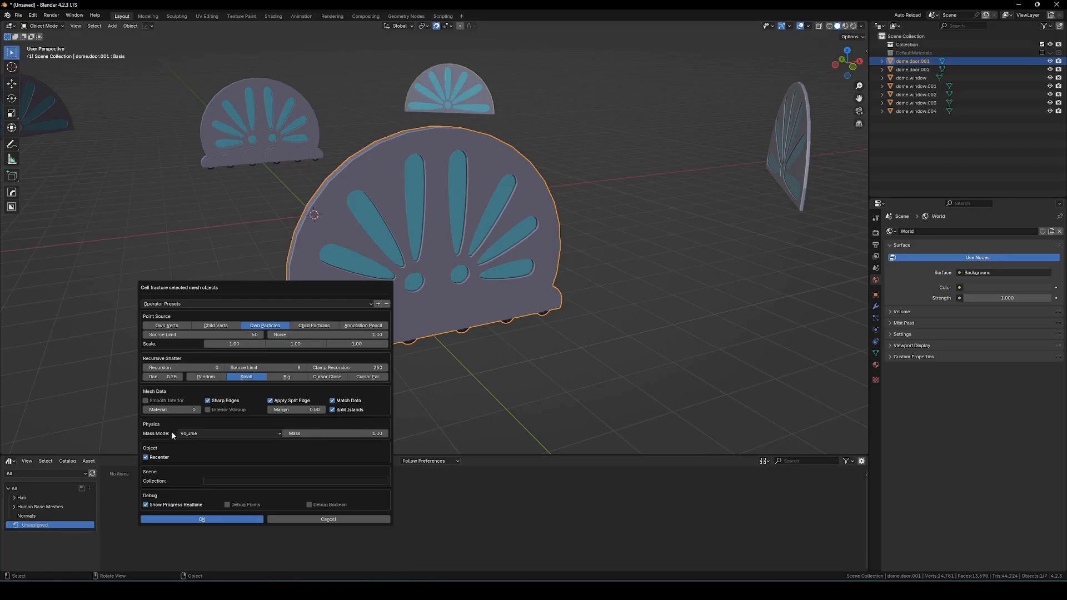
pyautogui.moveTo(234, 519)
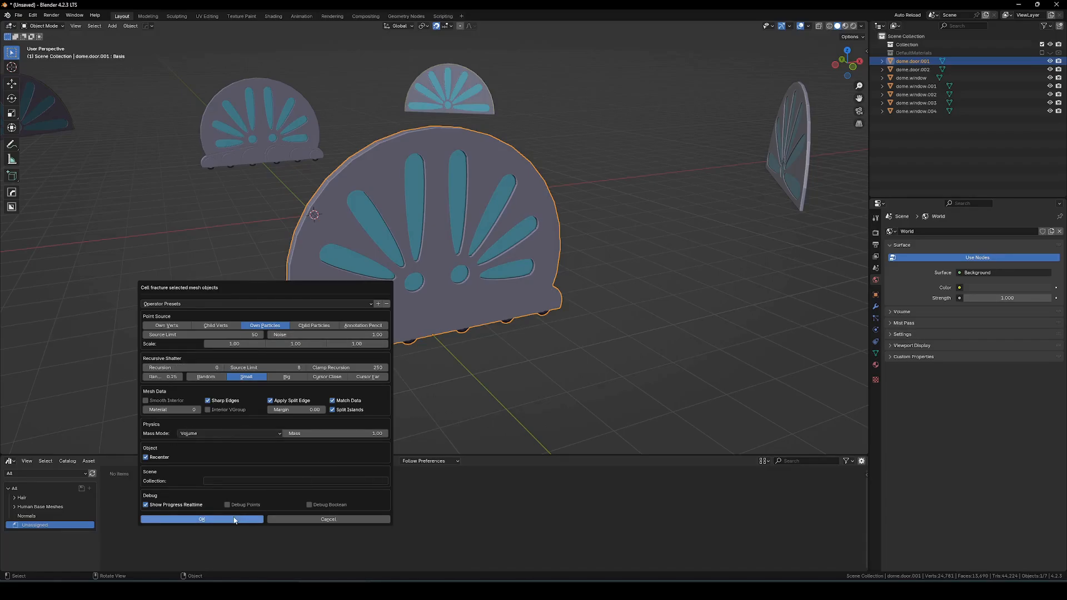
pyautogui.click(202, 519)
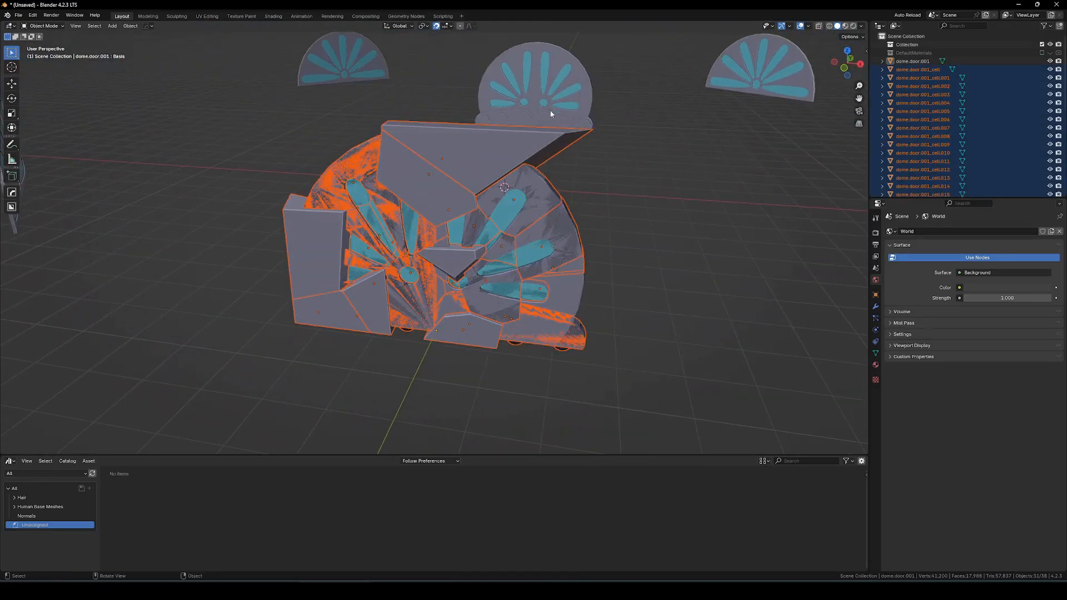
# - Click individual fracture cells of the door, then select dome.door.003 in the outliner
pyautogui.click(316, 251)
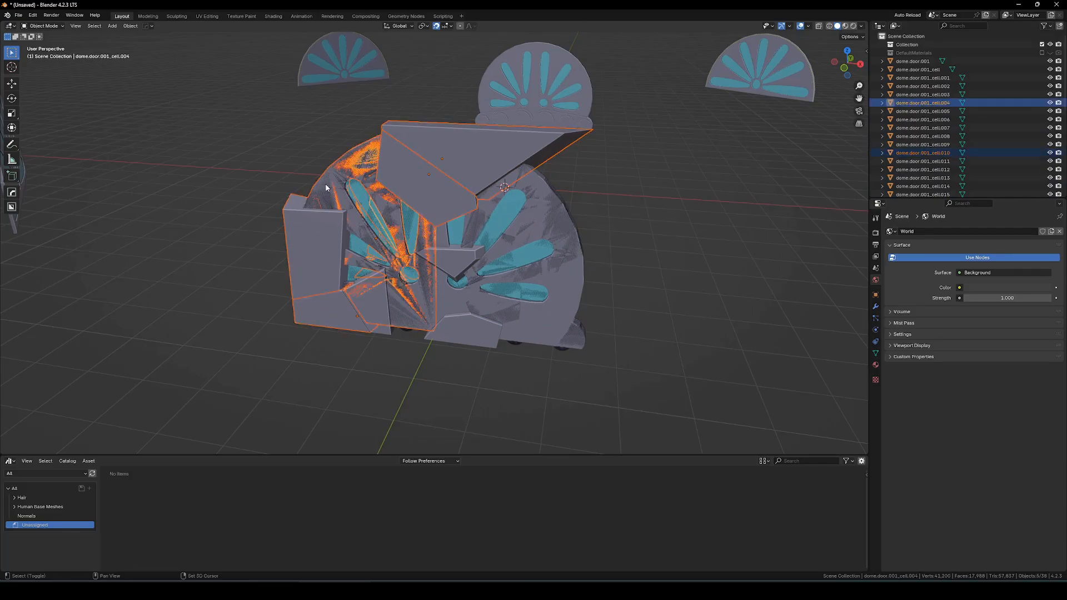
pyautogui.click(915, 61)
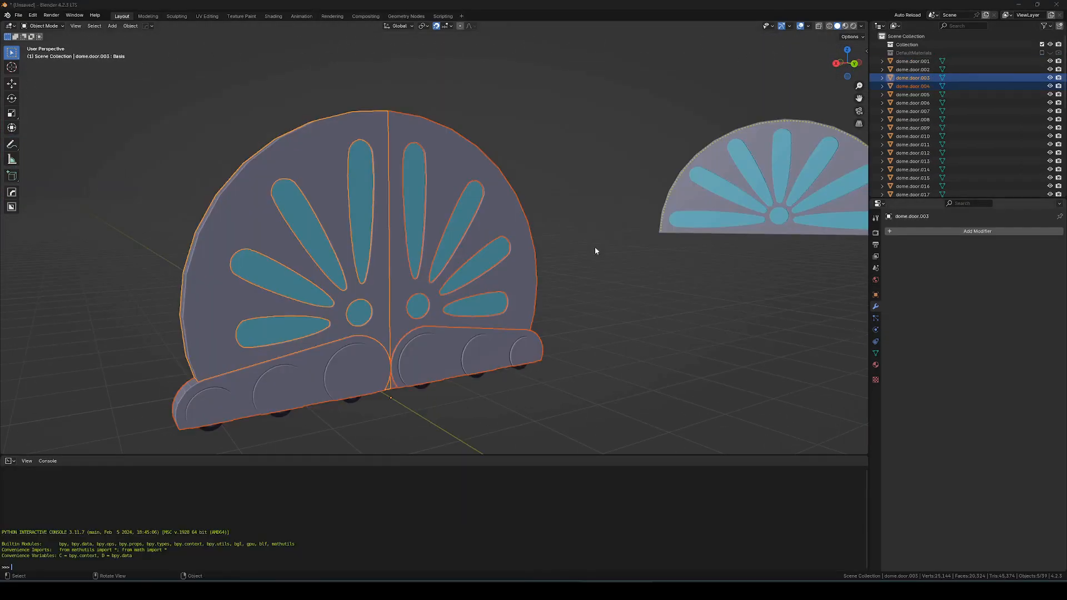
# - Cell-fracture the double door using Own Particles and scroll the outliner through the resulting shards
pyautogui.click(130, 26)
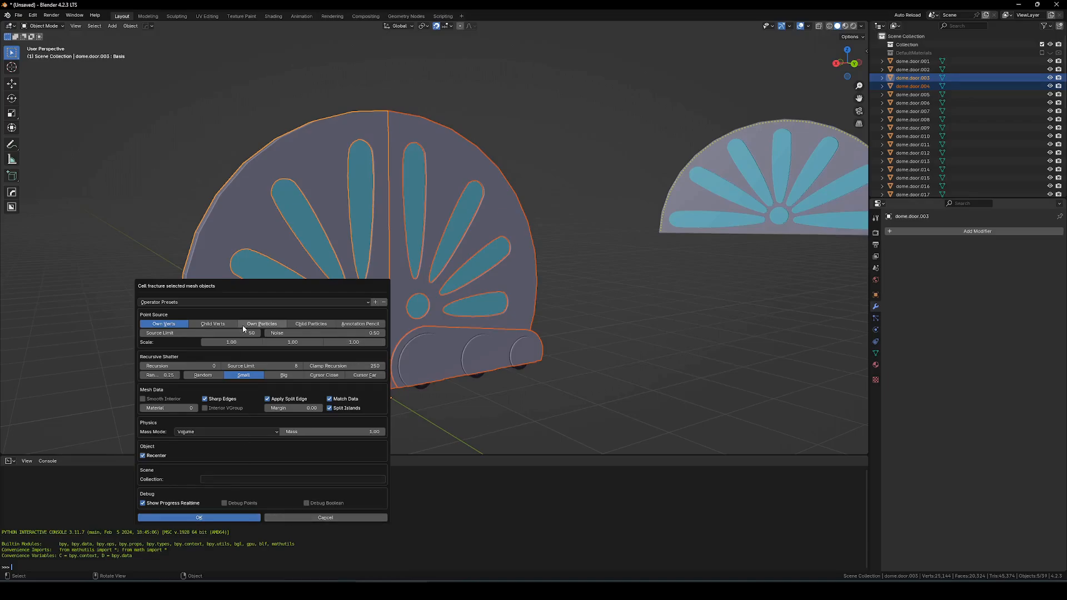
pyautogui.click(262, 324)
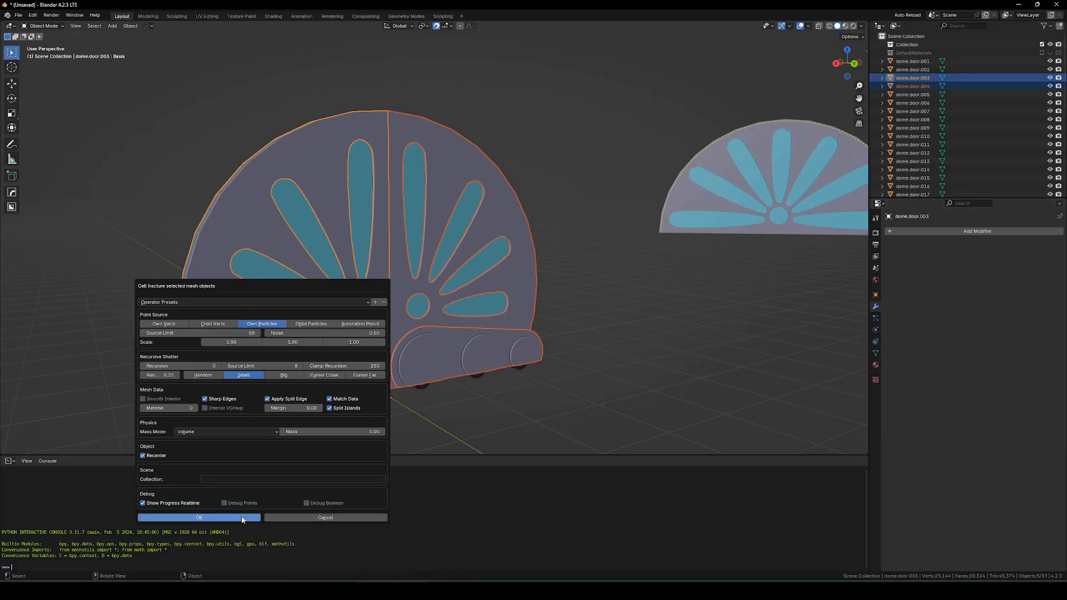
pyautogui.click(199, 517)
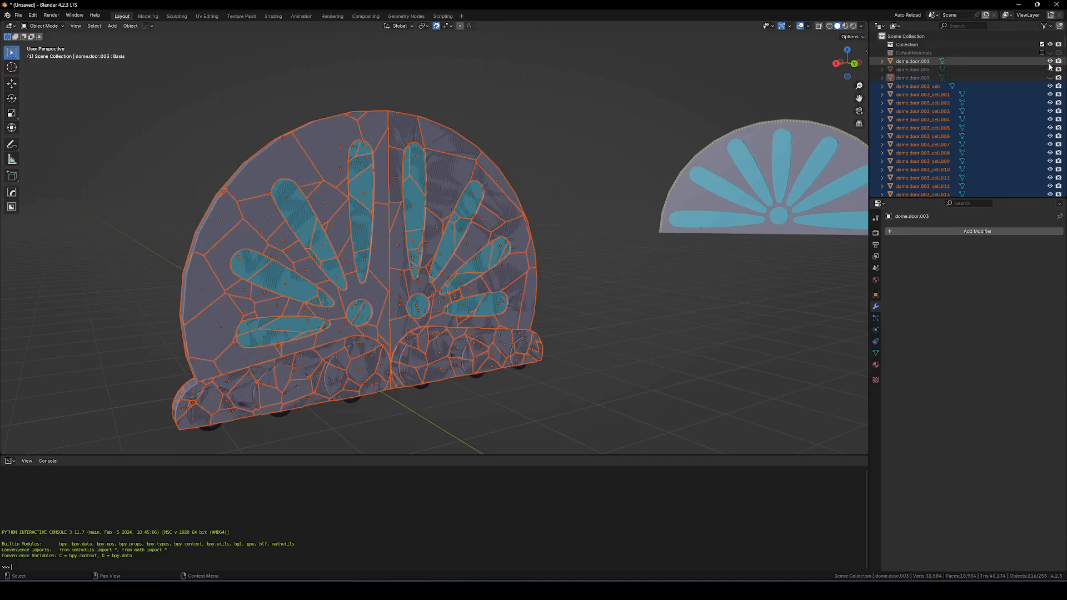
pyautogui.scroll(-3)
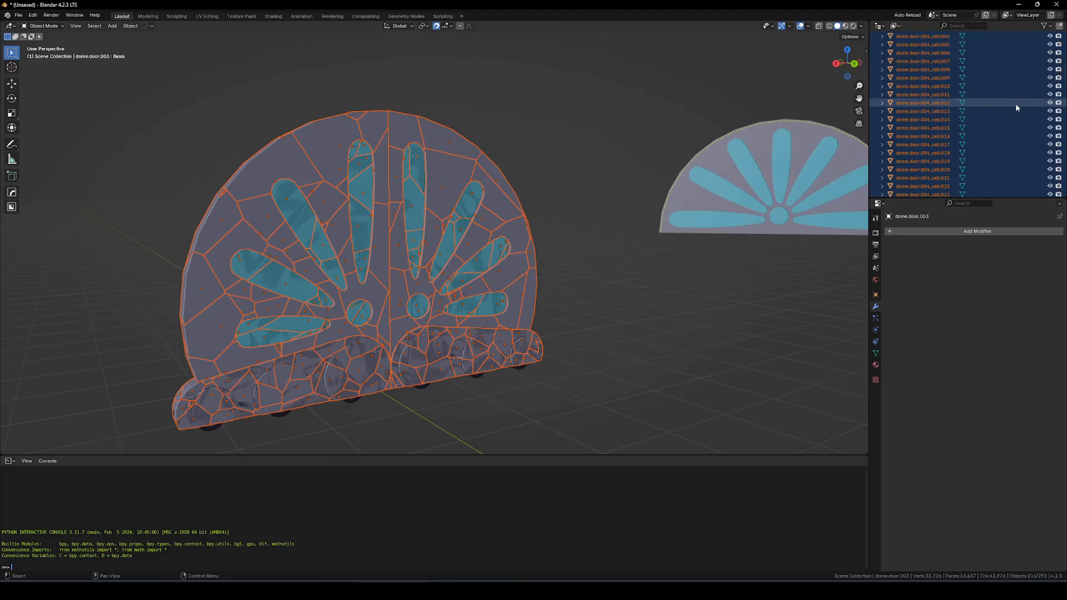
pyautogui.scroll(-3)
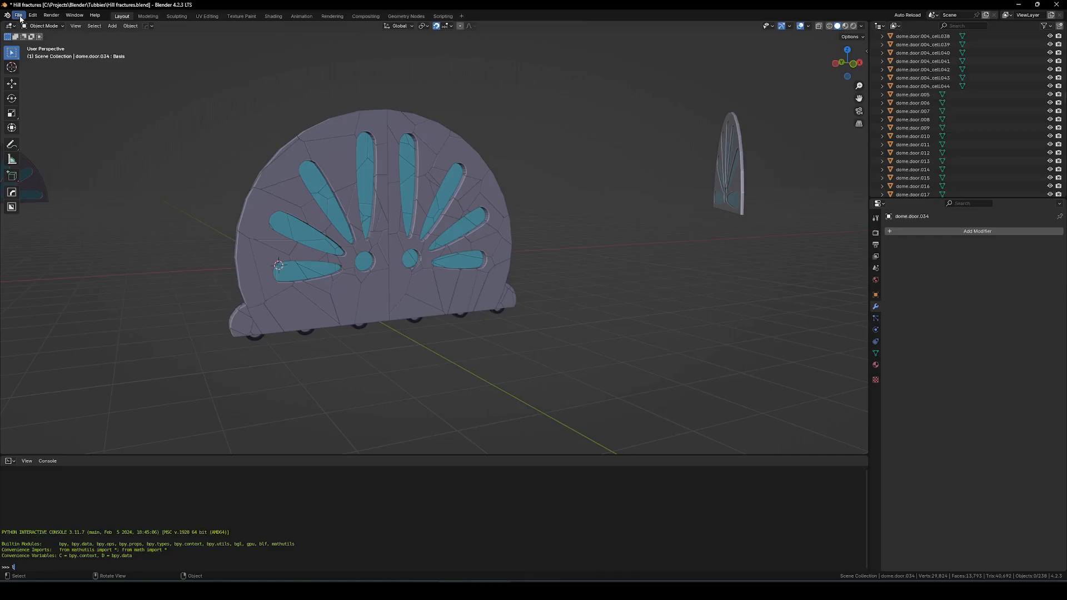
# - Set up an FBX export limited to Selected Objects, then dismiss the export window
pyautogui.click(21, 15)
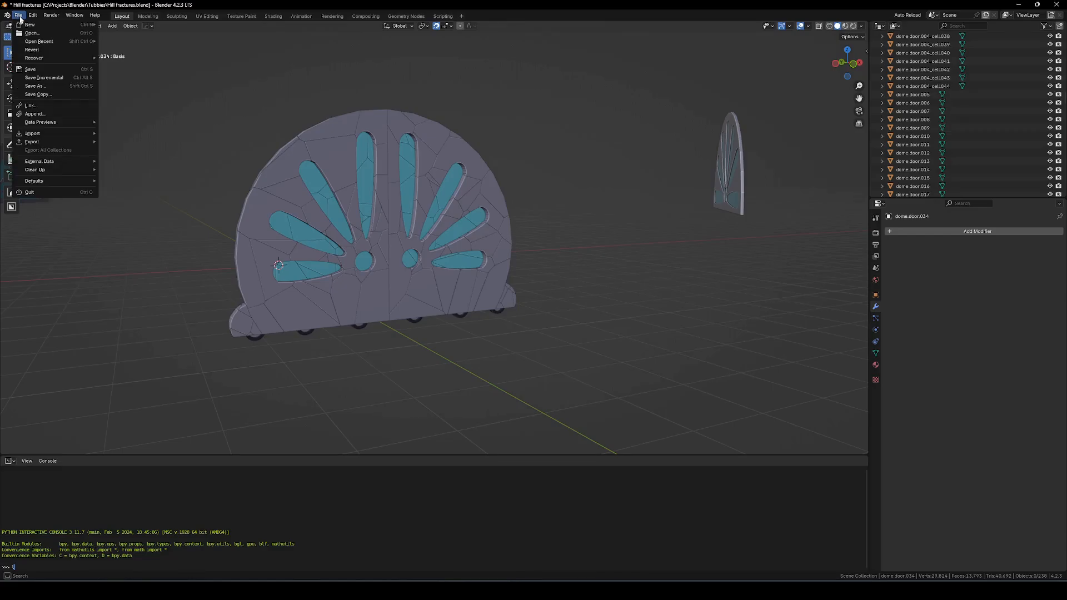
pyautogui.click(606, 144)
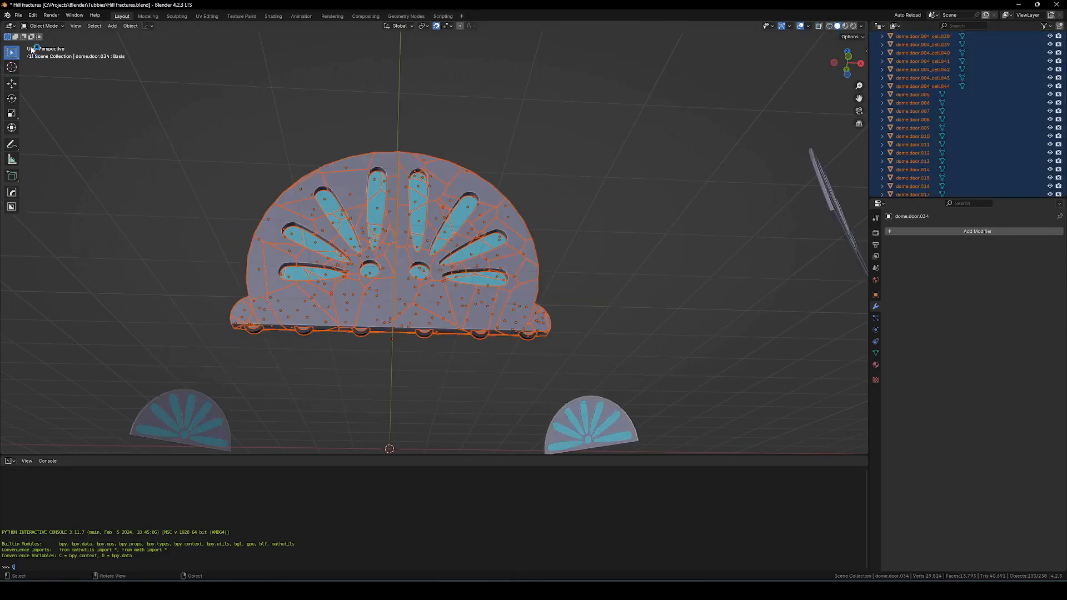
pyautogui.click(21, 15)
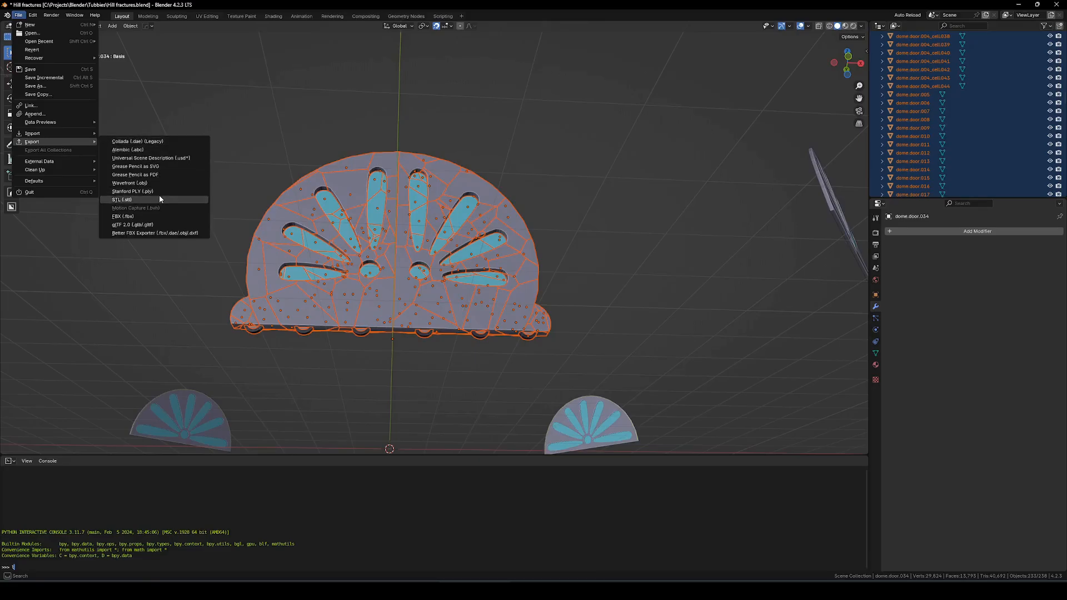
pyautogui.click(122, 216)
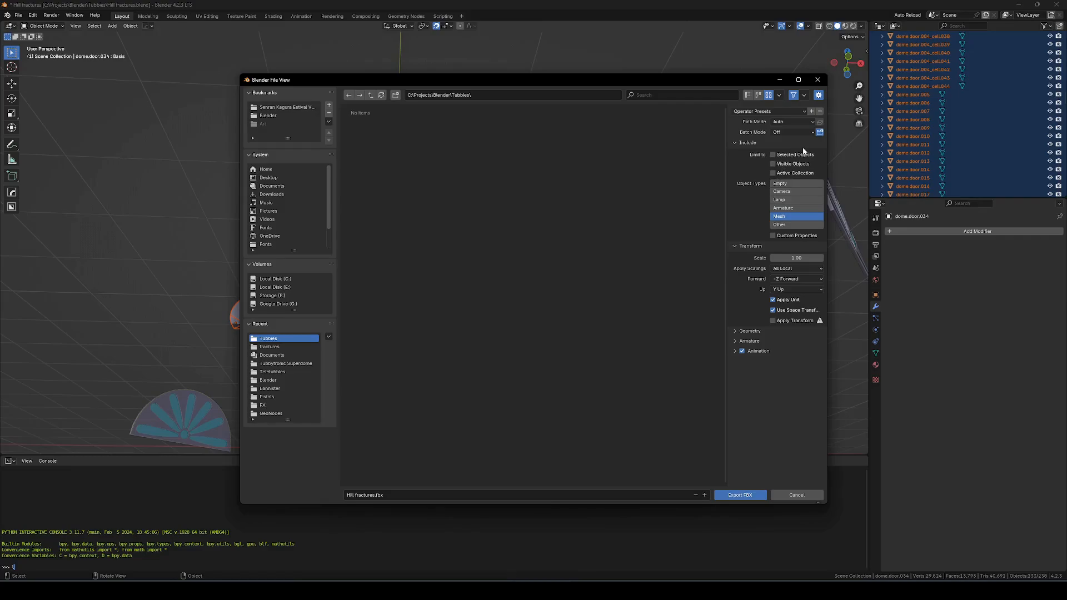
pyautogui.click(772, 155)
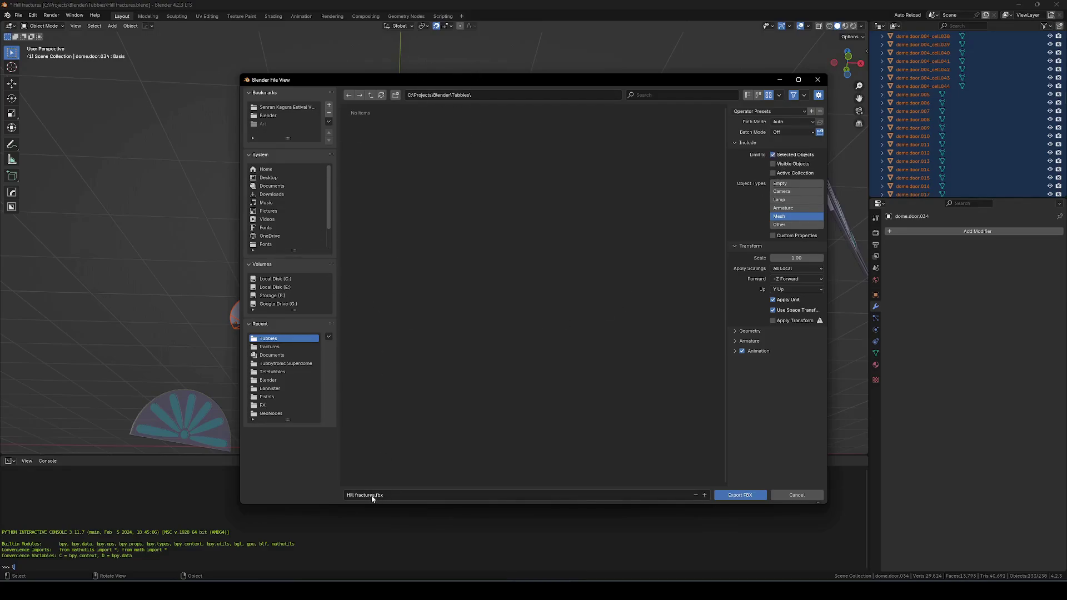
pyautogui.moveTo(254, 150)
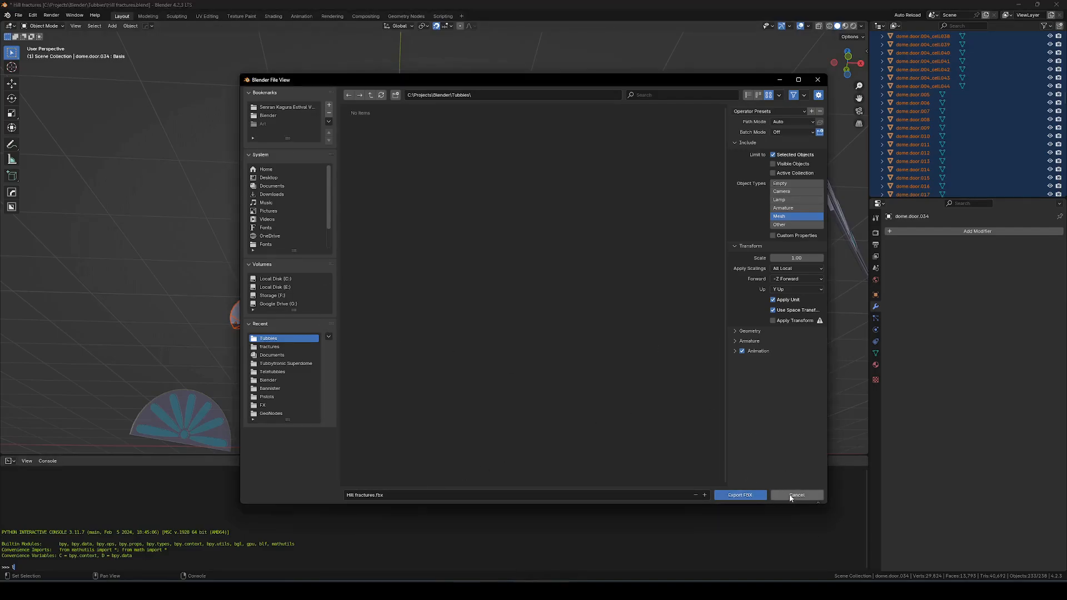
pyautogui.click(796, 495)
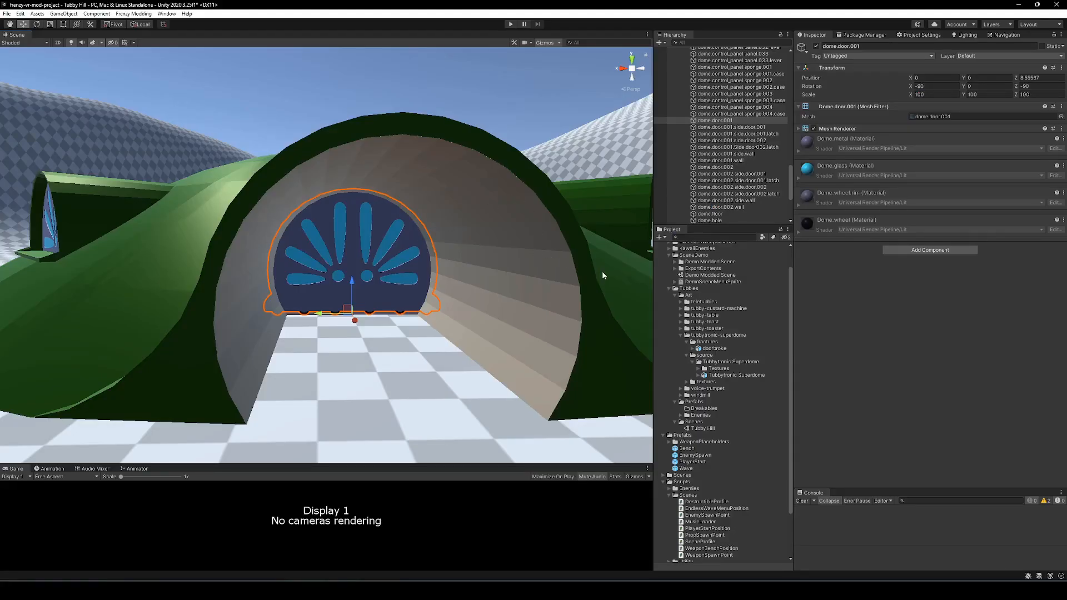
# - Place the doorbroke model in the scene and add Mesh Colliders to its fracture cells
pyautogui.click(715, 120)
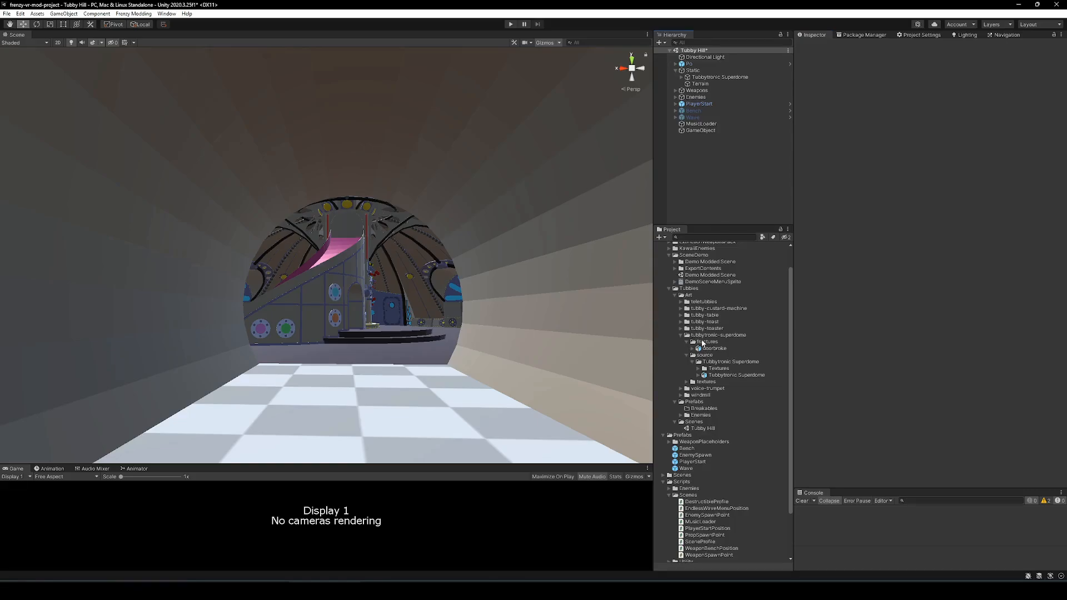
pyautogui.click(715, 348)
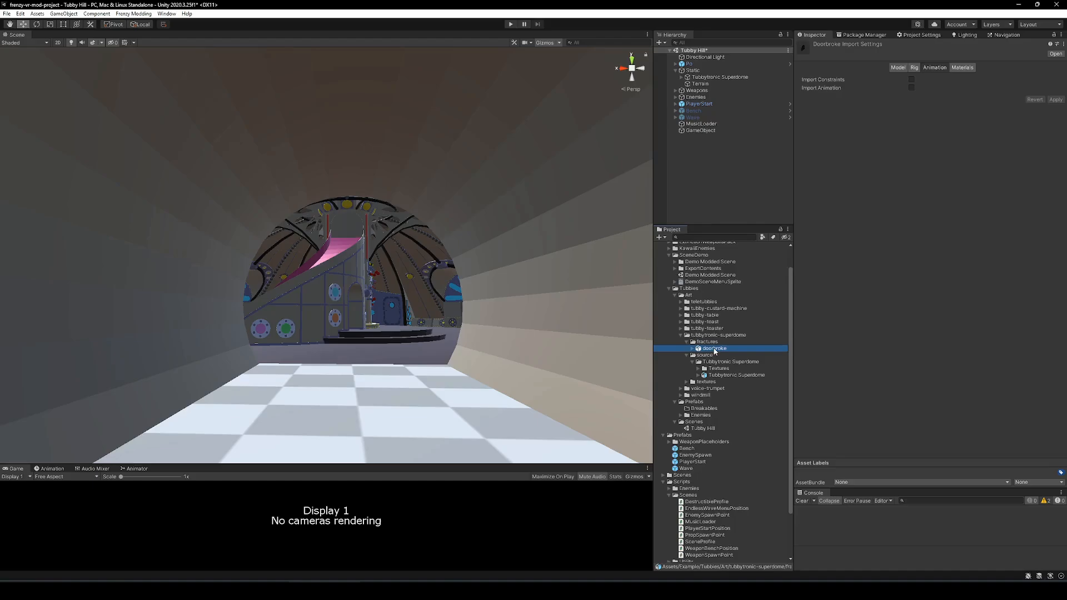
pyautogui.click(914, 67)
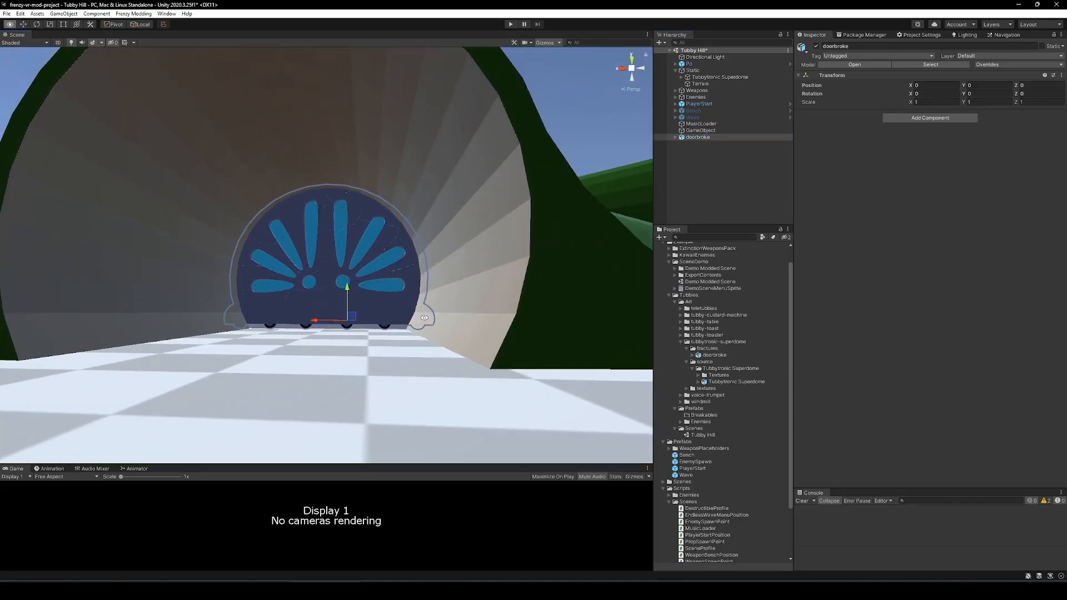
pyautogui.click(675, 137)
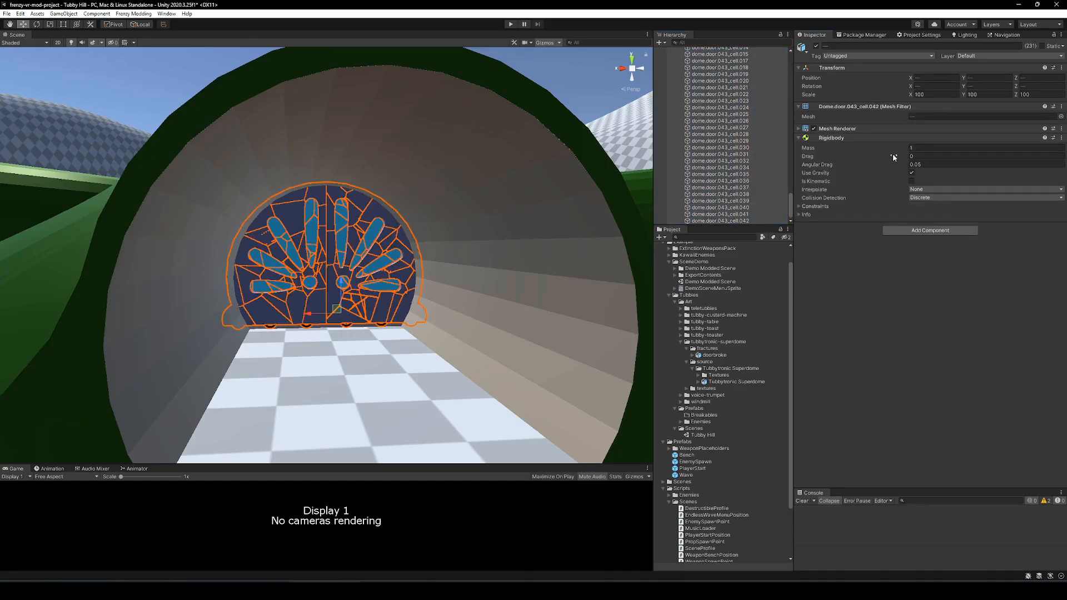
pyautogui.click(930, 230)
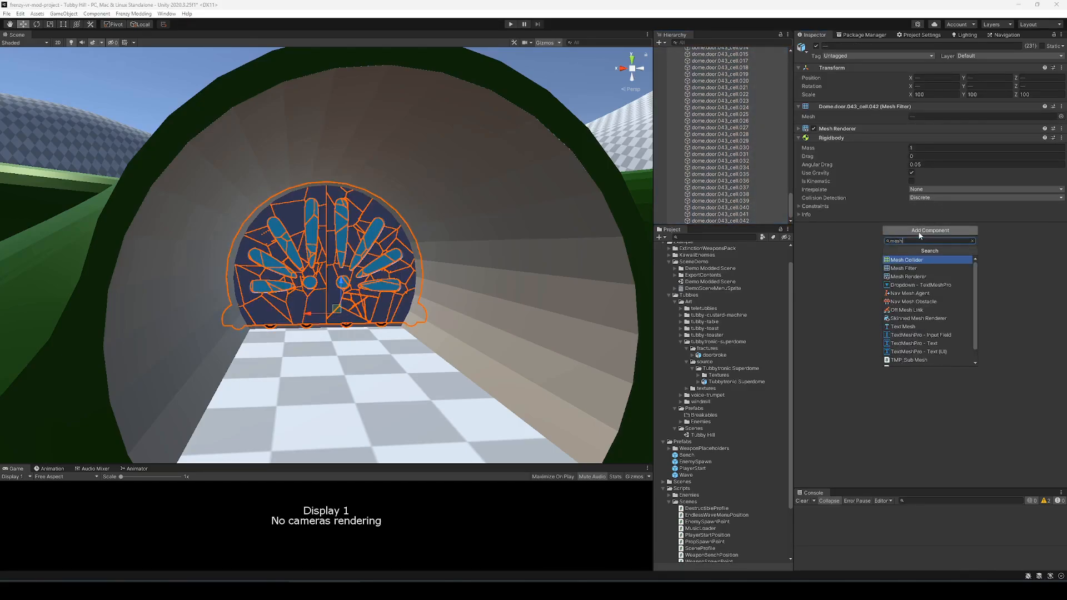
pyautogui.click(907, 260)
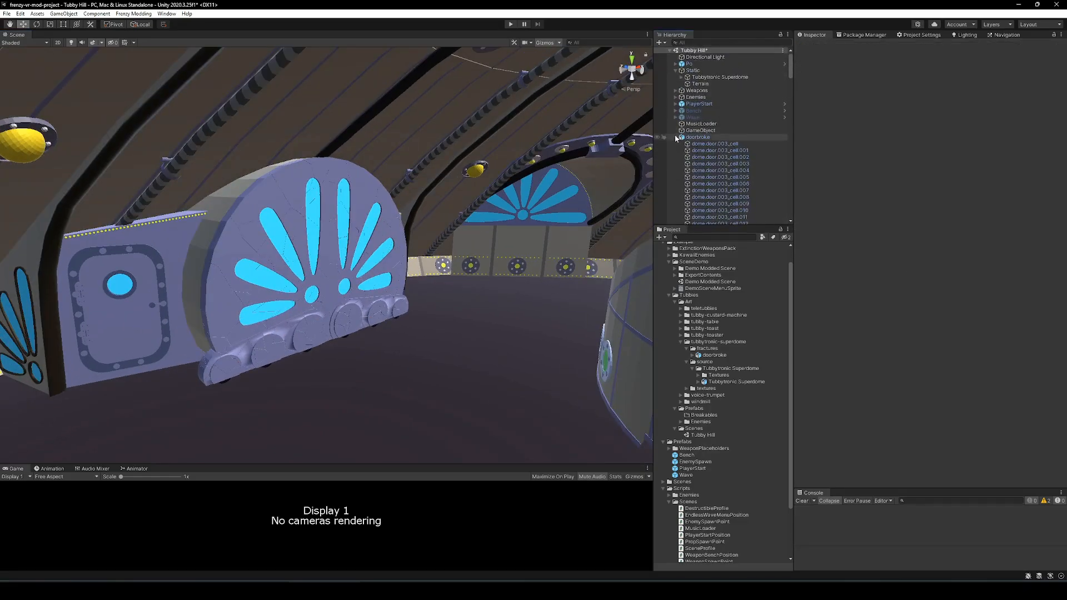
# - Rename doorbroke to TubbiedomeNorthDoorBroke and save it as an Original Prefab
pyautogui.click(676, 137)
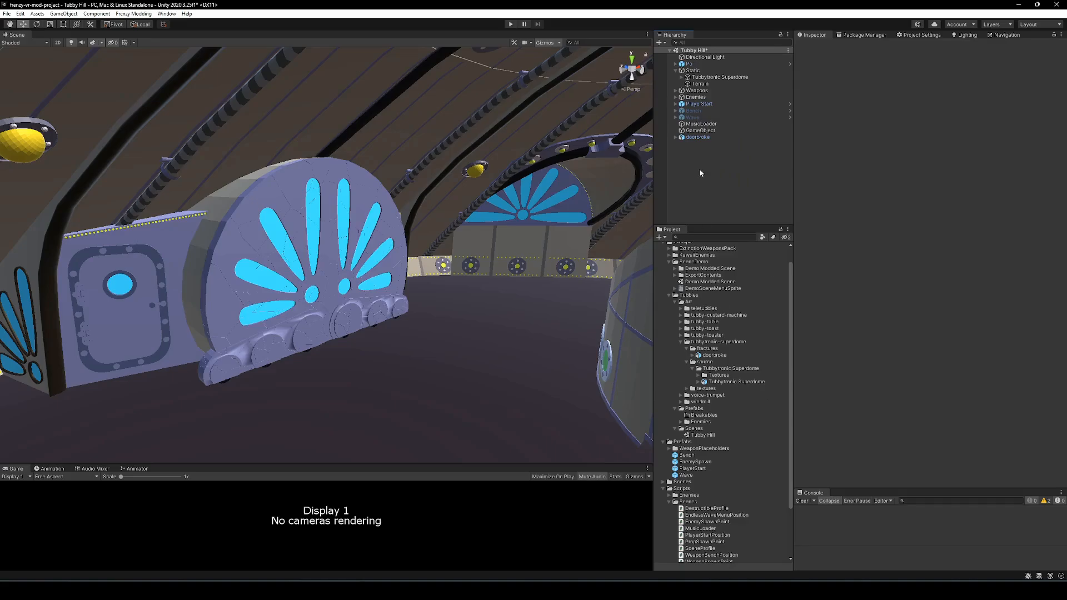
pyautogui.click(697, 137)
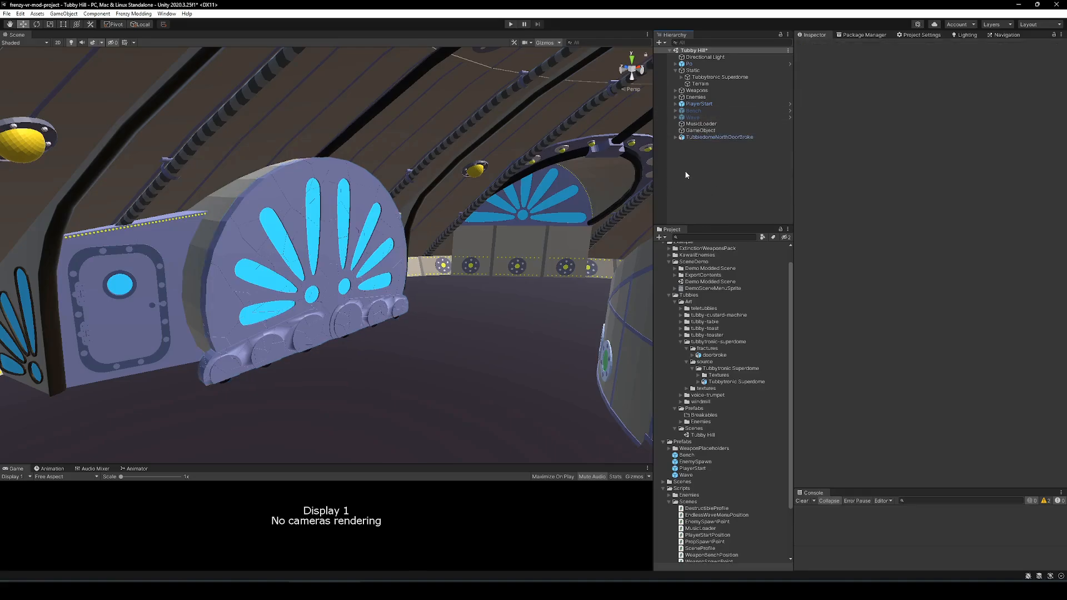
pyautogui.click(719, 136)
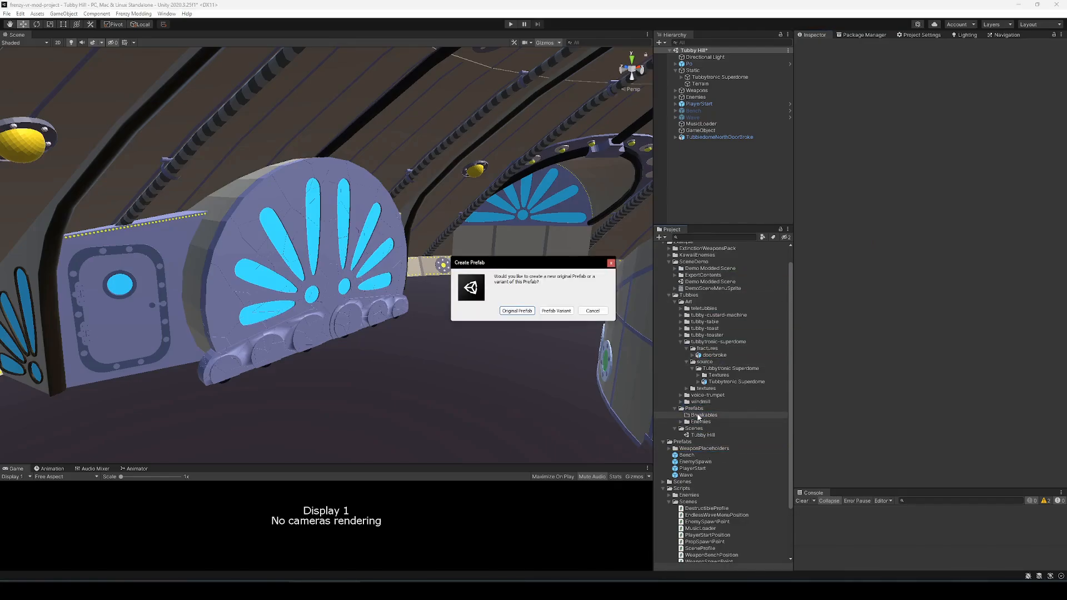
pyautogui.click(517, 310)
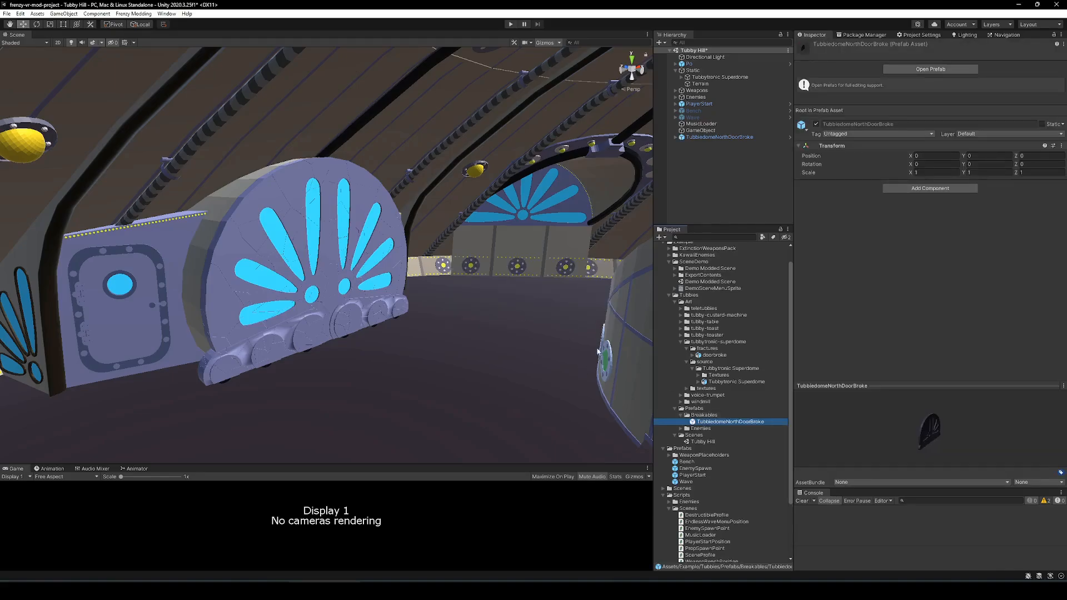
pyautogui.click(719, 137)
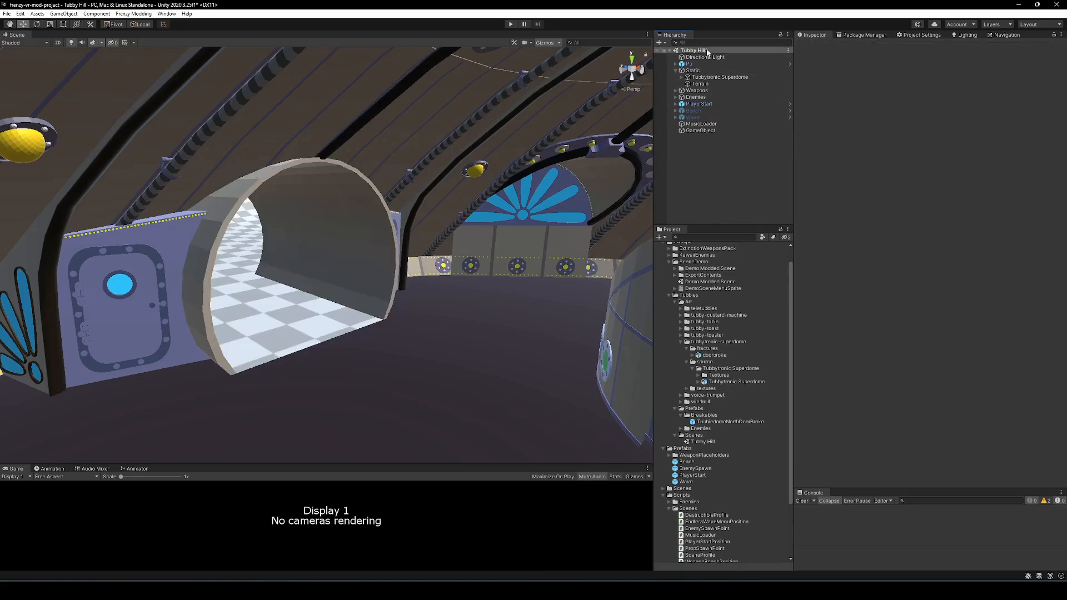
# - Set dome.door.001's fallback destruction sound to Metal and its health to 50
pyautogui.click(685, 76)
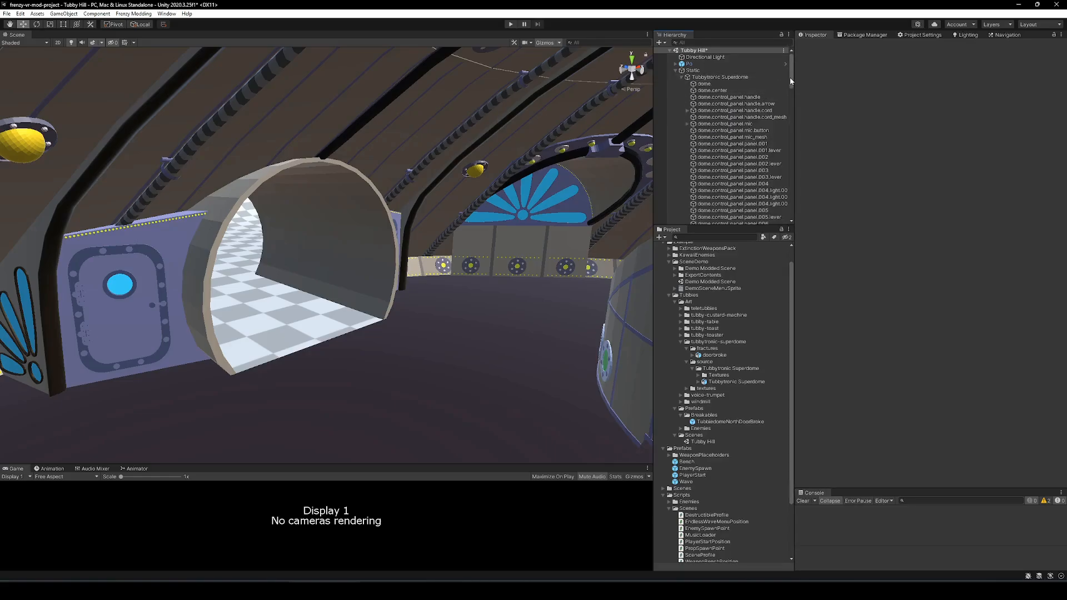
pyautogui.scroll(-3)
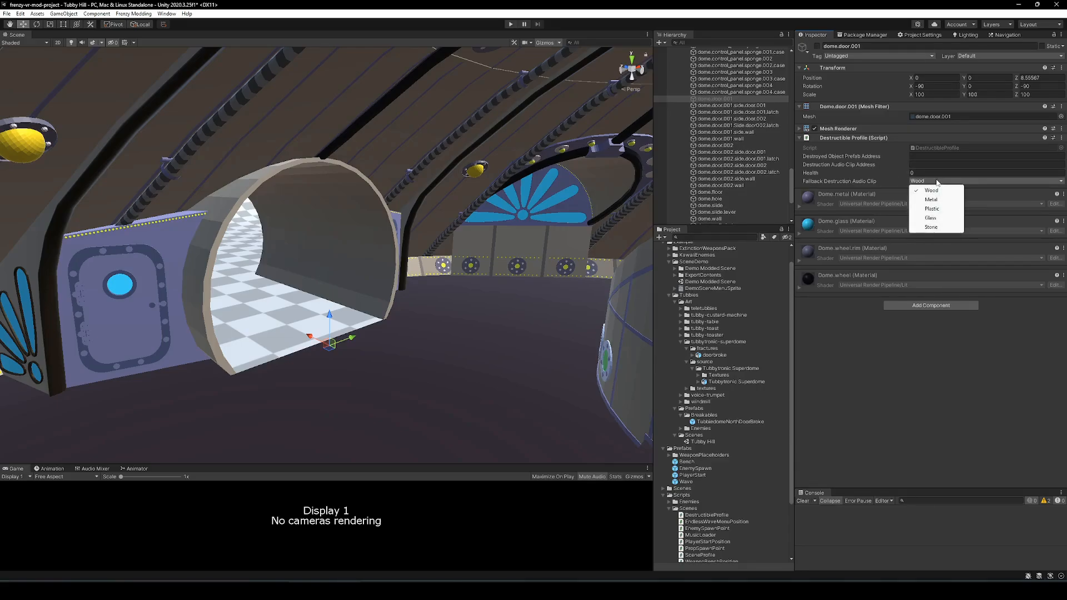
pyautogui.moveTo(931, 199)
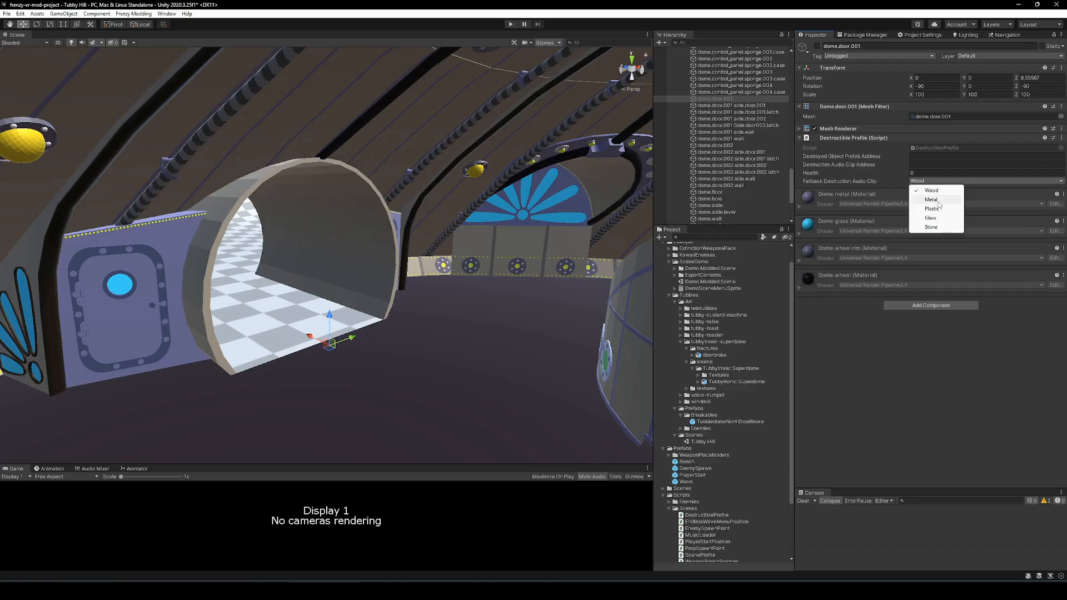
pyautogui.moveTo(943, 199)
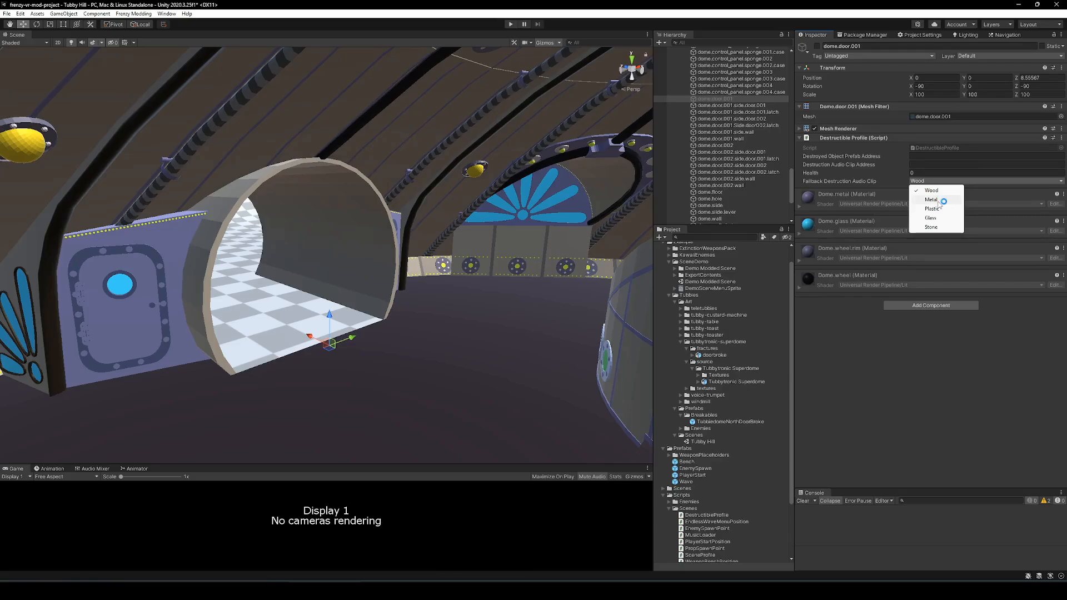
pyautogui.click(931, 200)
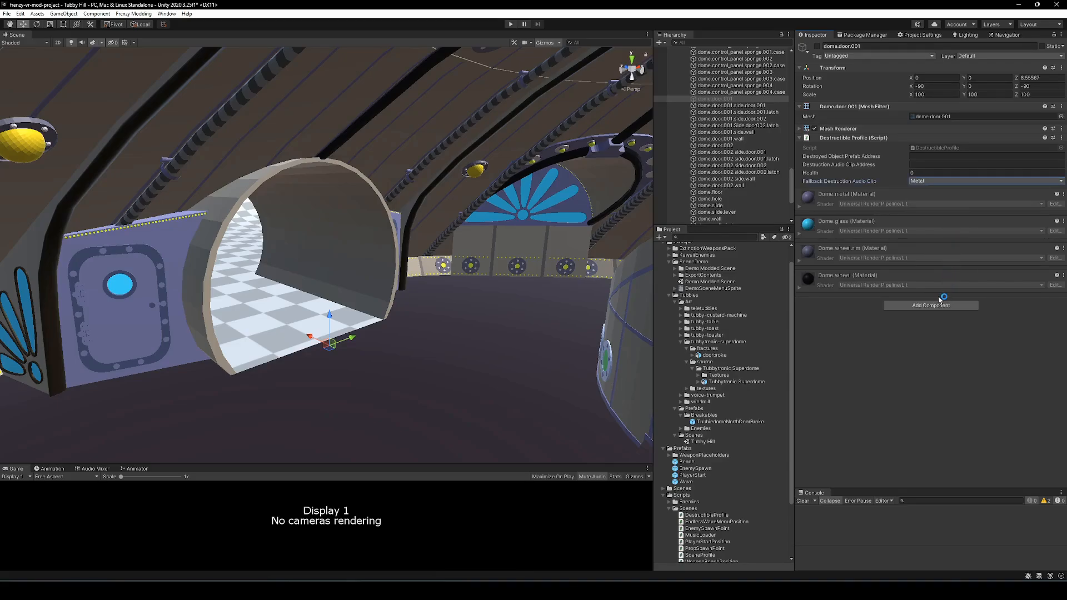
pyautogui.click(975, 173)
pyautogui.write('50')
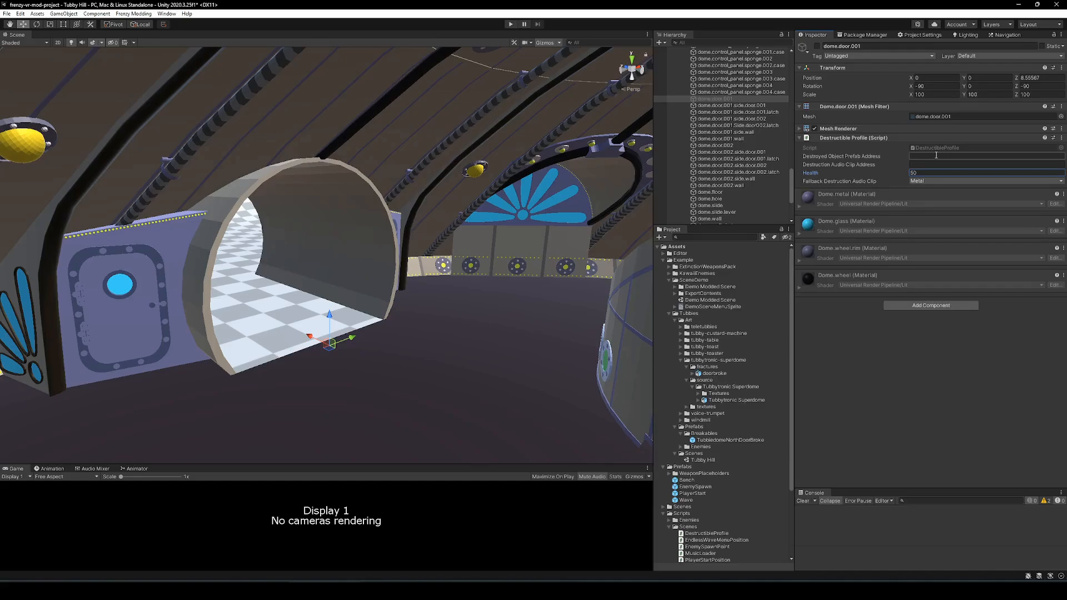
# - Type the Assets Breakables prefab path into Destroyed Object Prefab Address
pyautogui.click(986, 157)
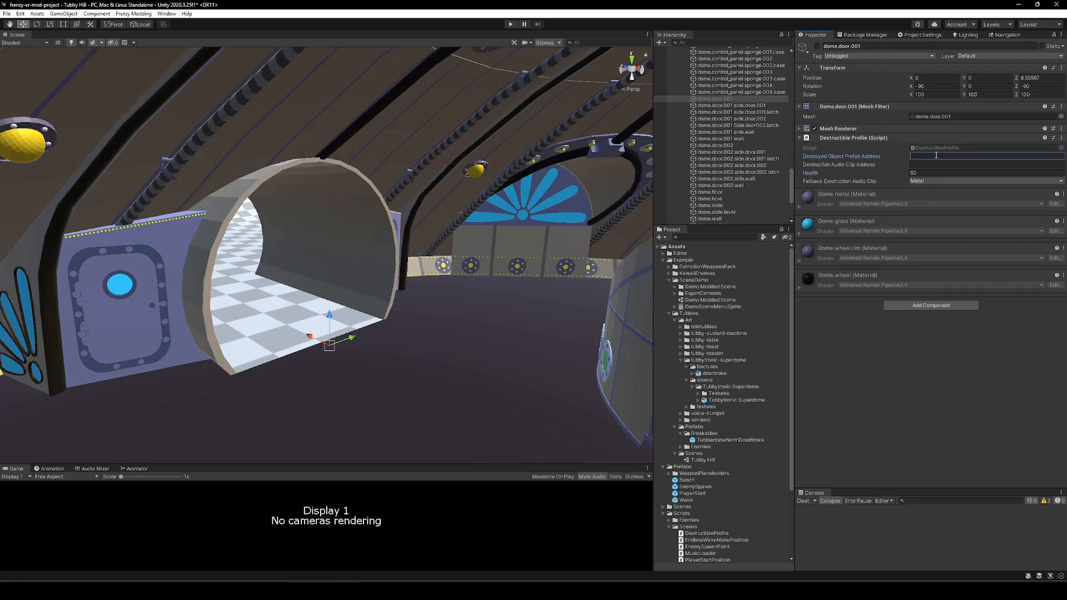
pyautogui.write('Assets/')
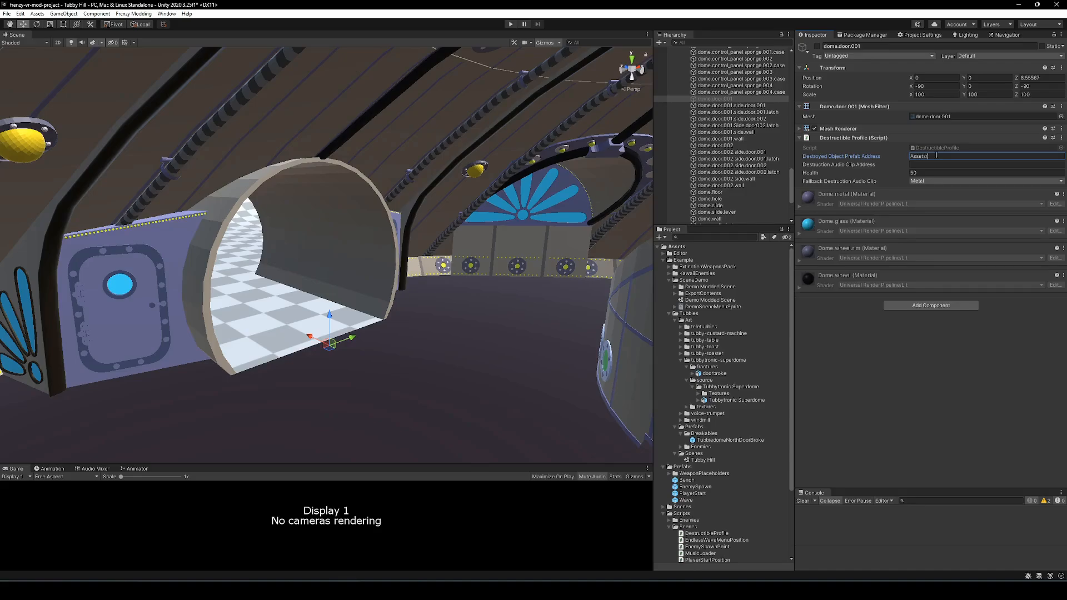
pyautogui.write('Example/Tubbies/Prefabs/B')
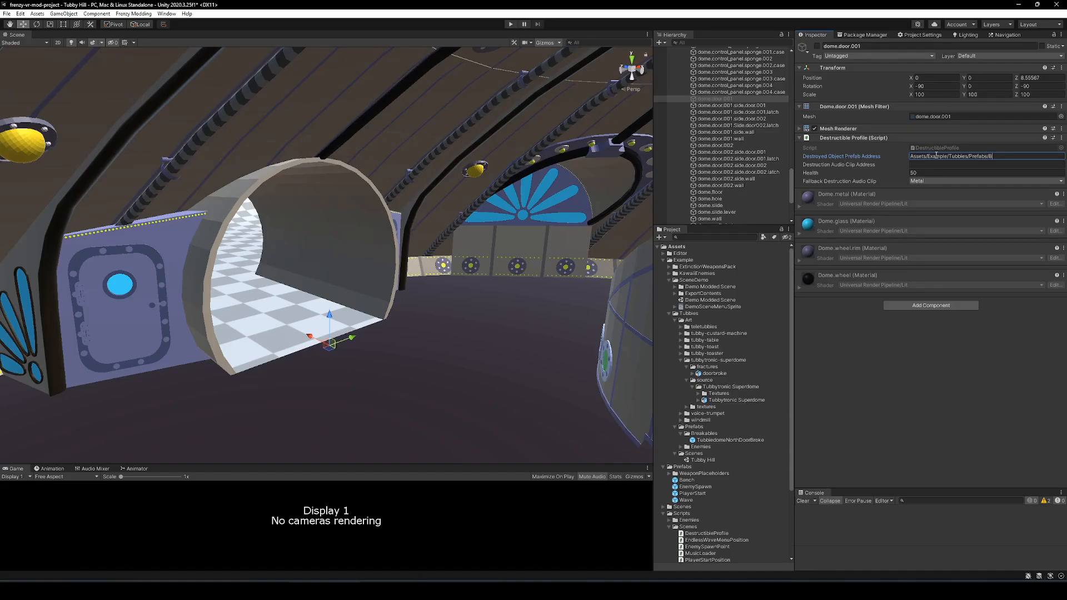
pyautogui.write('reakables/TubbiedomeNorthDoorBroke')
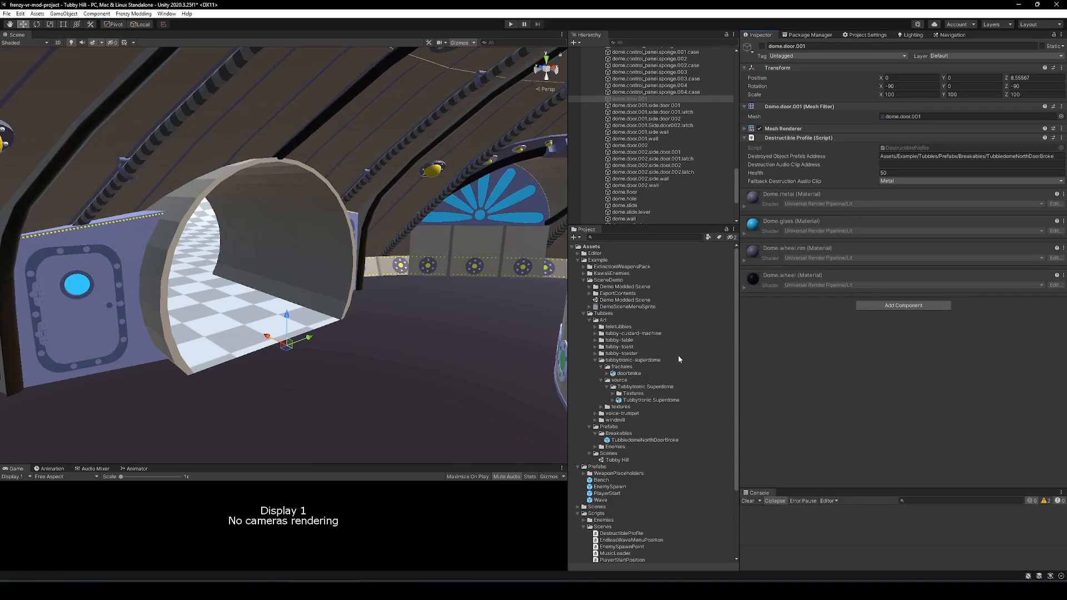
pyautogui.moveTo(660, 396)
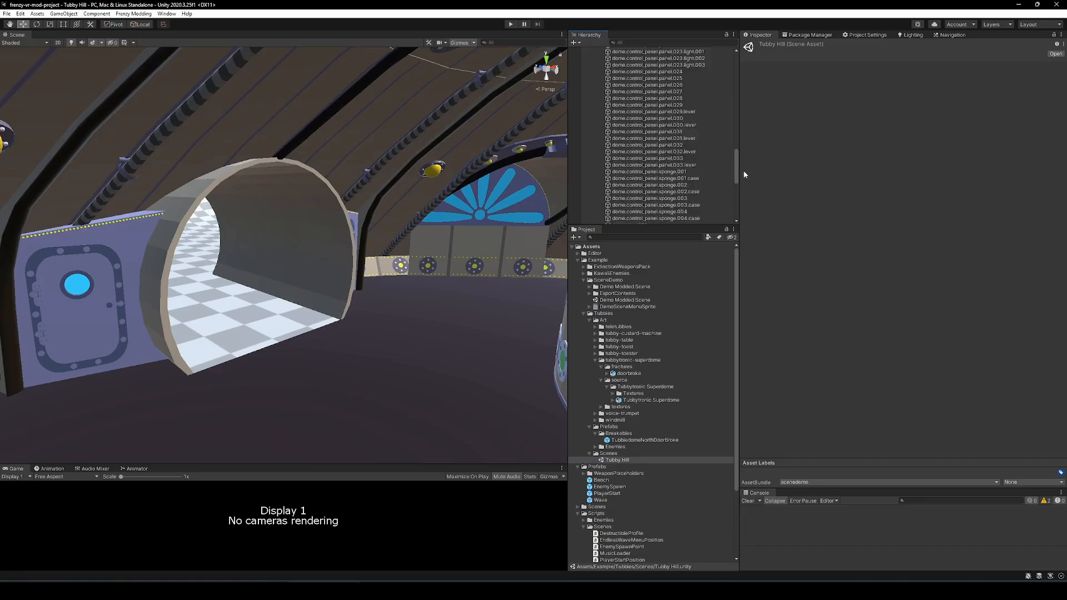
# - Reselect dome.door.001 to append .prefab to its destroyed-object address
pyautogui.click(630, 120)
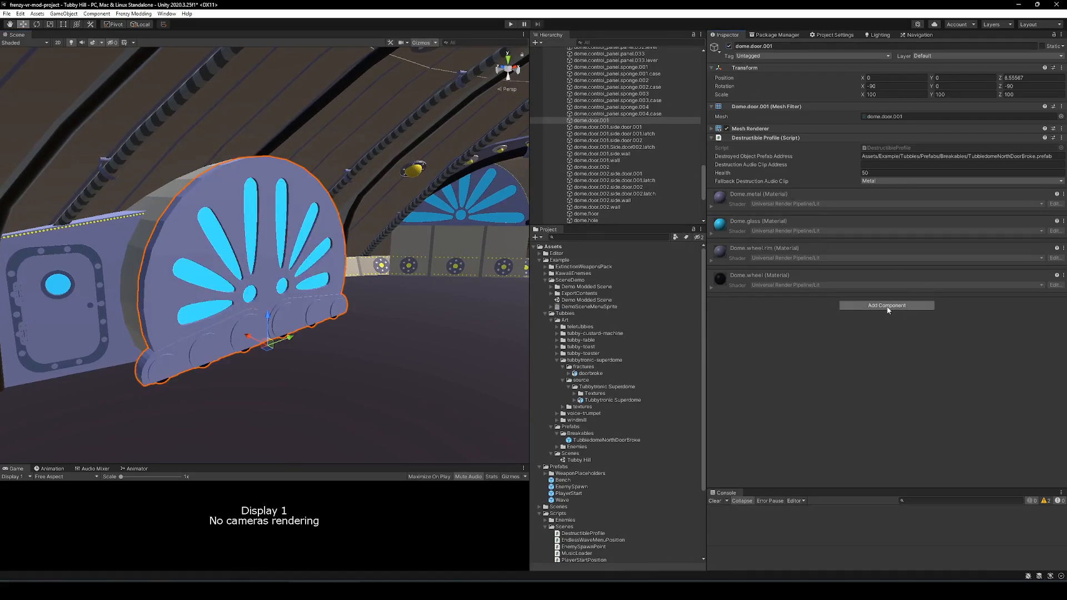
# - Add a Mesh Collider to the dome door and mark it Static
pyautogui.click(887, 305)
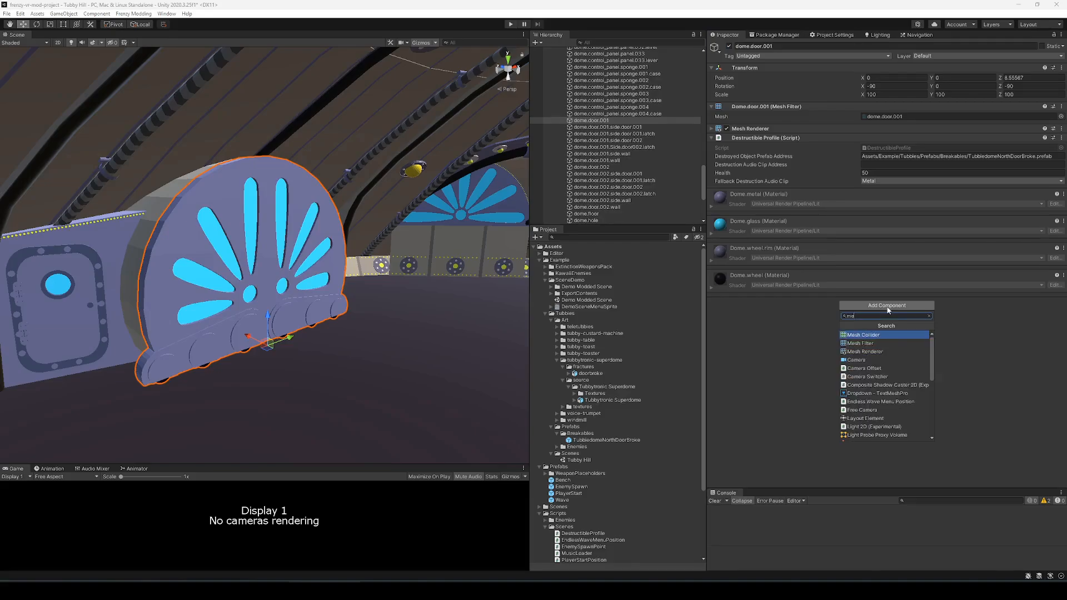
pyautogui.click(863, 334)
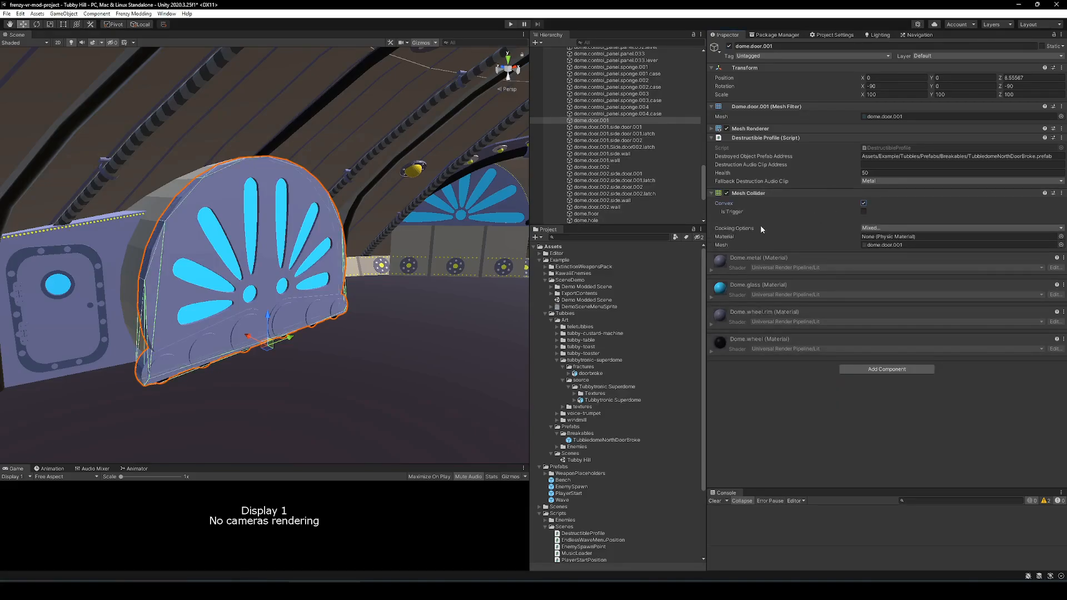
pyautogui.moveTo(1060, 46)
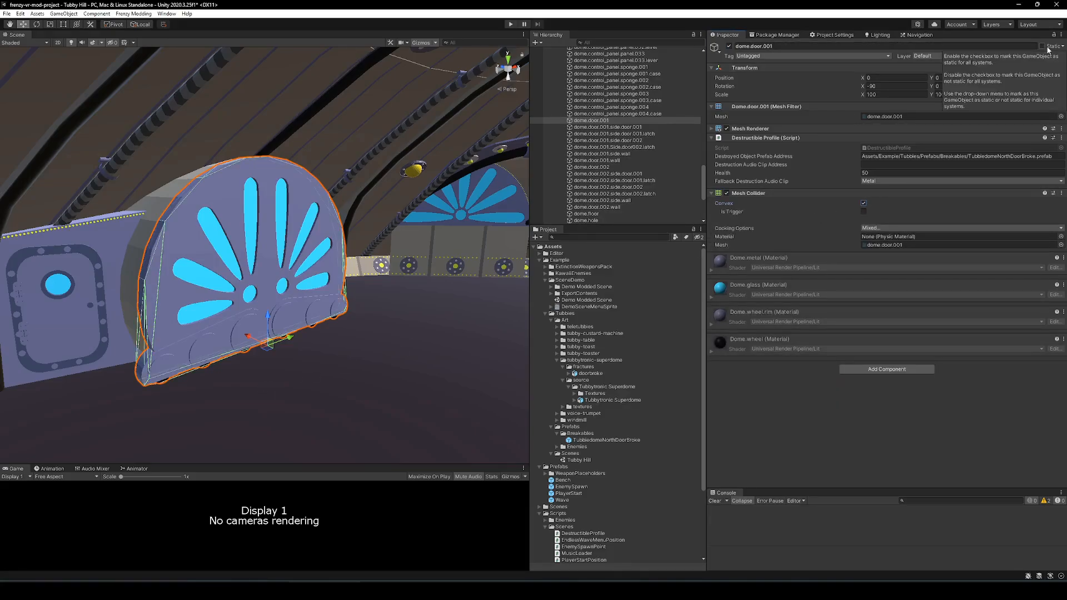
pyautogui.click(590, 220)
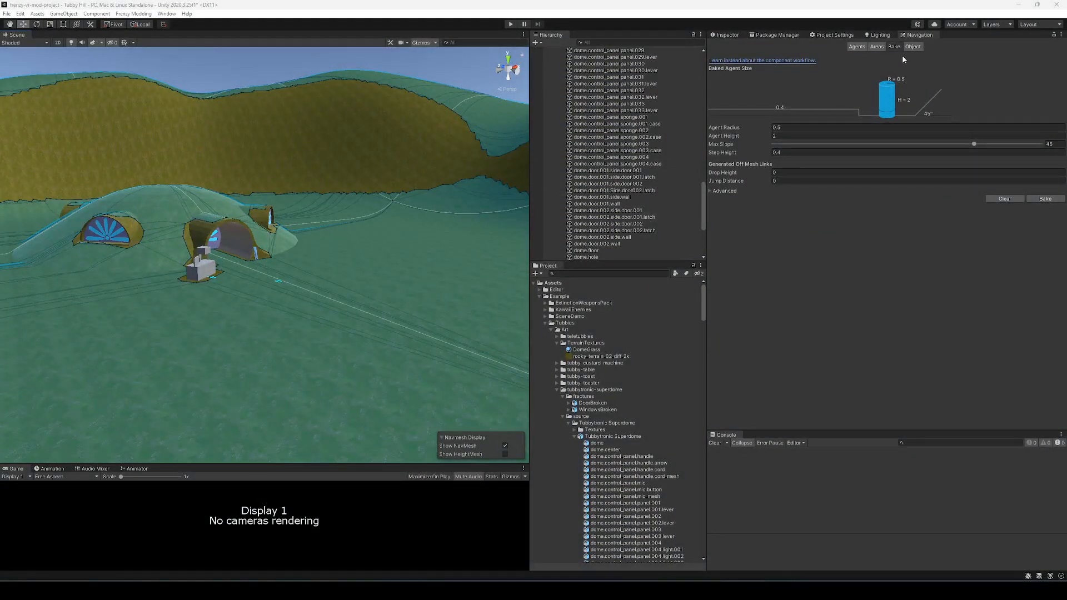
# - Review the Navigation bake settings and open the Prefabs folder's AssetBundle dropdown
pyautogui.click(169, 14)
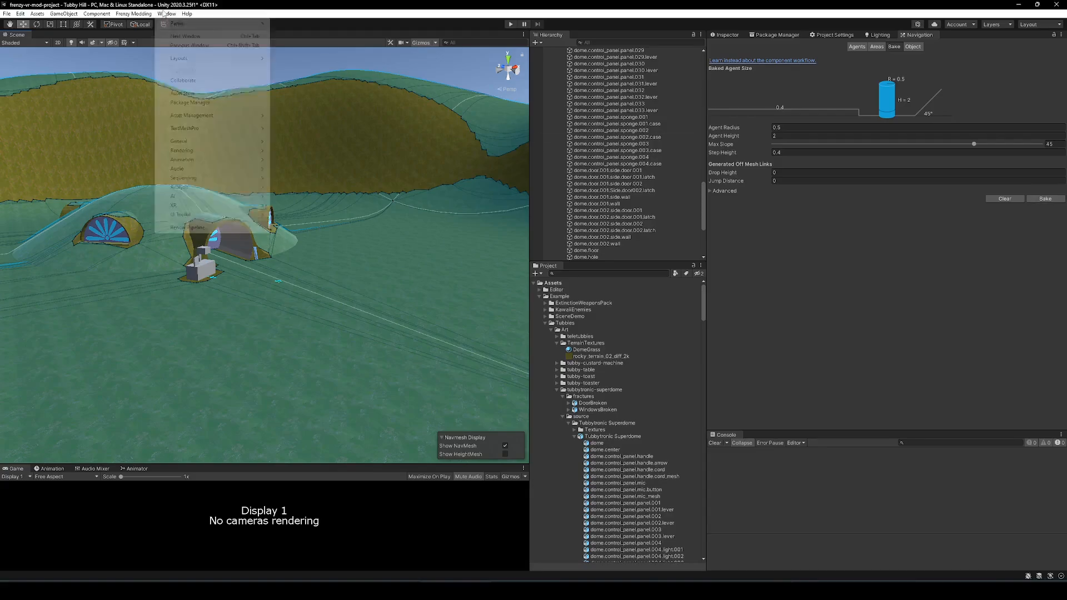
pyautogui.moveTo(173, 196)
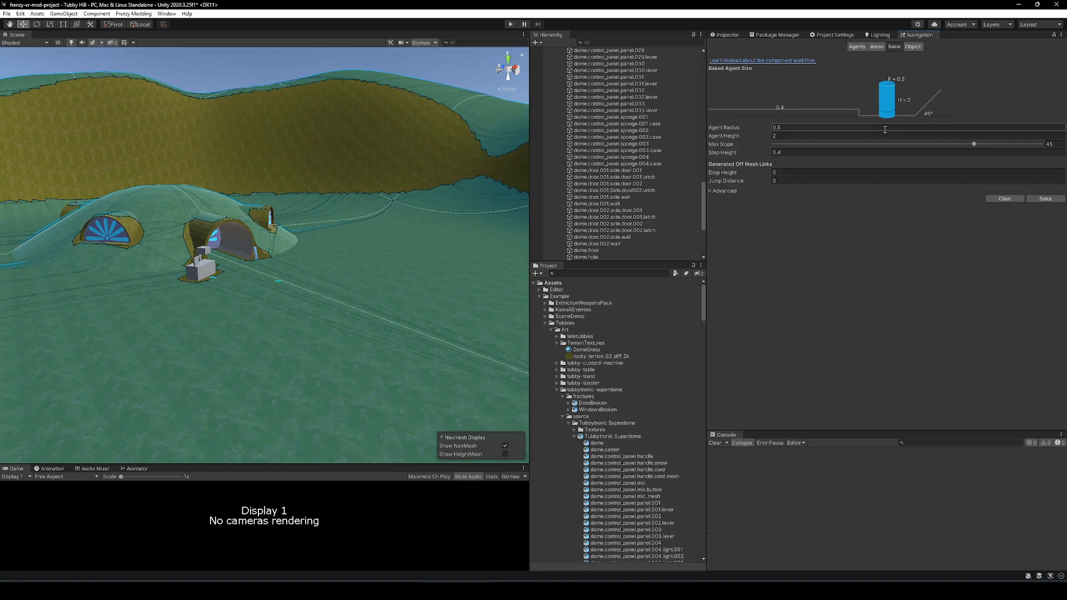
pyautogui.click(1044, 198)
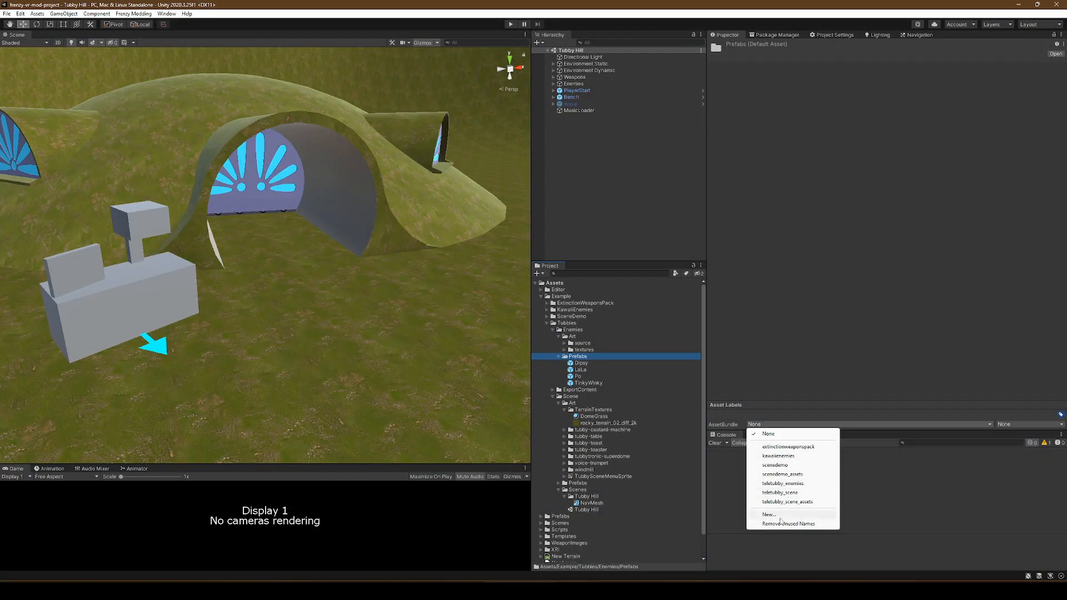
# - Create a new asset bundle named my_new_asset_bundle on the enemies' Prefabs folder
pyautogui.click(769, 515)
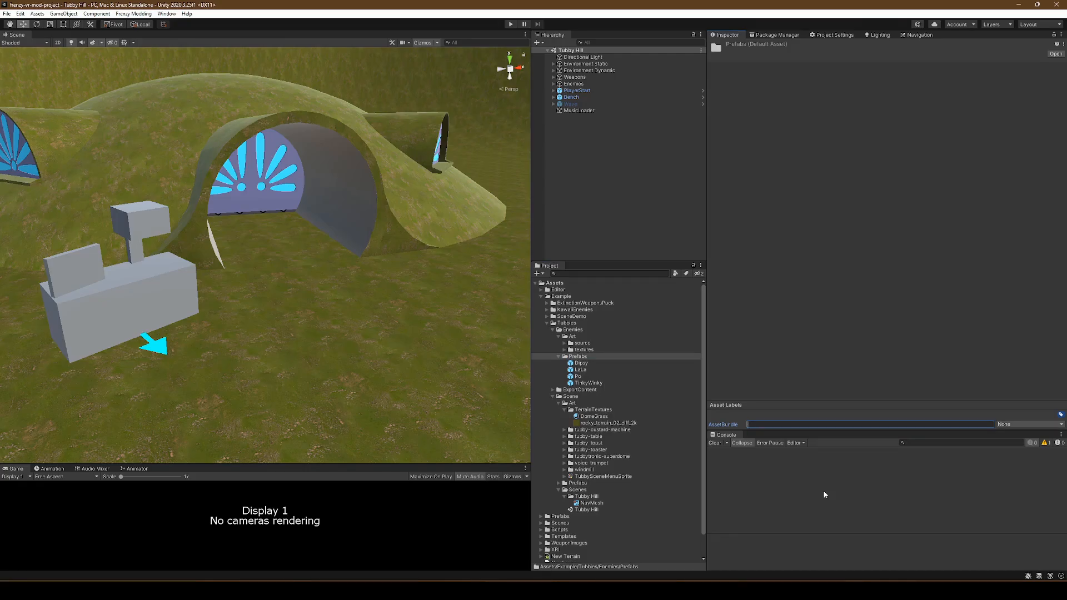
pyautogui.write('my_new_')
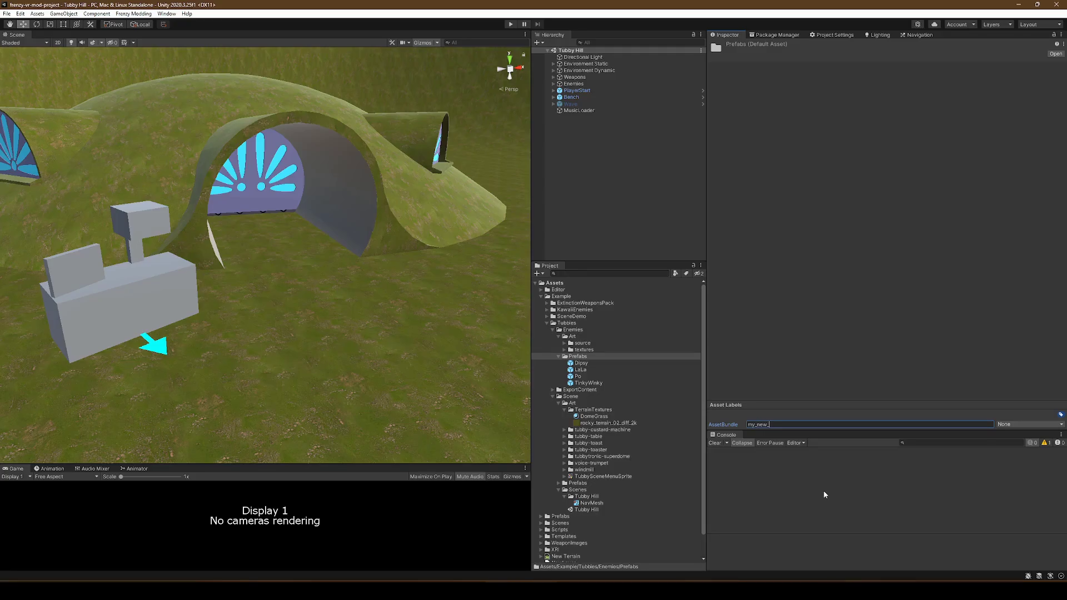
pyautogui.write('asset')
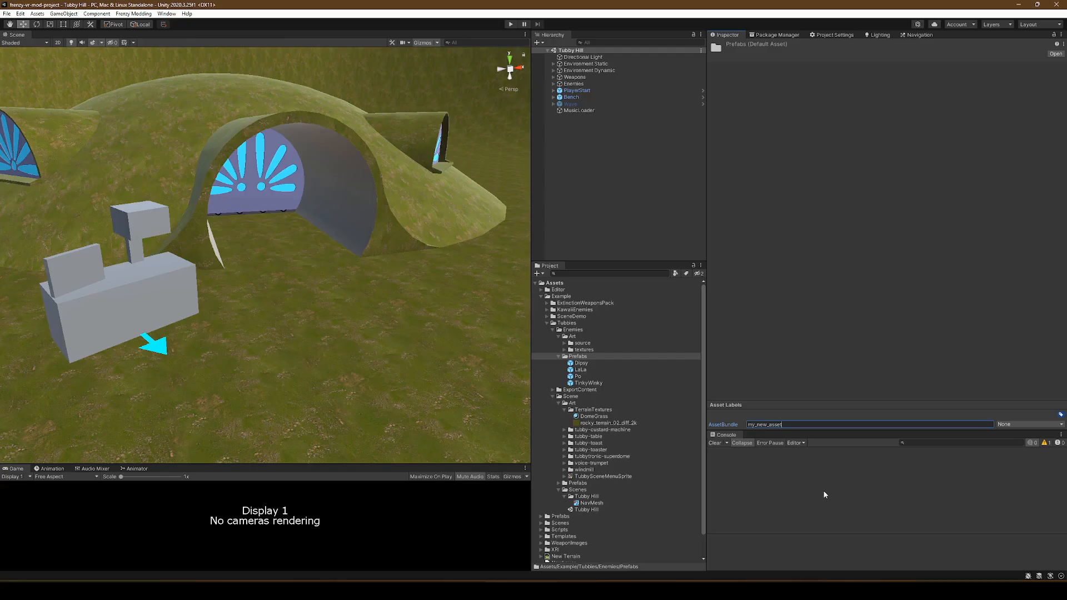
pyautogui.write('_bundle')
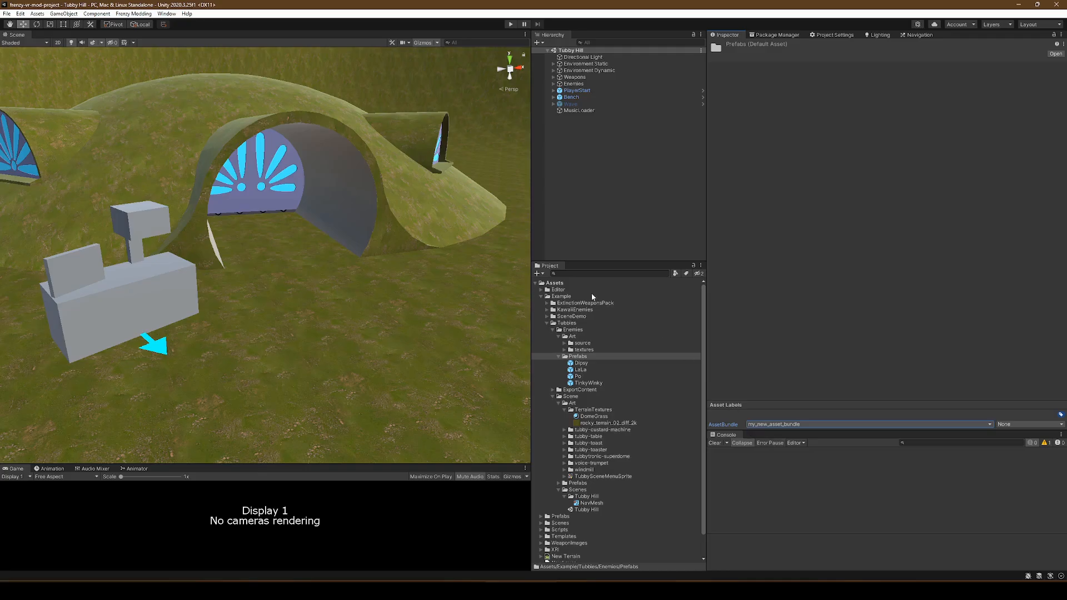
# - Set the folder's bundle back to None and remove unused bundle names
pyautogui.click(989, 424)
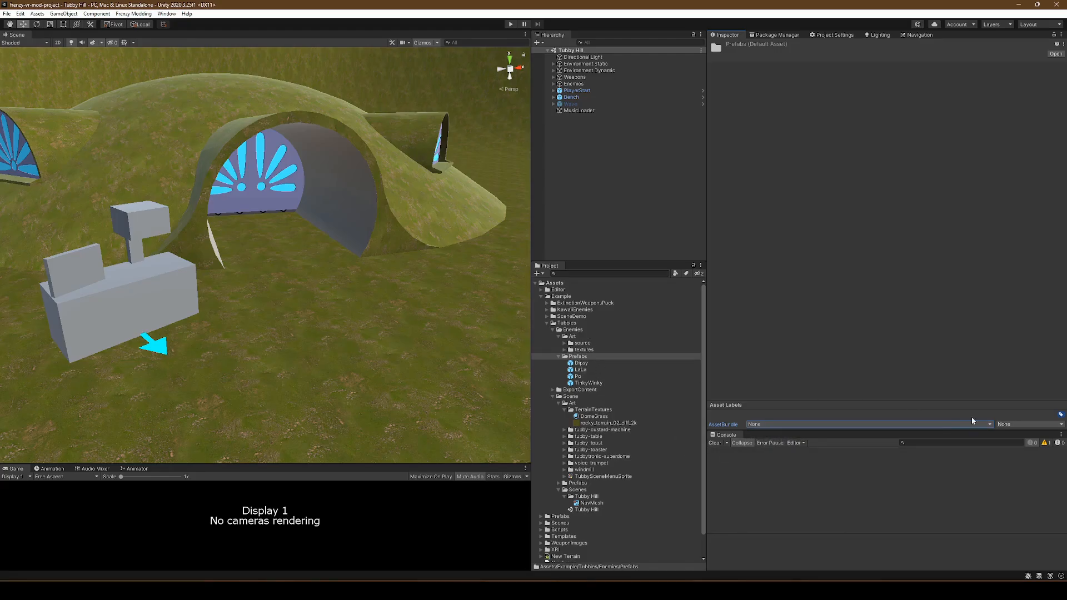
pyautogui.click(867, 424)
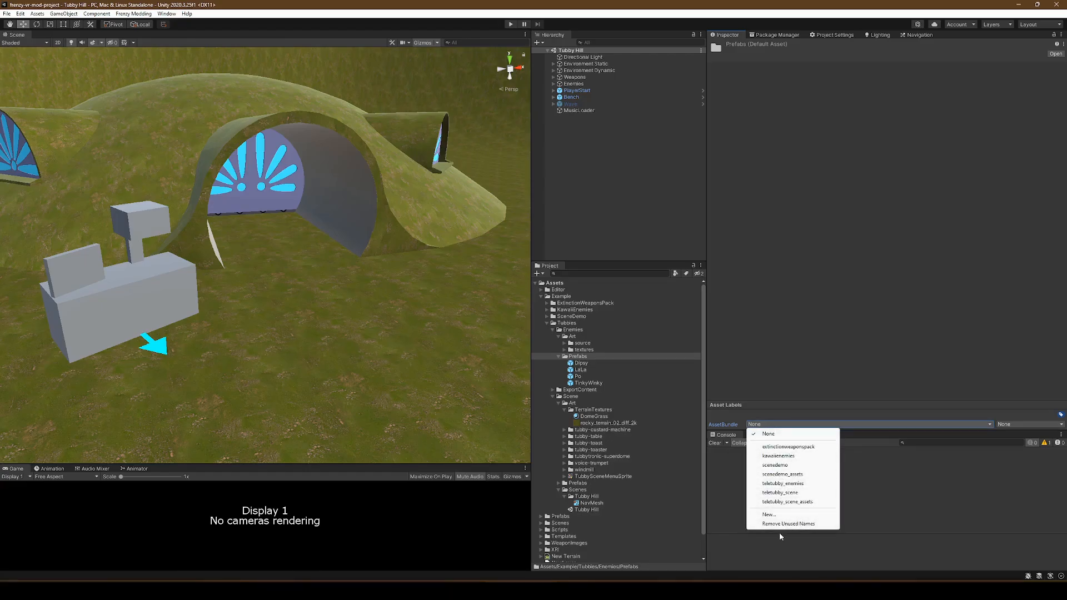
pyautogui.click(782, 483)
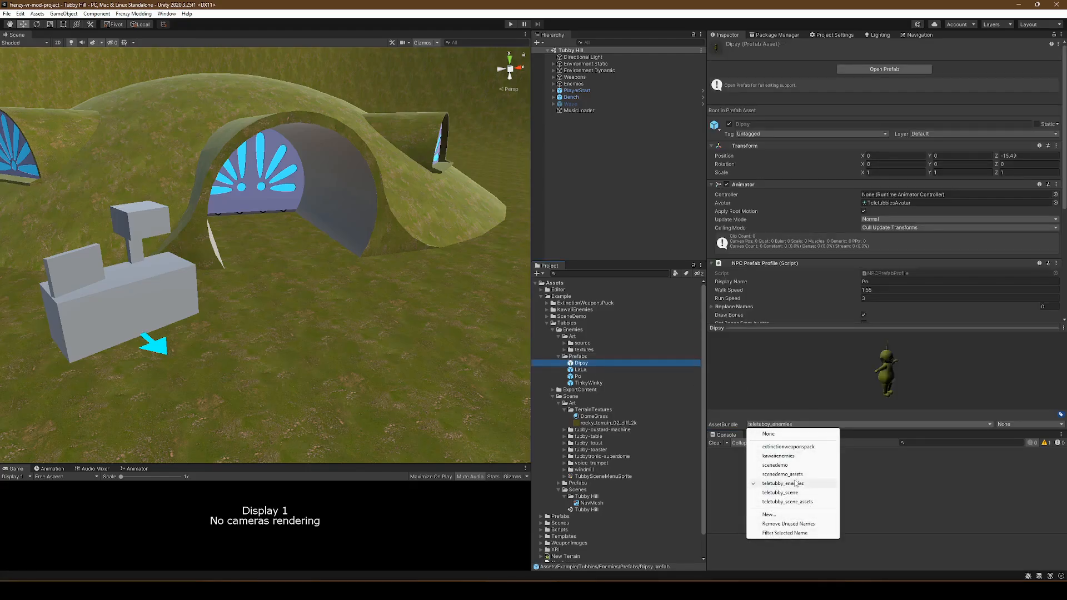
# - Assign the Dipsy, LaLa, Po and TinkyWinky prefabs to teletubby_enemies, then inspect the Teletubbies body mesh
pyautogui.click(577, 376)
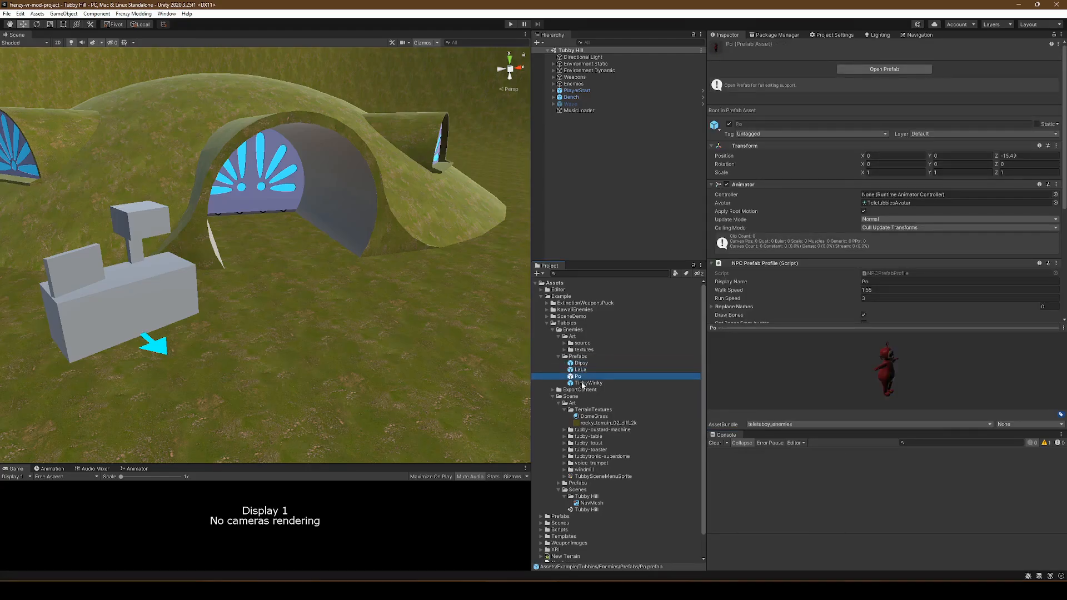
pyautogui.click(580, 363)
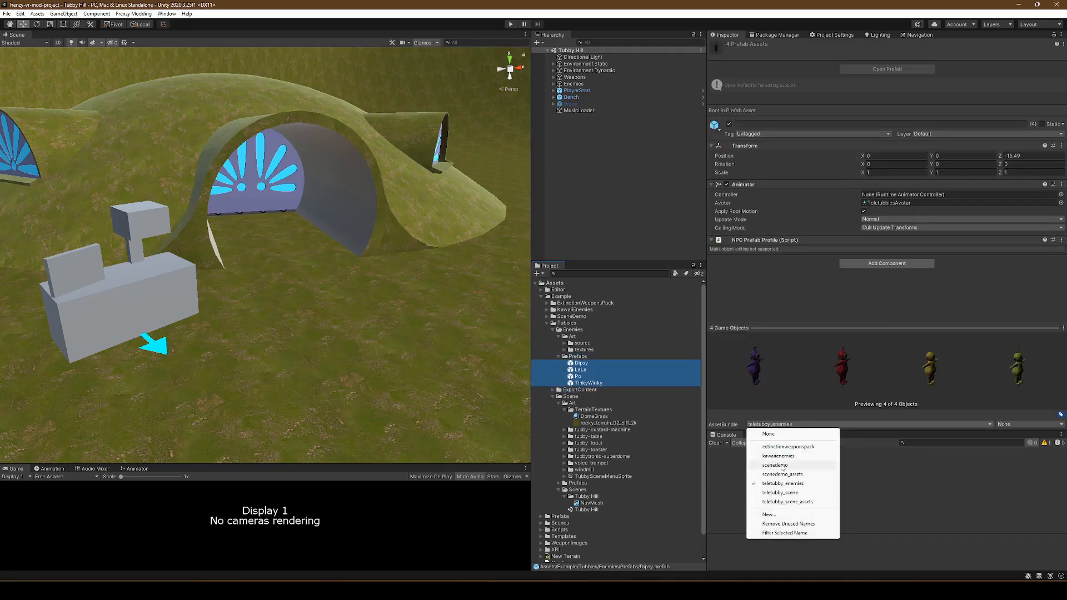
pyautogui.click(769, 434)
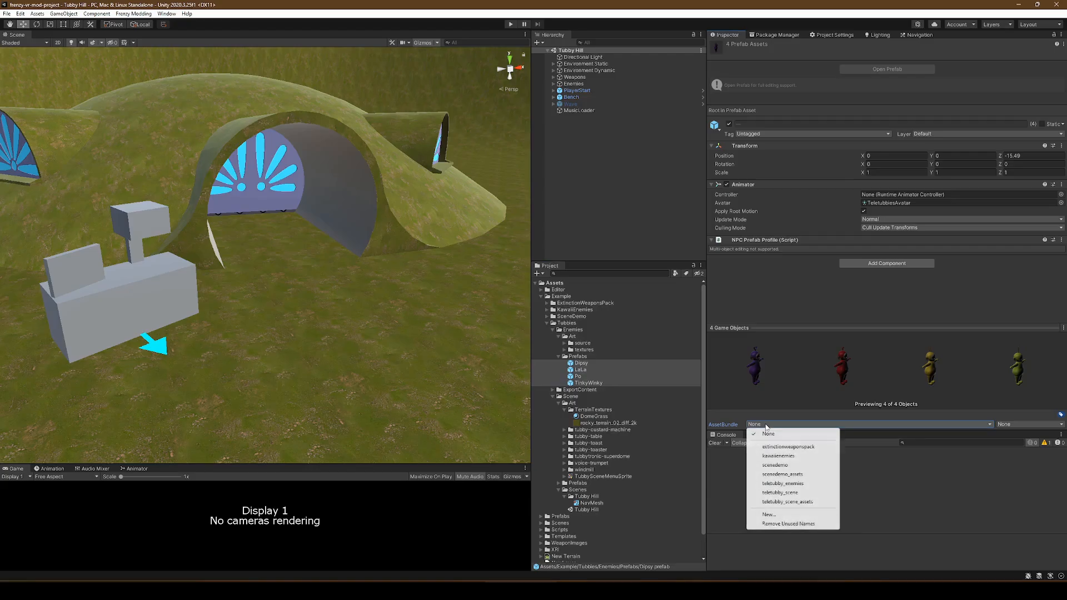
pyautogui.moveTo(781, 493)
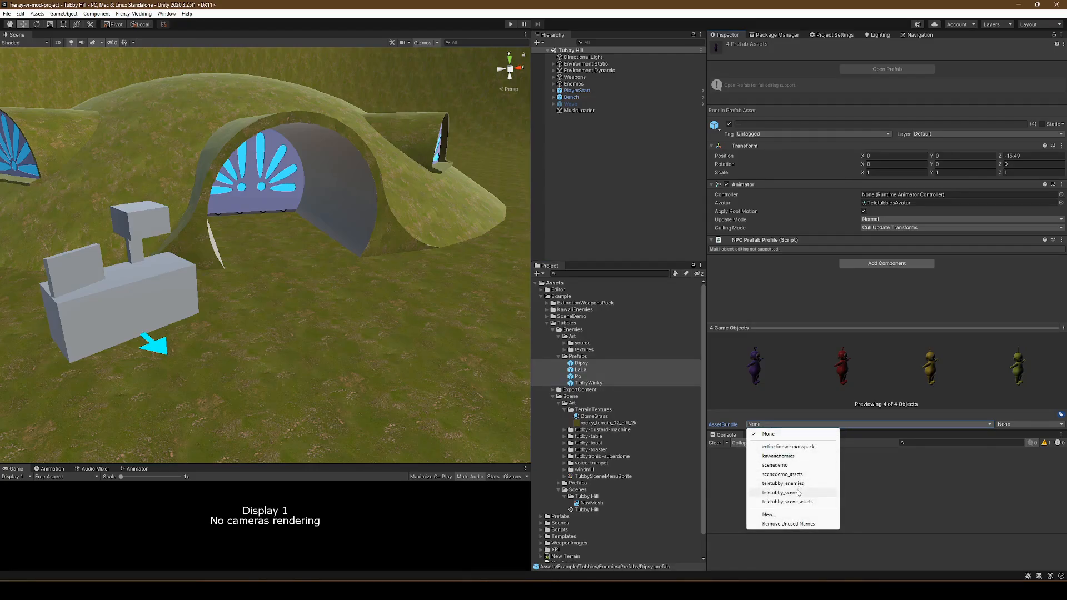
pyautogui.click(783, 483)
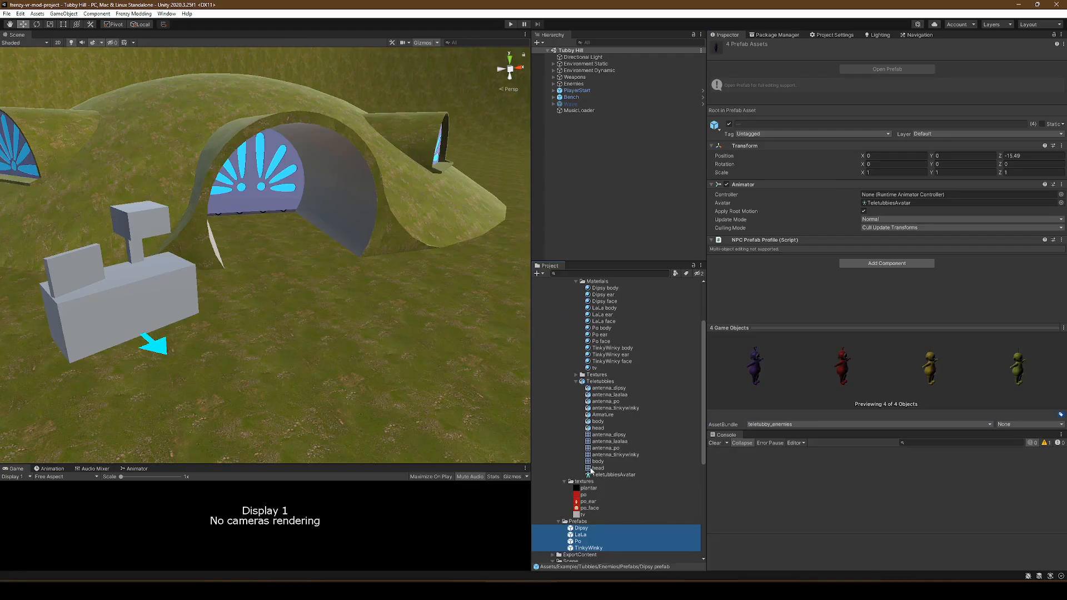
pyautogui.moveTo(630, 471)
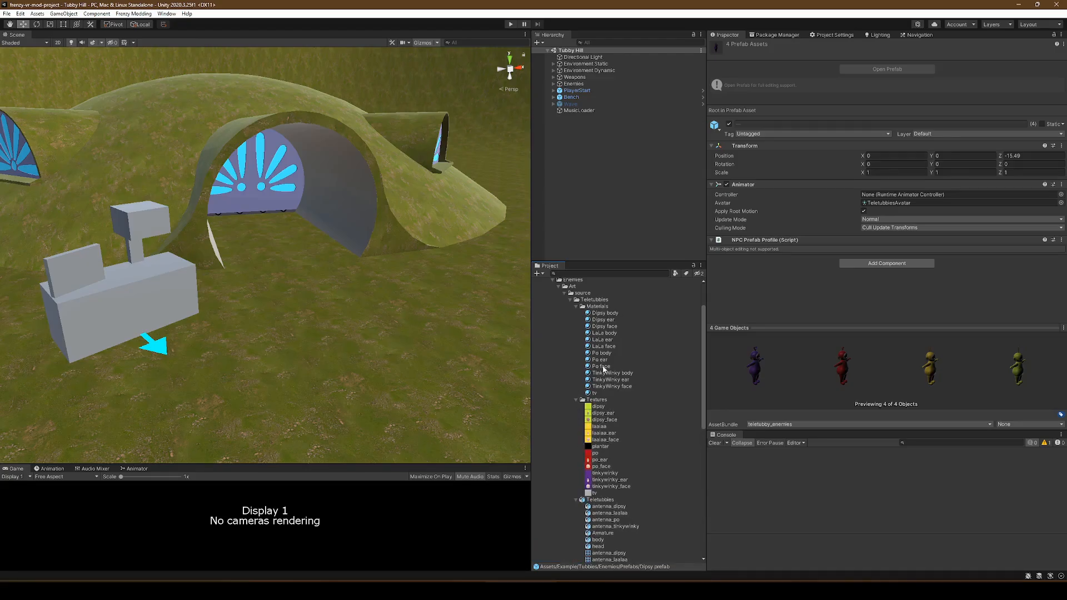
pyautogui.scroll(-3)
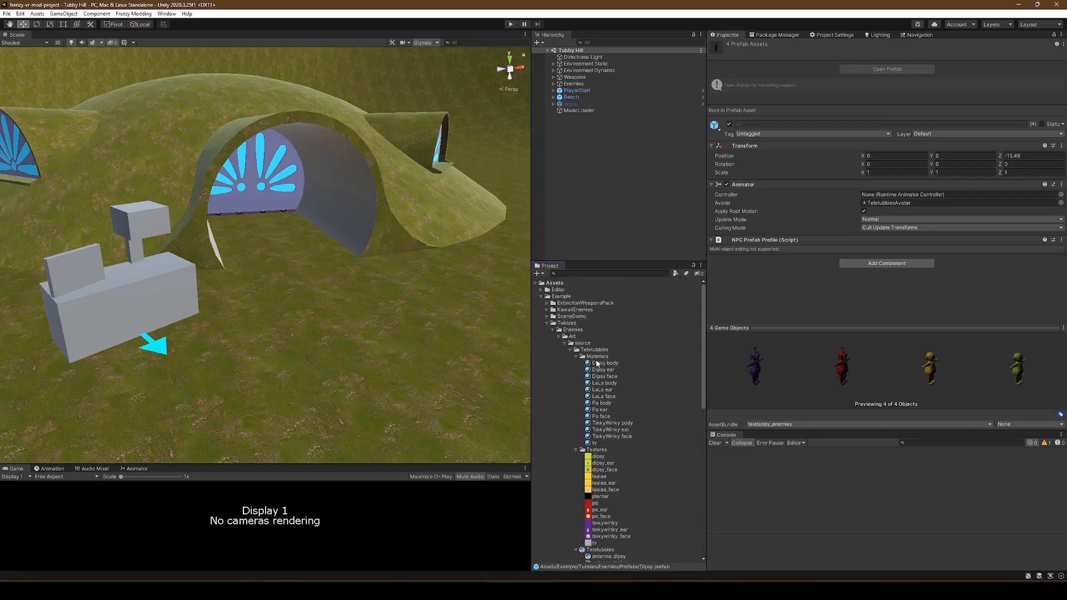
pyautogui.click(604, 462)
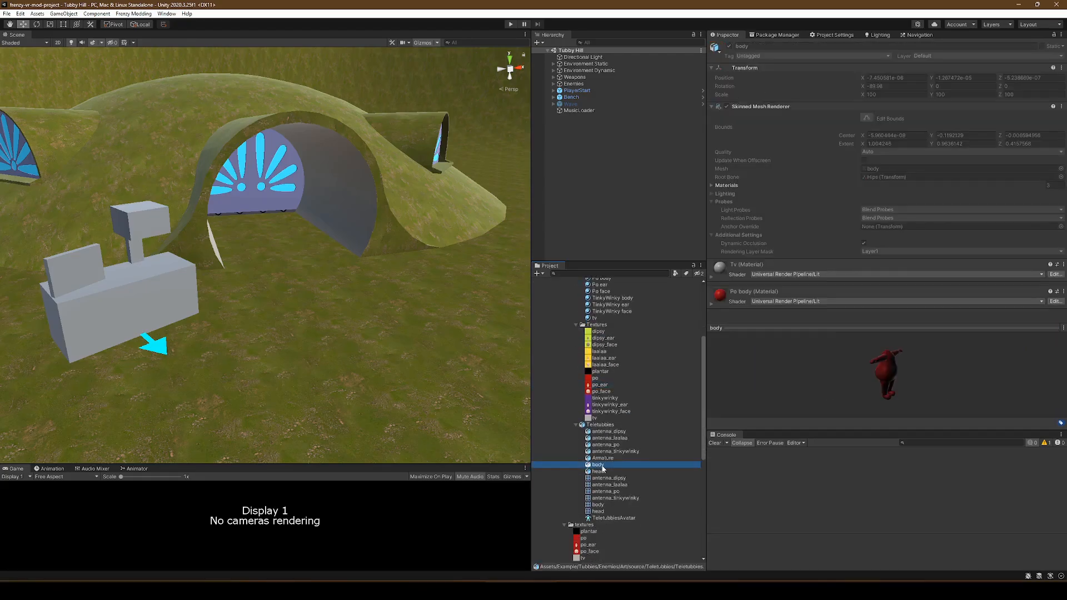
# - Verify the Teletubby textures, materials, model and po texture use teletubby_enemies, then collapse Enemies
pyautogui.click(601, 424)
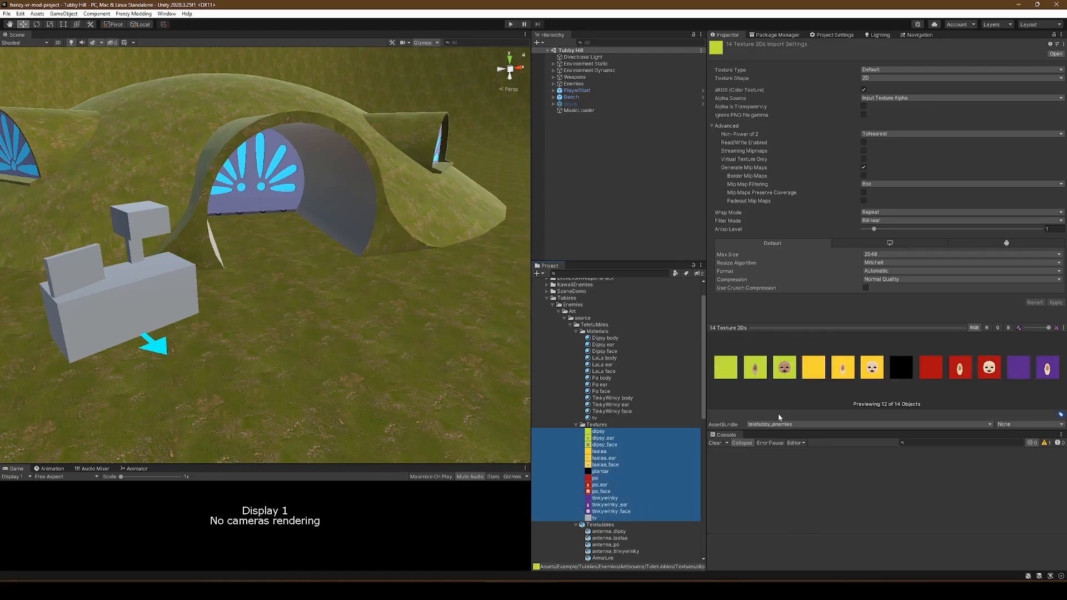
pyautogui.click(605, 338)
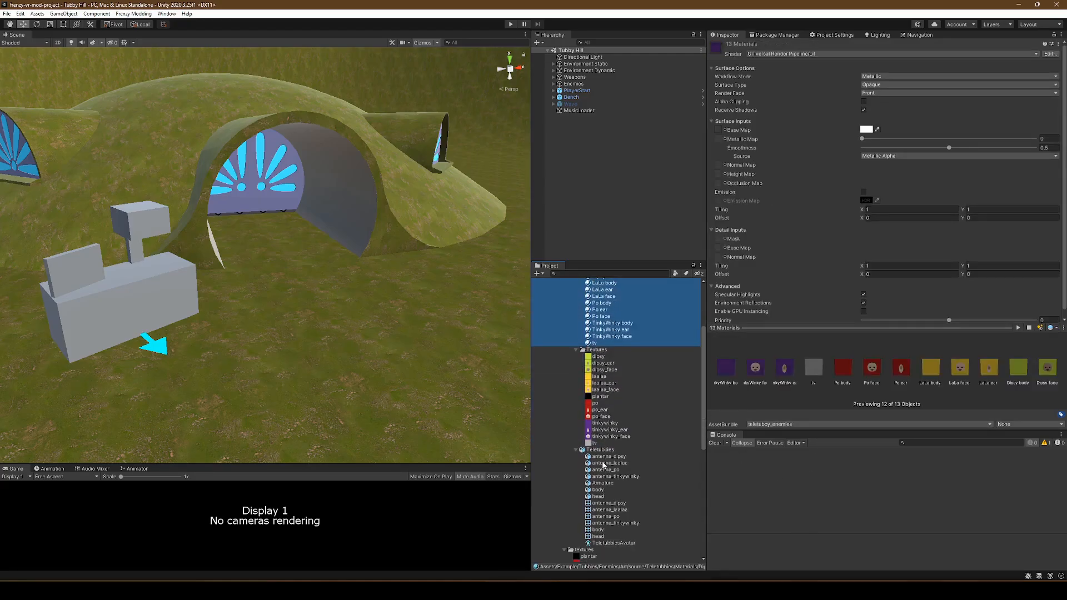
pyautogui.click(601, 424)
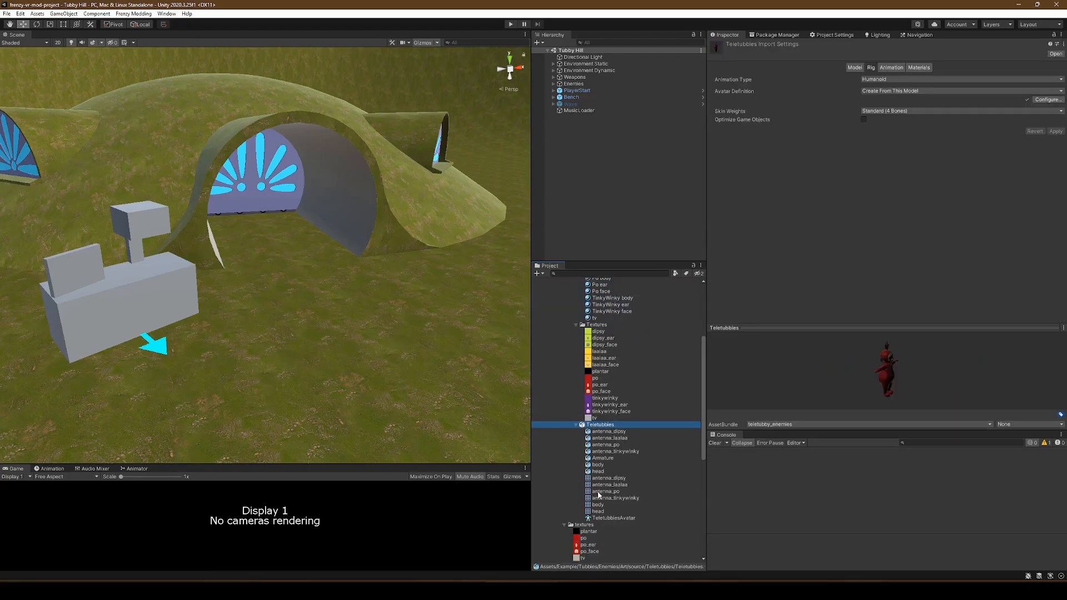
pyautogui.scroll(-3)
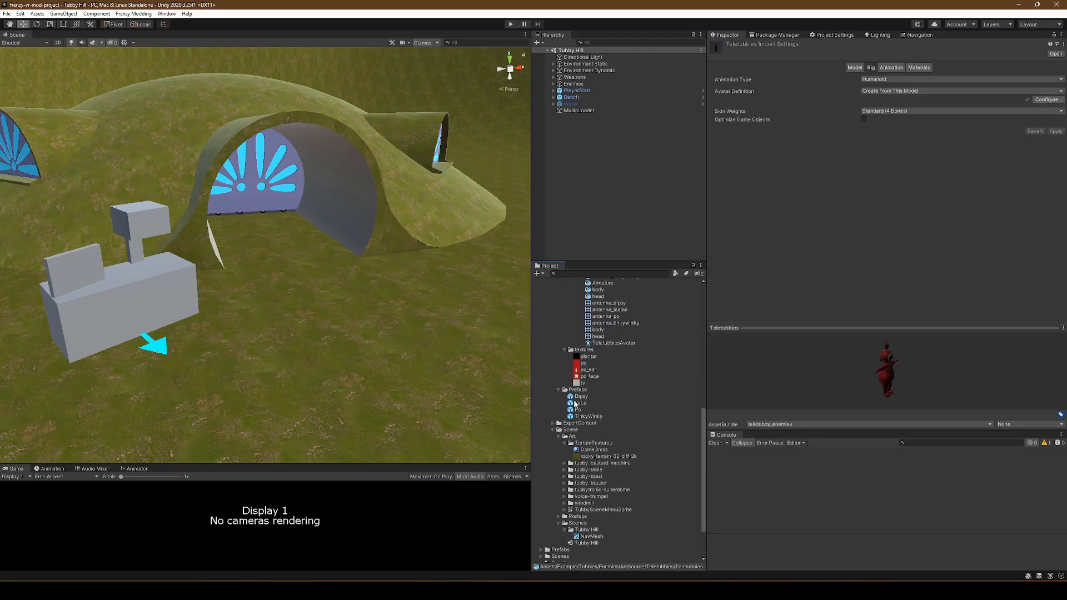
pyautogui.click(583, 362)
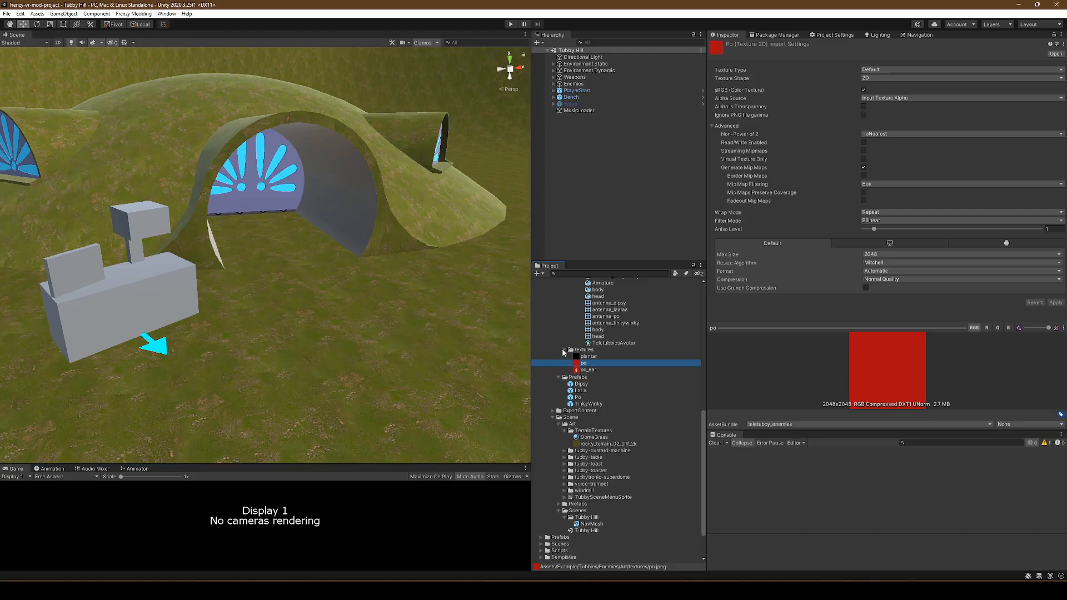
pyautogui.click(580, 383)
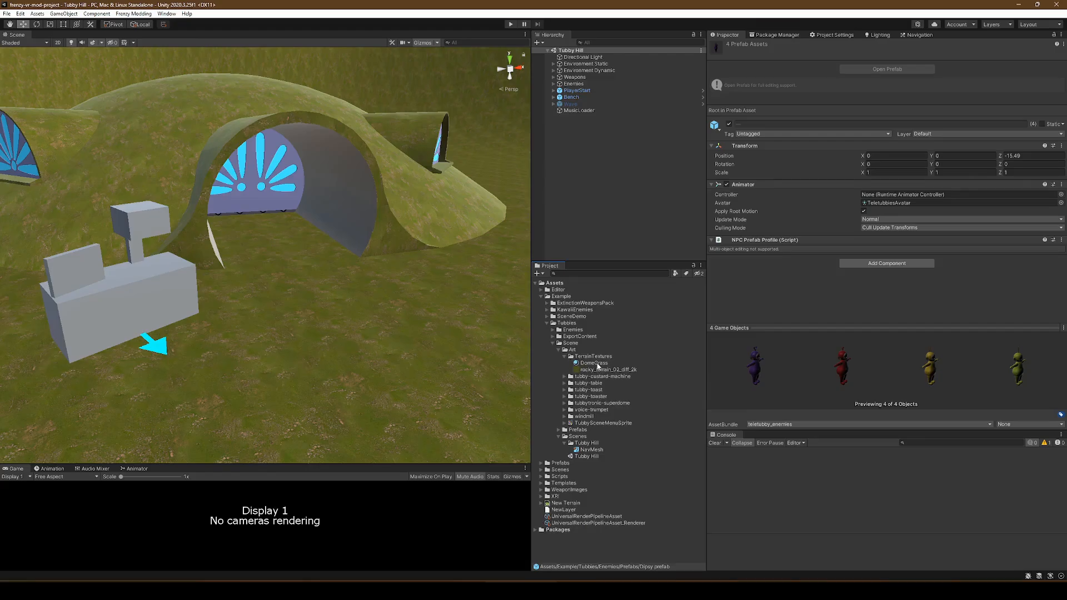
# - Check the DomeGrass, rocky_terrain_02_diff_2k and Tubby Hill bundles, and keep NavMesh in teletubby_scene_assets
pyautogui.click(594, 363)
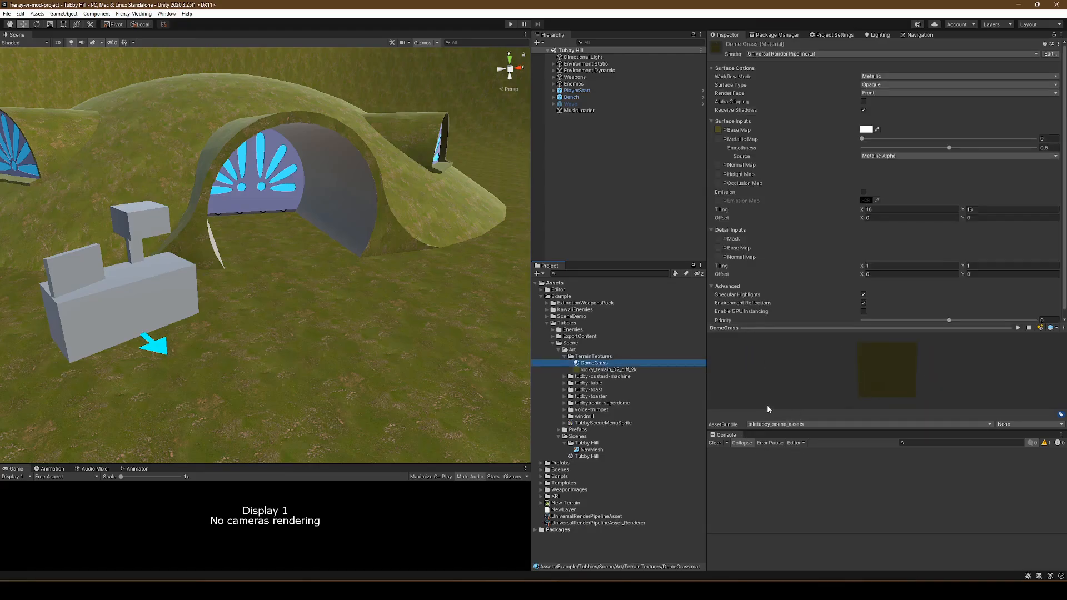
pyautogui.click(609, 370)
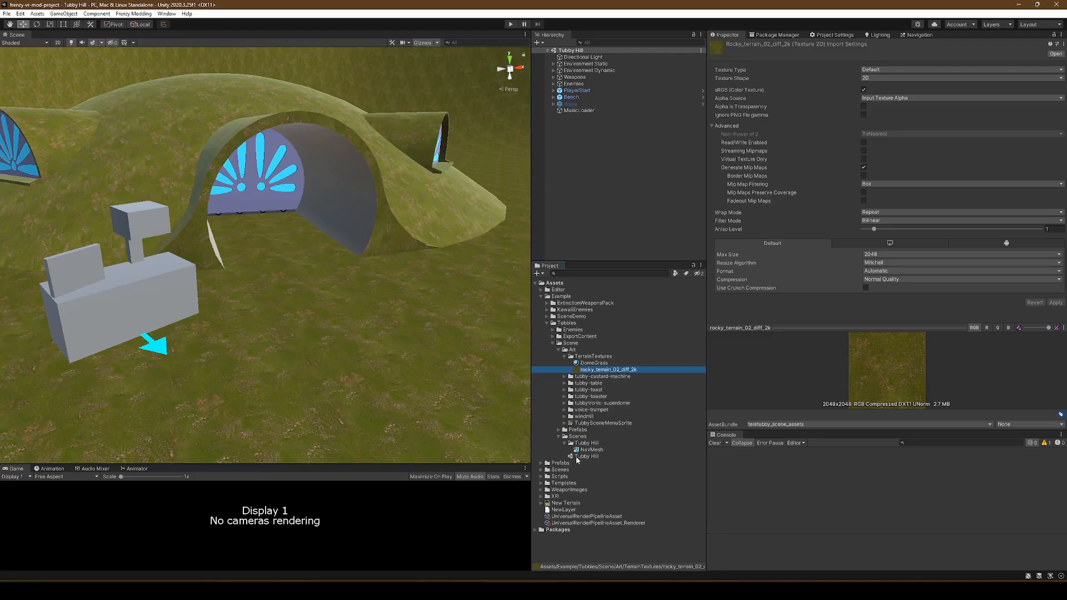
pyautogui.click(587, 456)
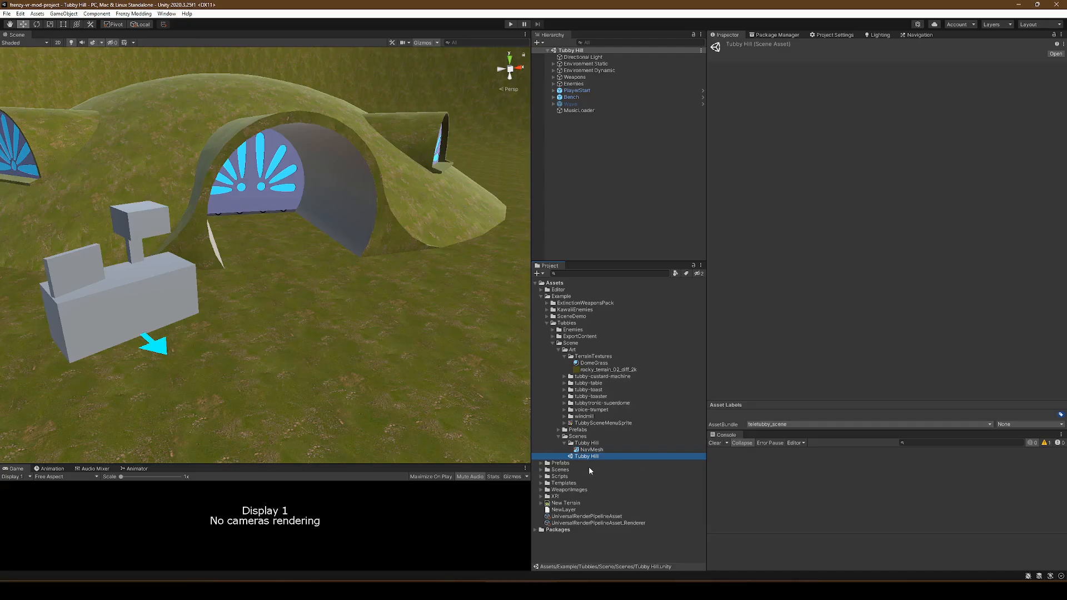
pyautogui.click(591, 450)
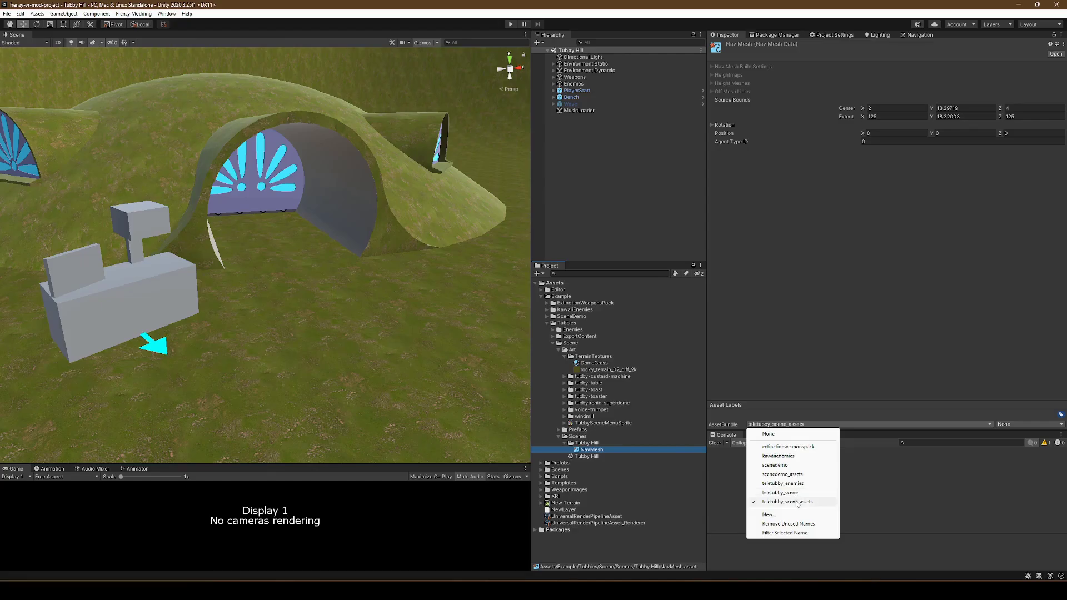
pyautogui.moveTo(783, 484)
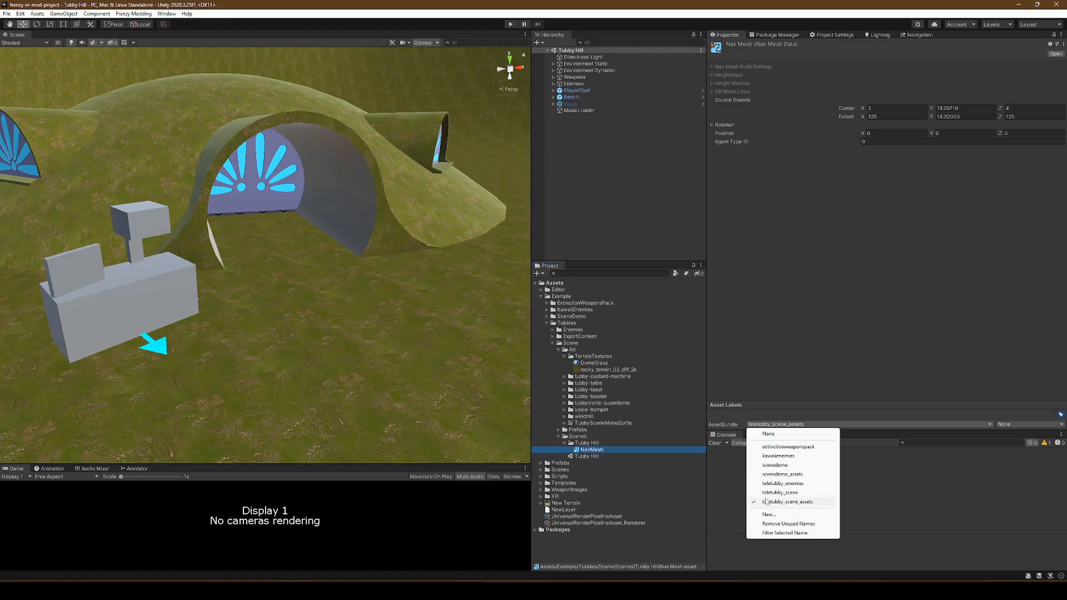
pyautogui.click(787, 502)
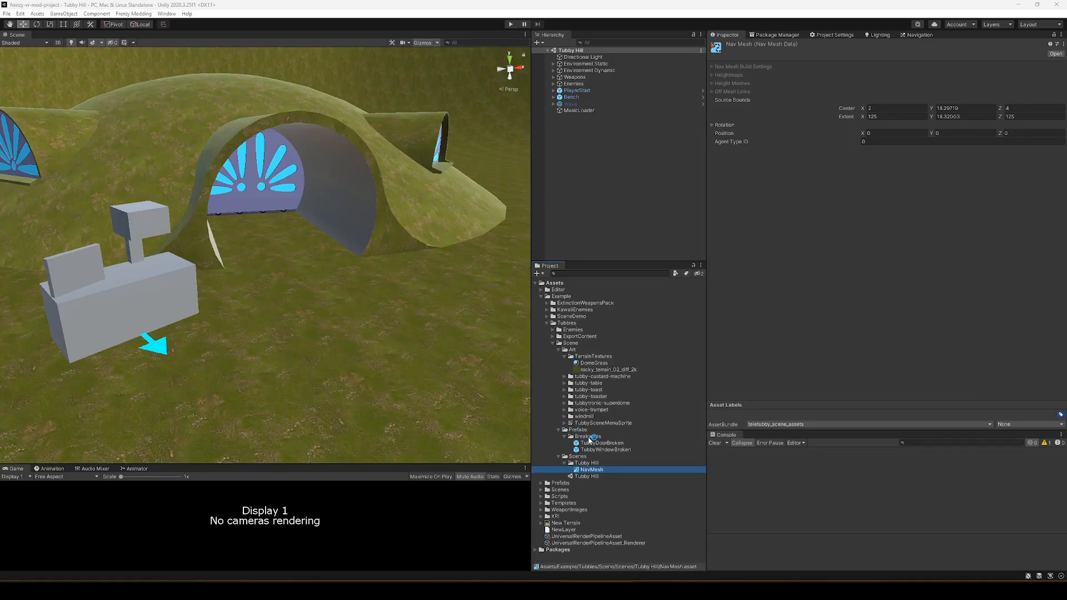
# - Confirm the broken door and window prefabs and models use teletubby_scene_assets, then select data-init.lua
pyautogui.click(601, 442)
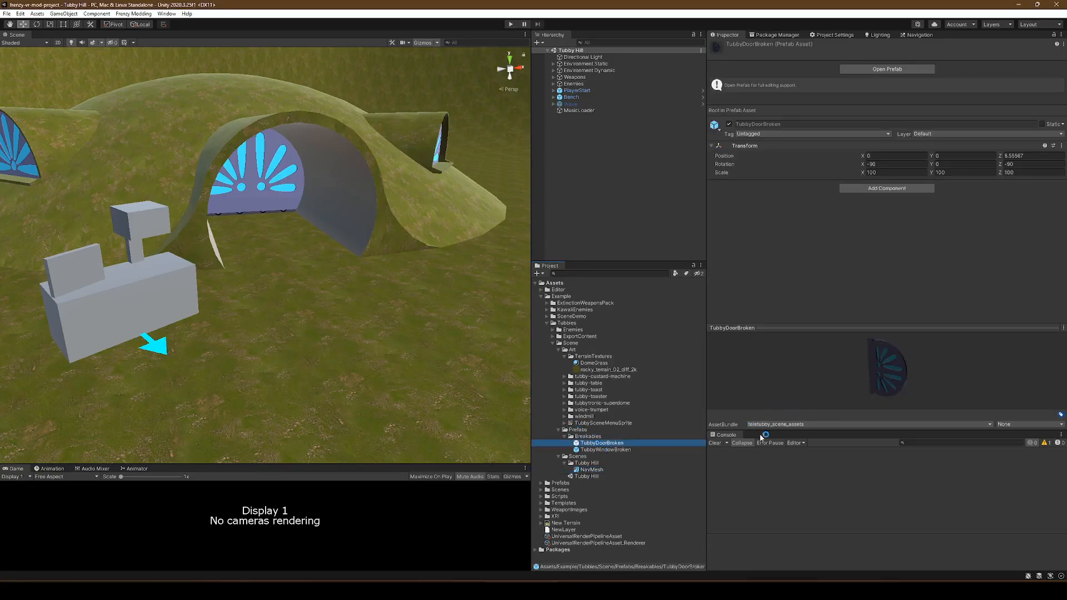
pyautogui.click(606, 450)
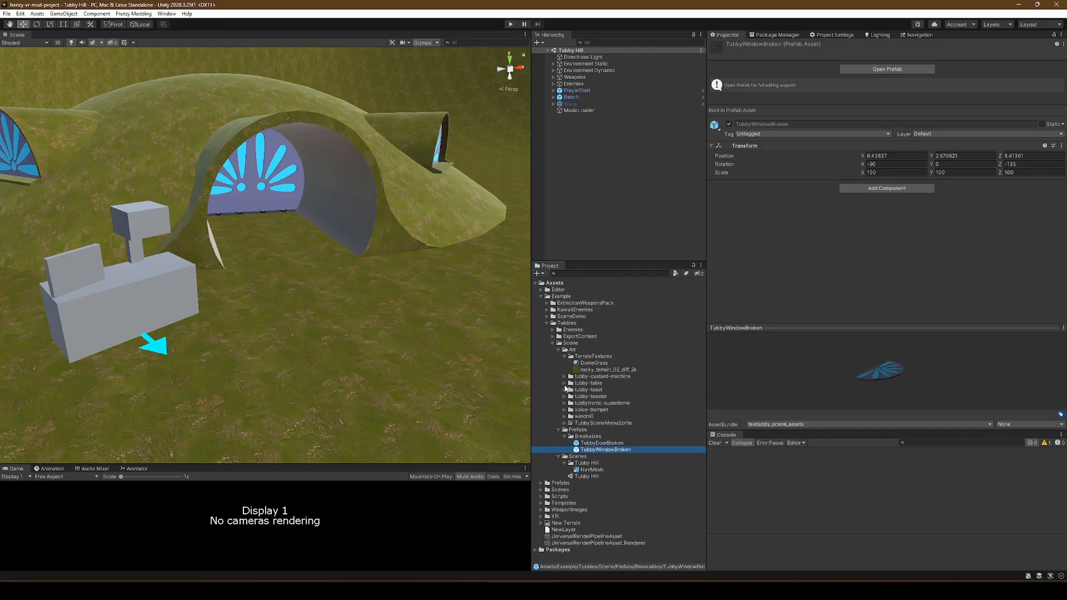
pyautogui.click(564, 403)
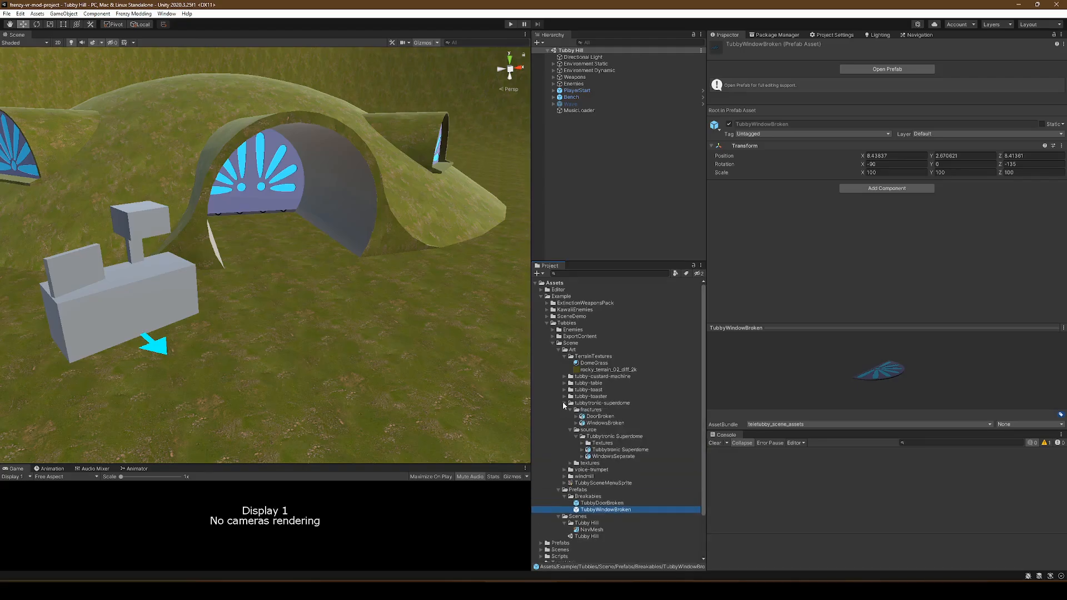
pyautogui.click(600, 416)
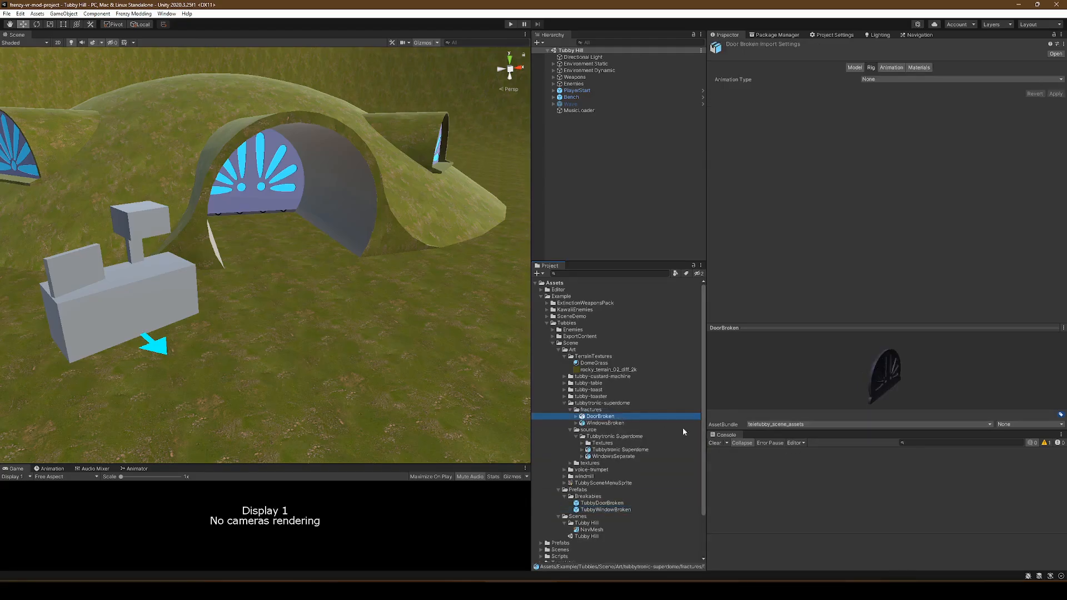
pyautogui.click(605, 423)
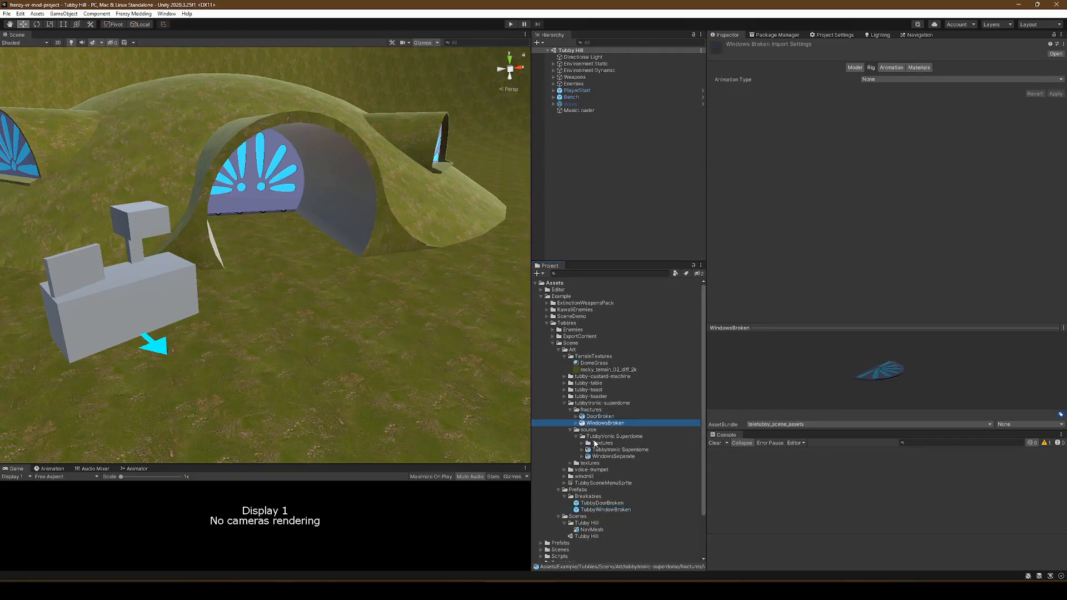
pyautogui.click(621, 449)
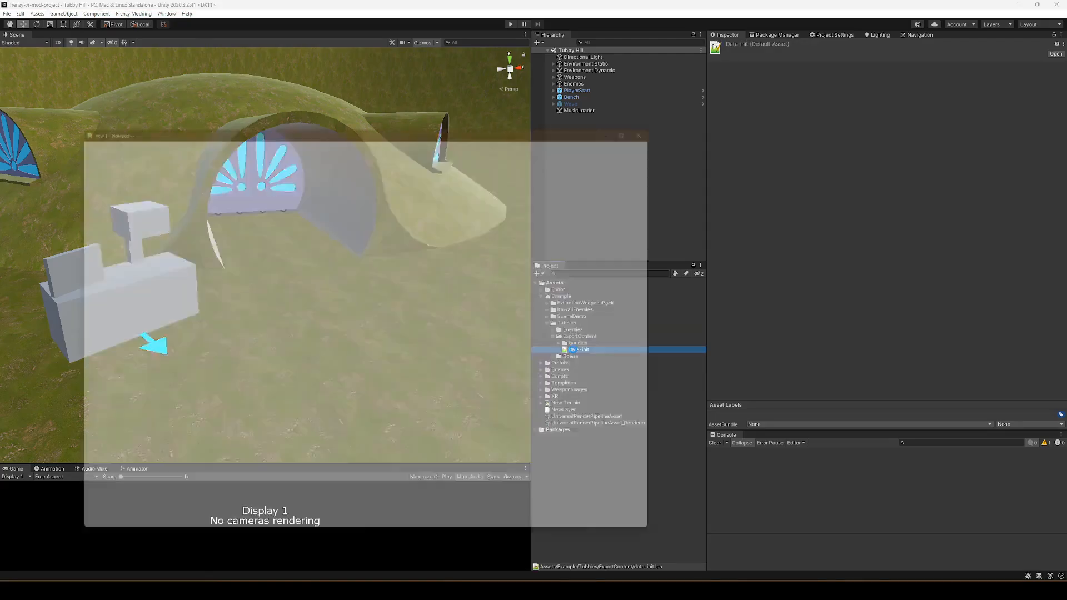
# - Open data-init.lua in Notepad++ to review its scene and NPC tables, then return to Unity
pyautogui.doubleClick(580, 350)
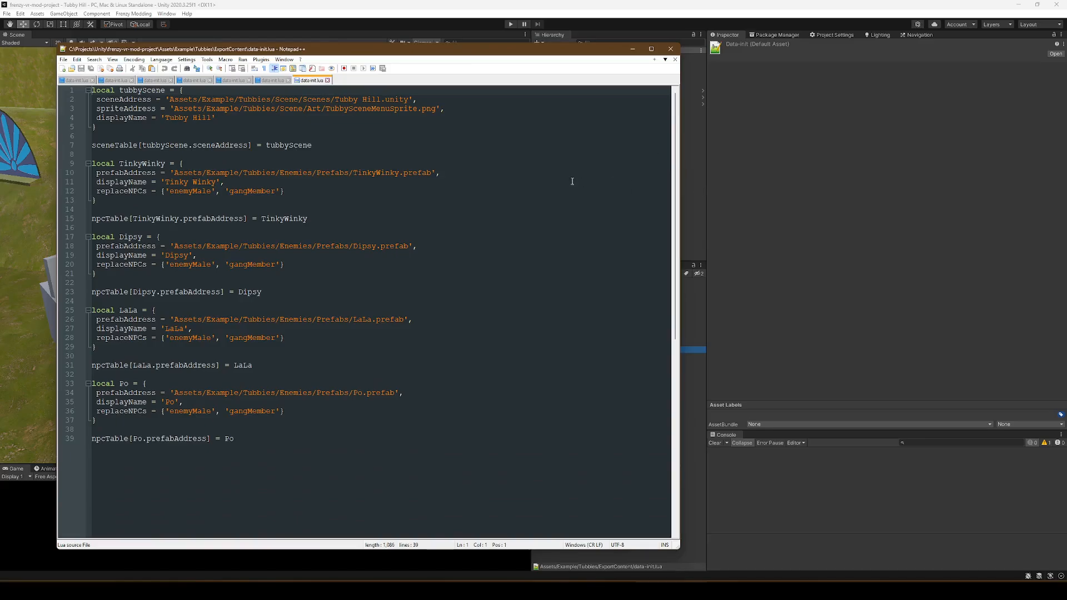
pyautogui.click(650, 49)
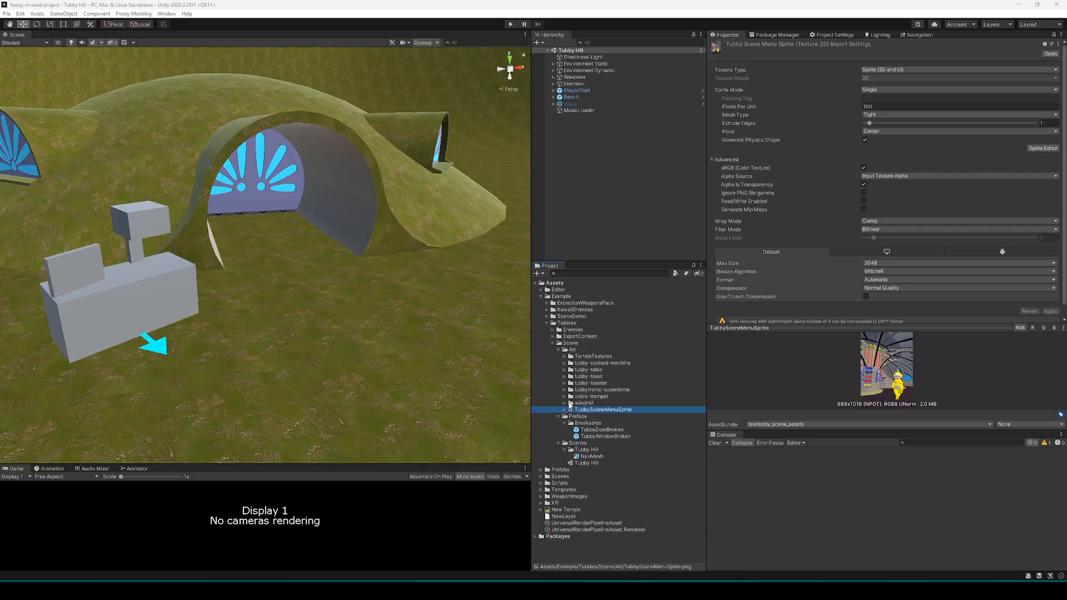
pyautogui.moveTo(678, 426)
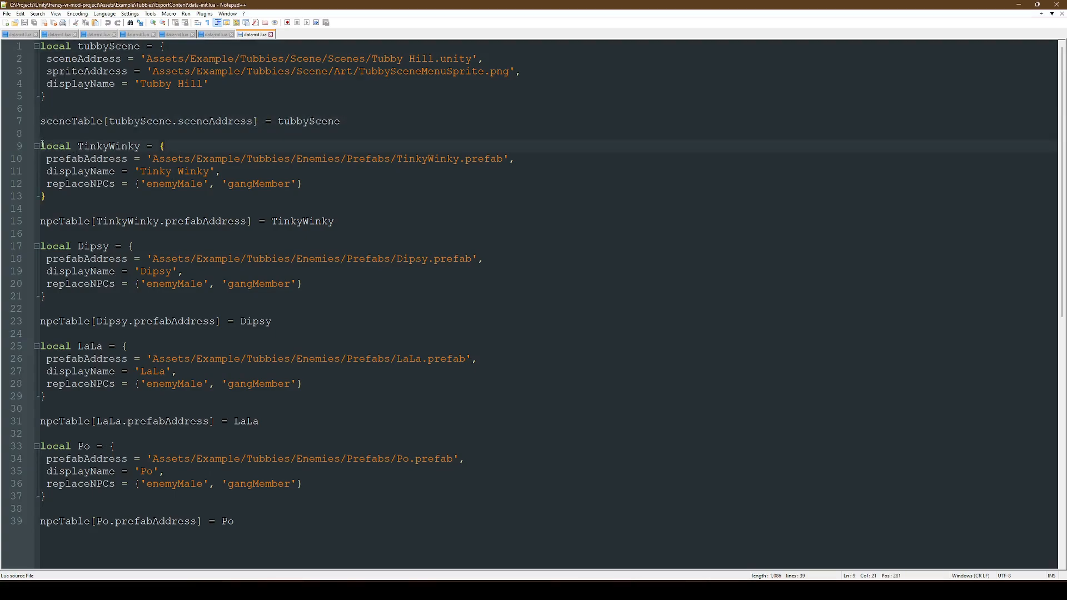
pyautogui.moveTo(40, 146); pyautogui.dragTo(112, 445)
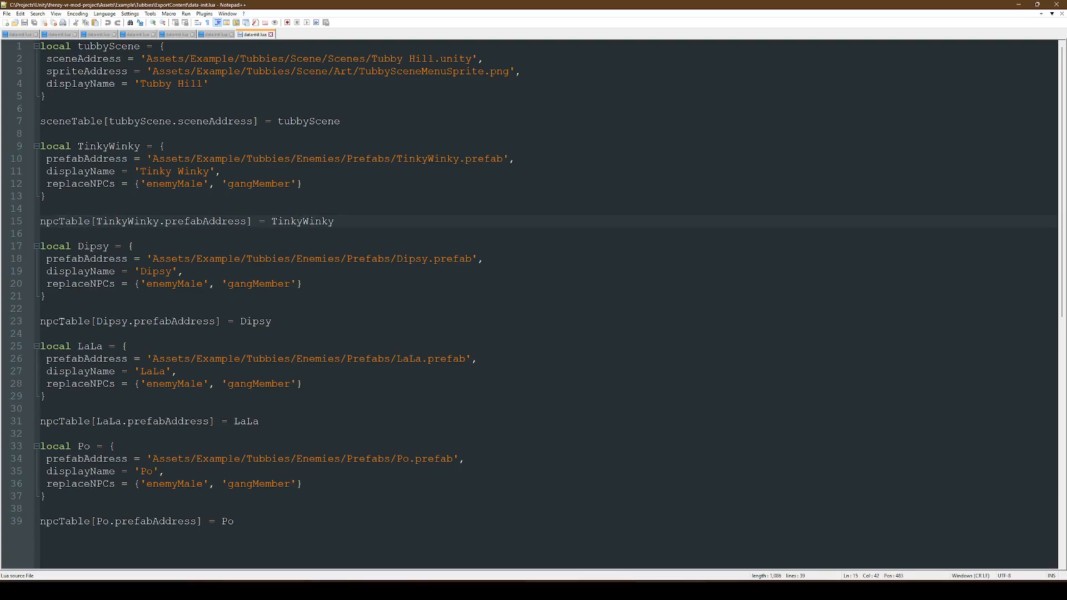
pyautogui.click(255, 321)
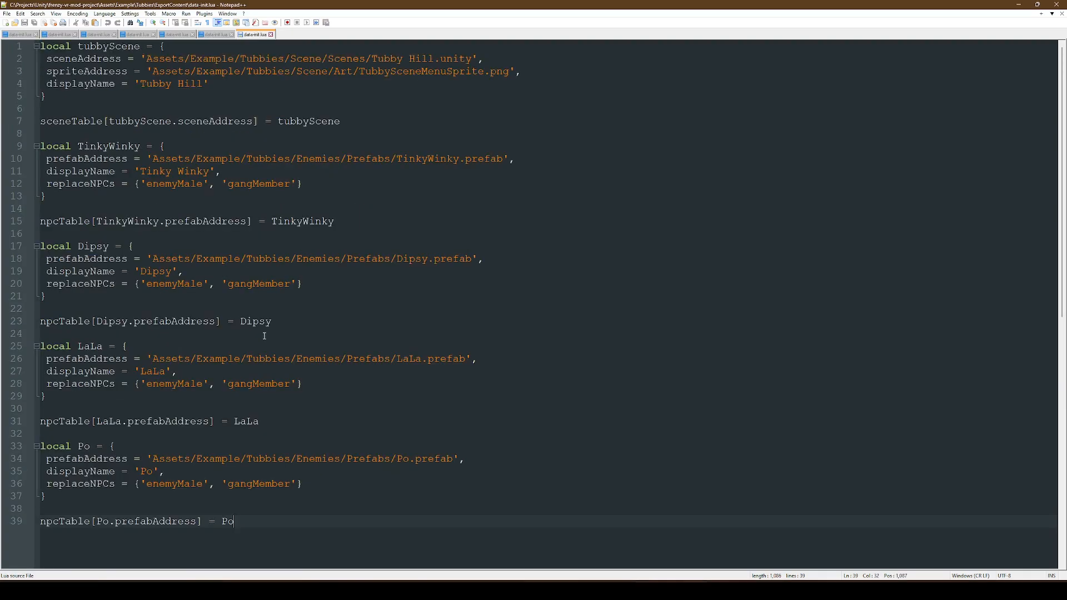
pyautogui.moveTo(303, 190)
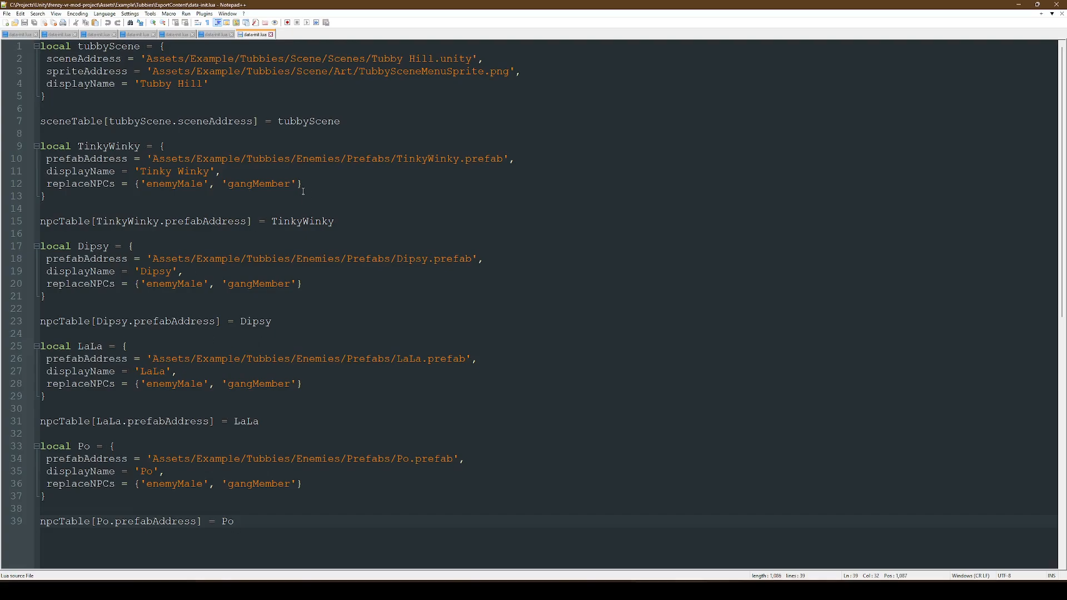